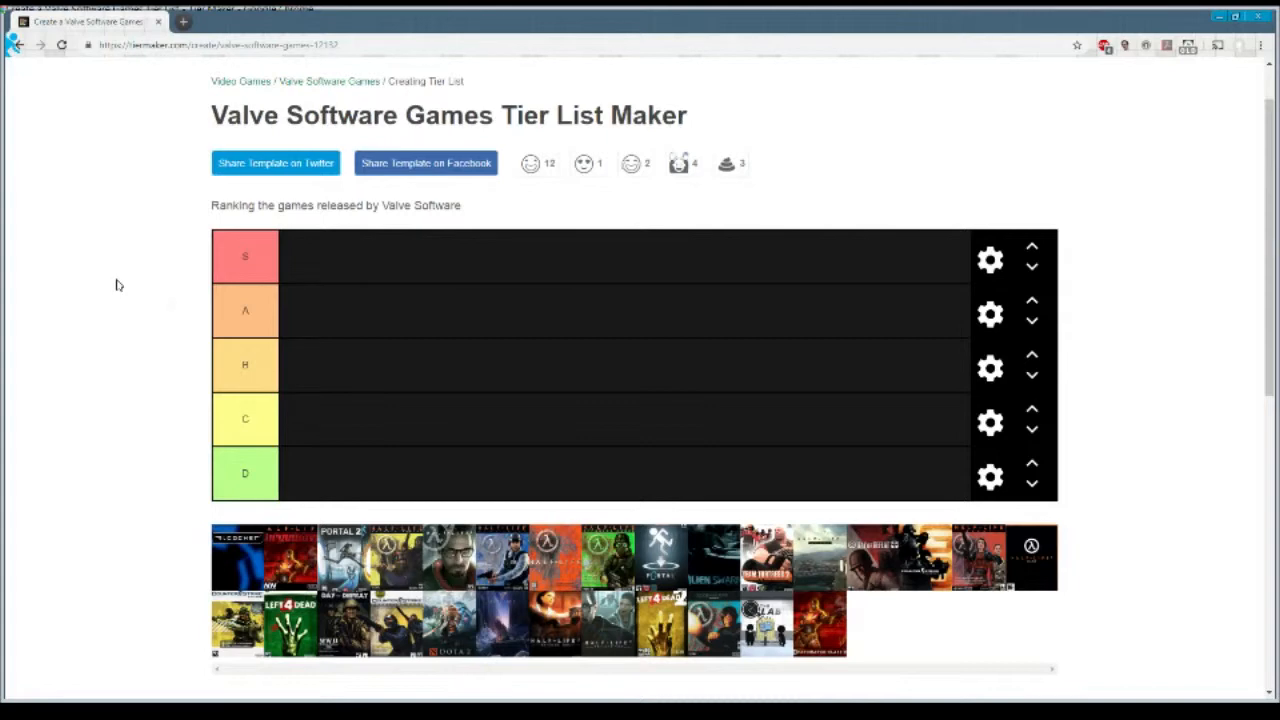
{"action": "mouse_move", "coordinate": [206, 349]}
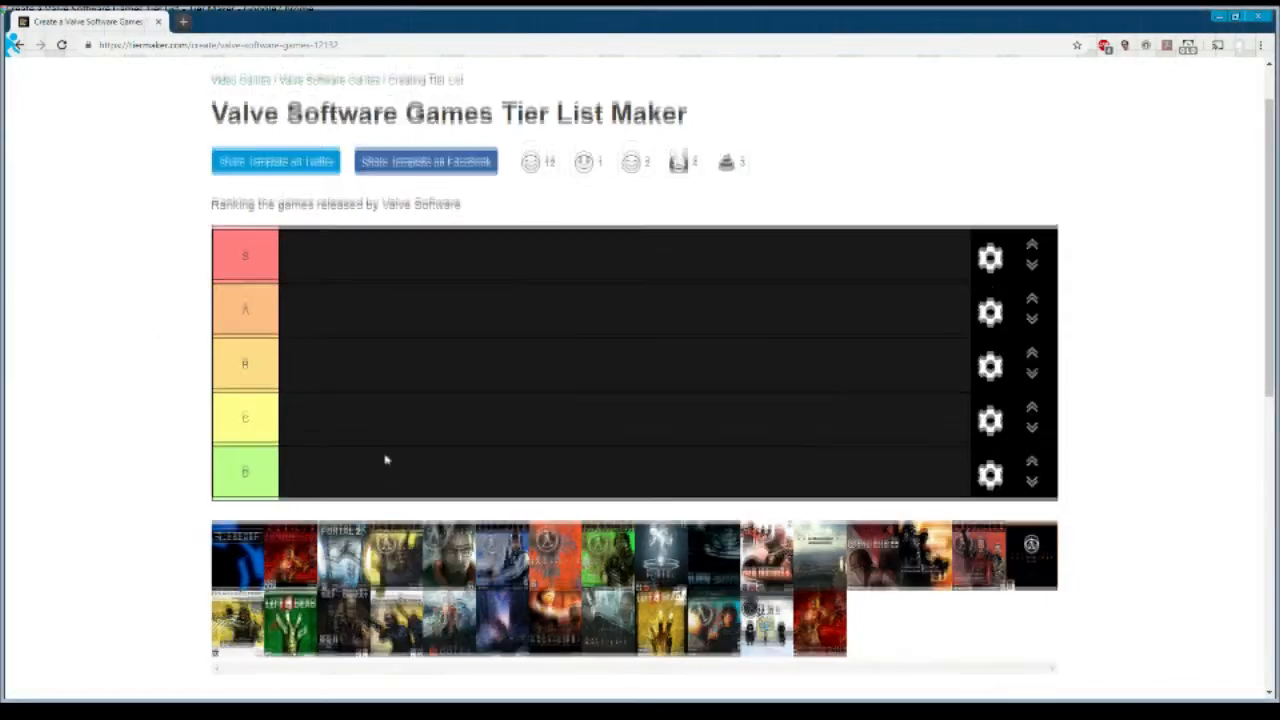
- Place the Portal cover in tier S and the Portal 2 cover in tier A
{"action": "scroll", "scroll_direction": "down", "scroll_amount": 3}
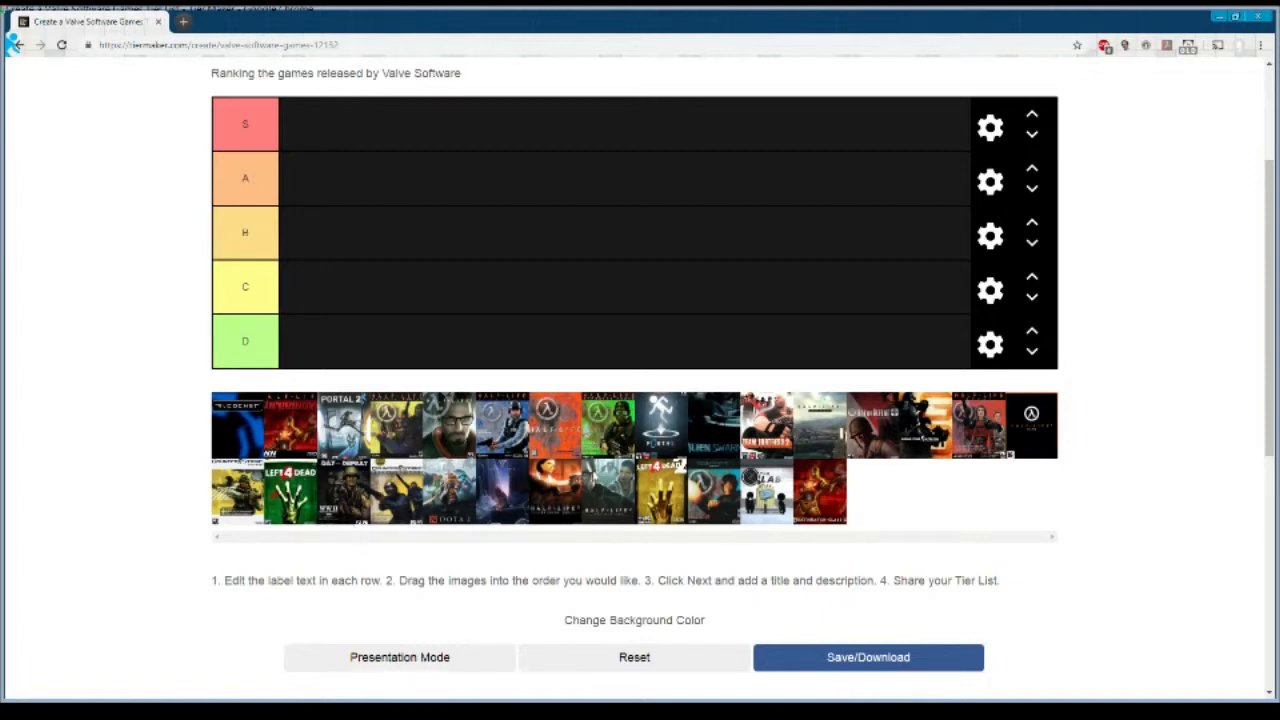
{"action": "scroll", "scroll_direction": "up", "scroll_amount": 3}
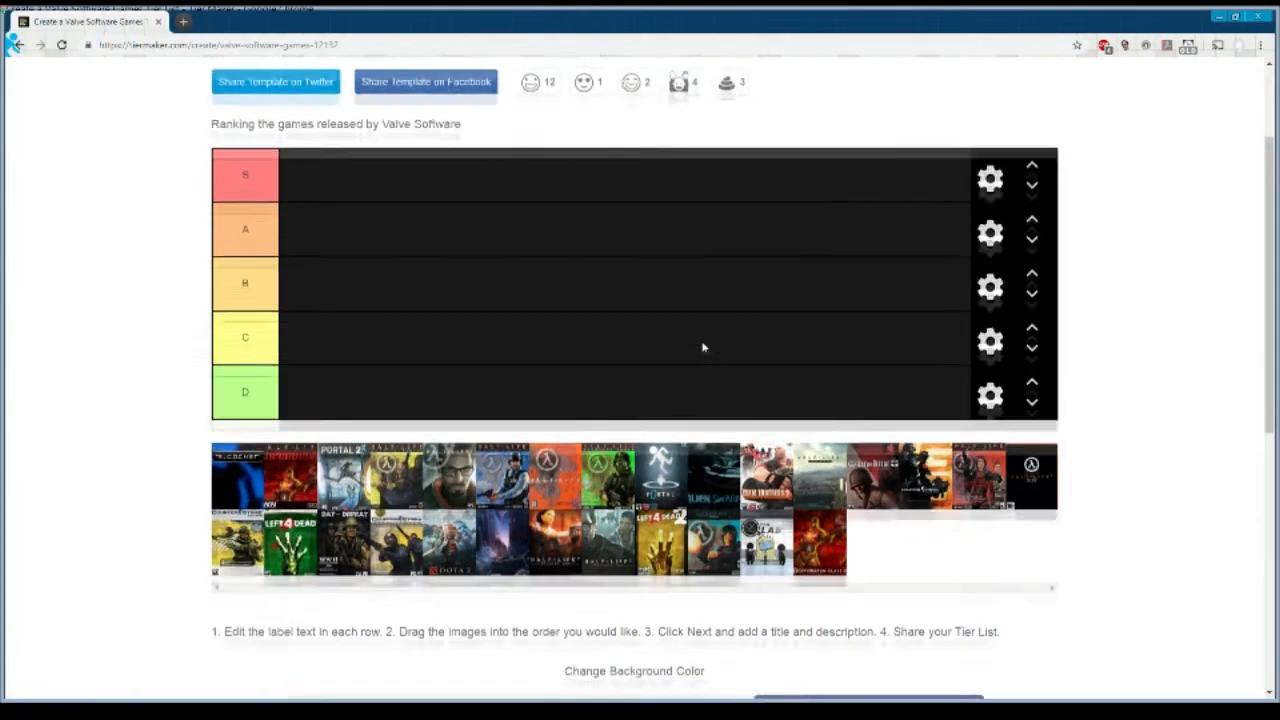
{"action": "scroll", "scroll_direction": "down", "scroll_amount": 3}
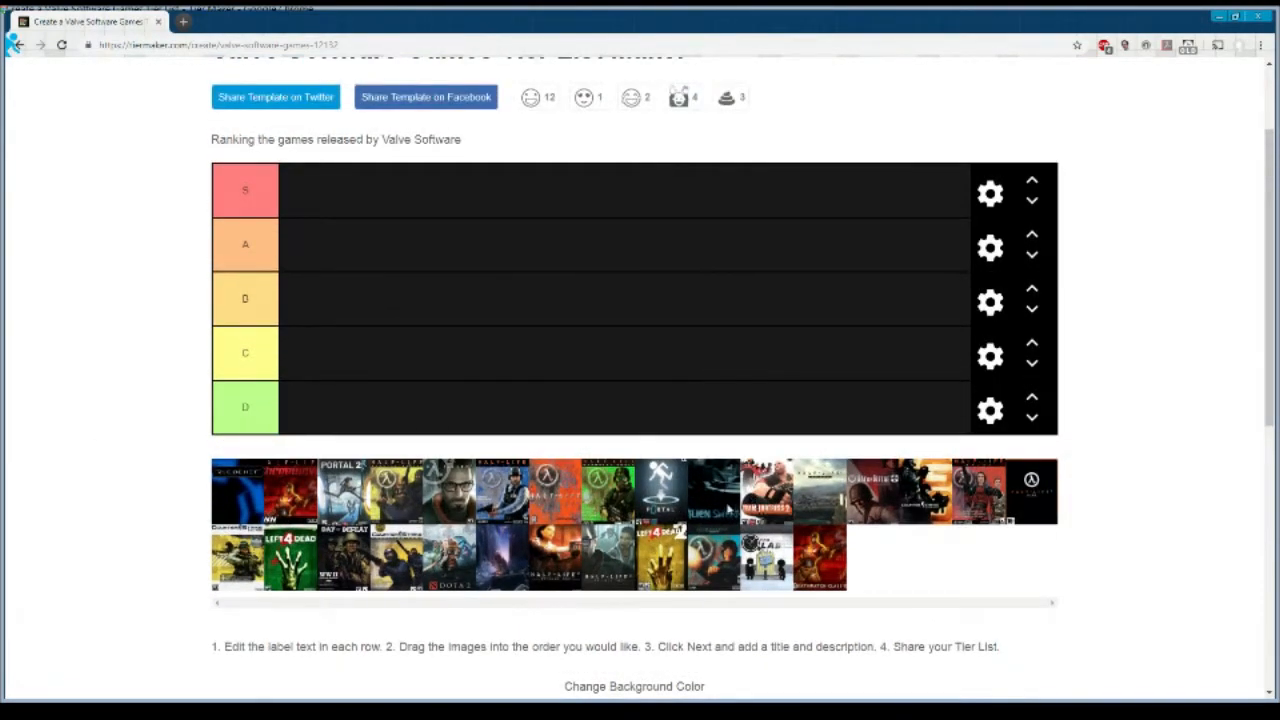
{"action": "mouse_move", "coordinate": [660, 492]}
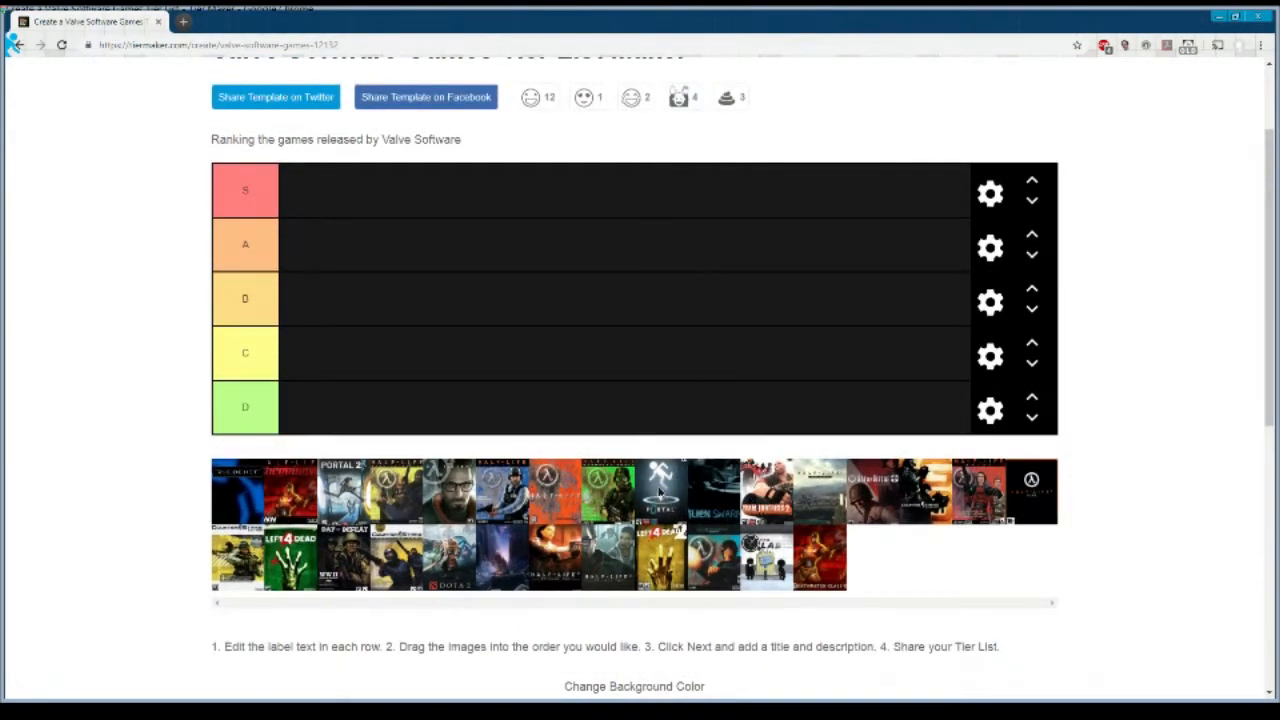
{"action": "left_click_drag", "start_coordinate": [660, 490], "coordinate": [305, 195]}
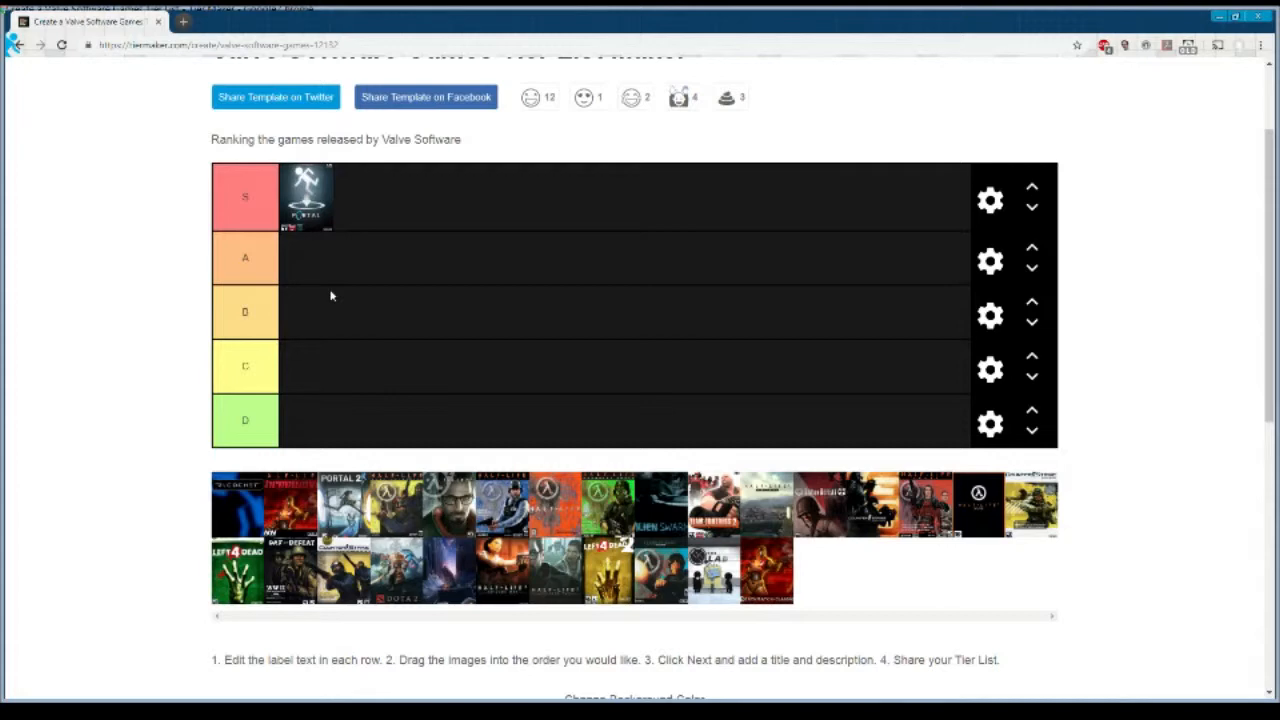
{"action": "mouse_move", "coordinate": [290, 210]}
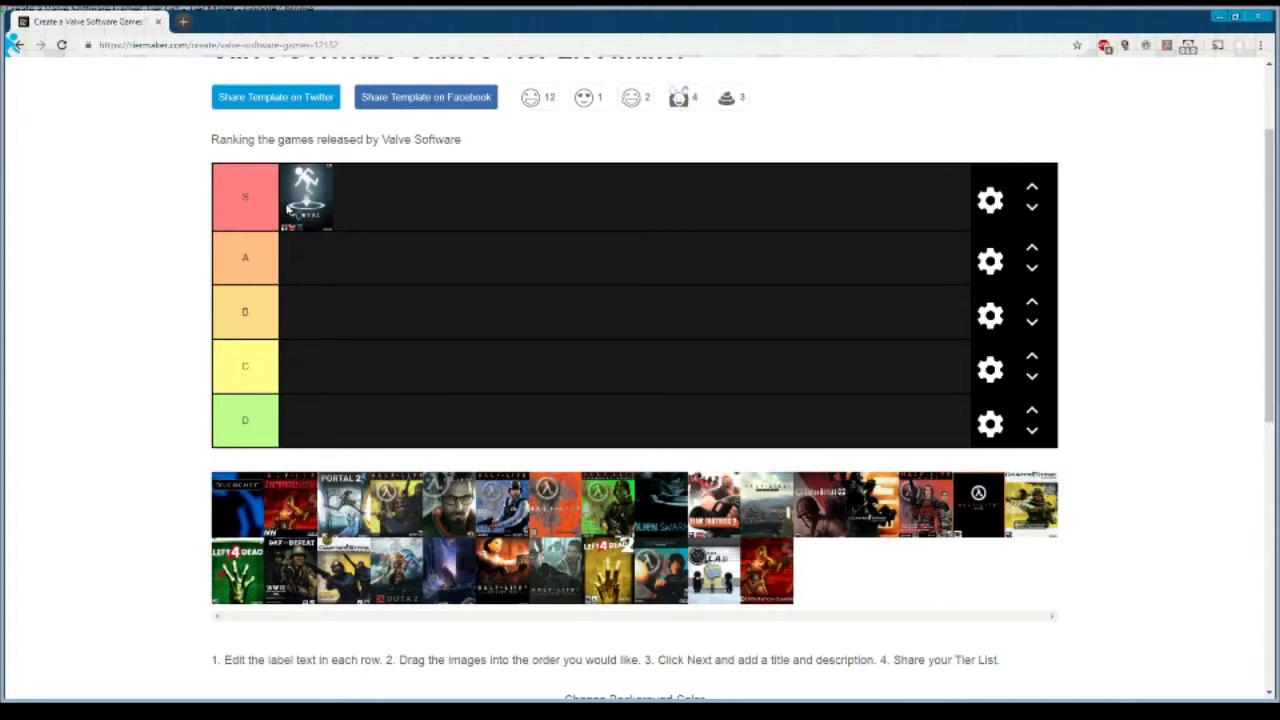
{"action": "mouse_move", "coordinate": [285, 262]}
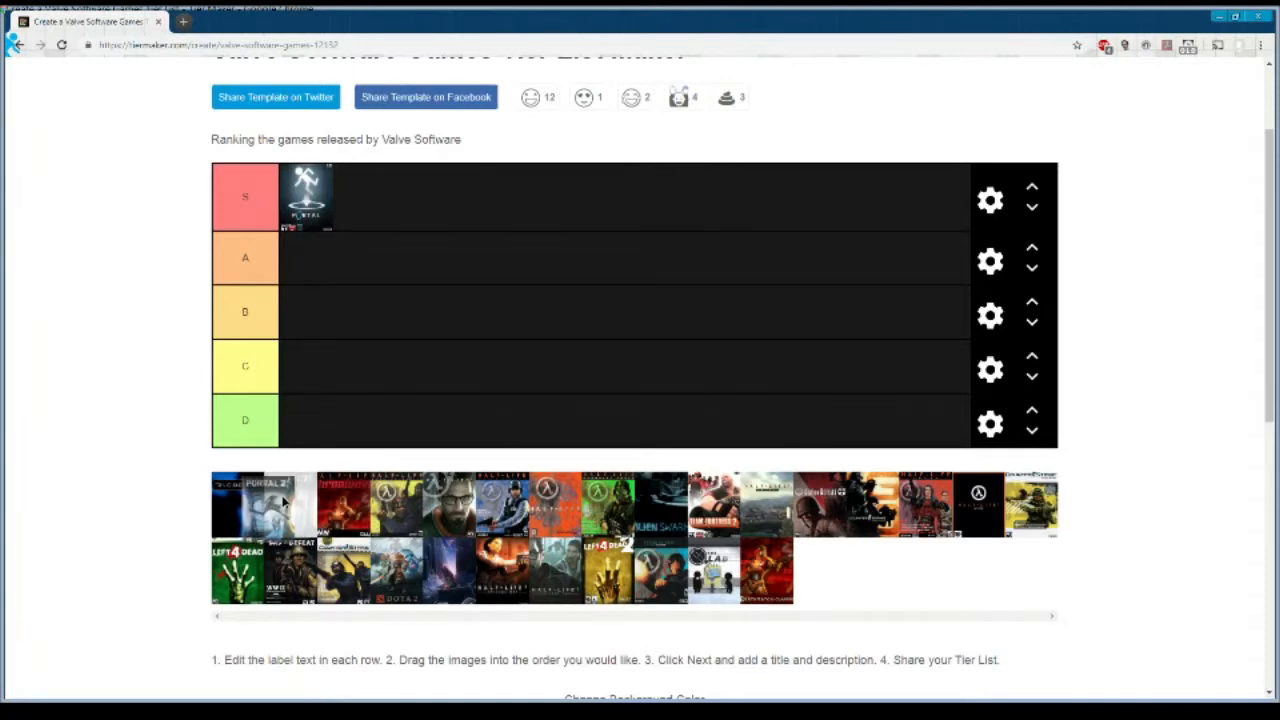
{"action": "left_click_drag", "start_coordinate": [262, 505], "coordinate": [295, 275]}
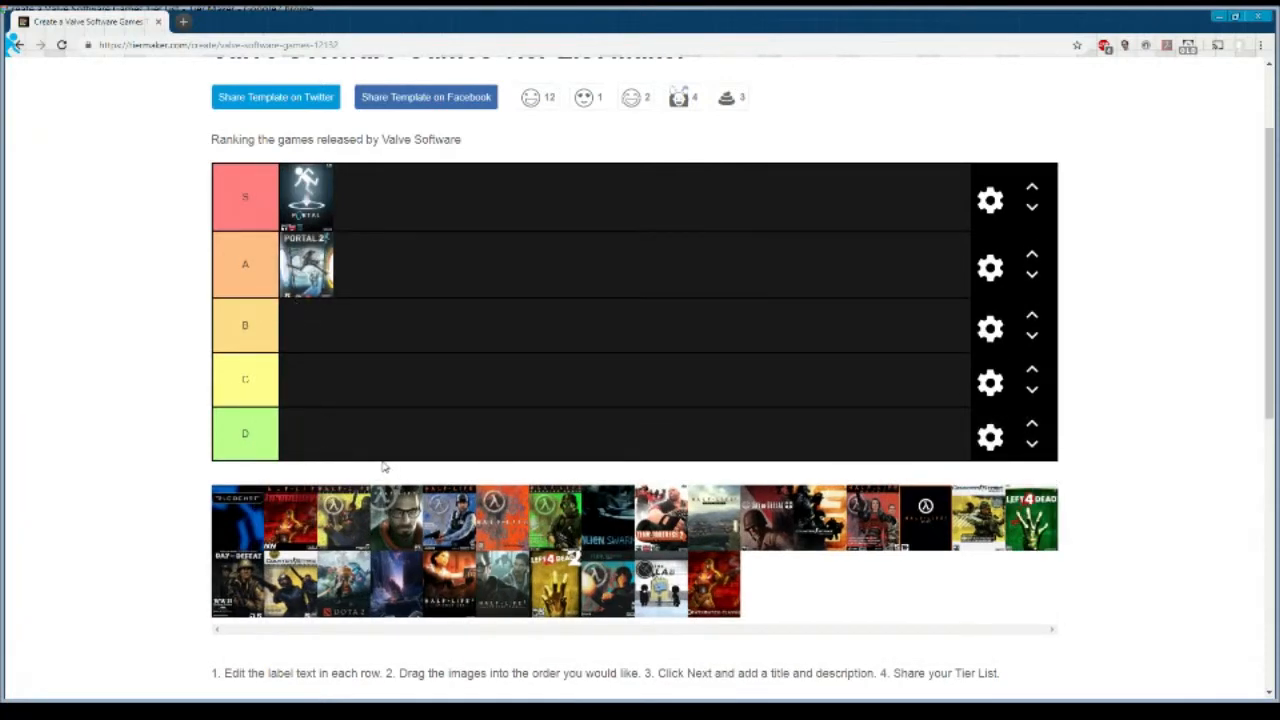
{"action": "mouse_move", "coordinate": [378, 512]}
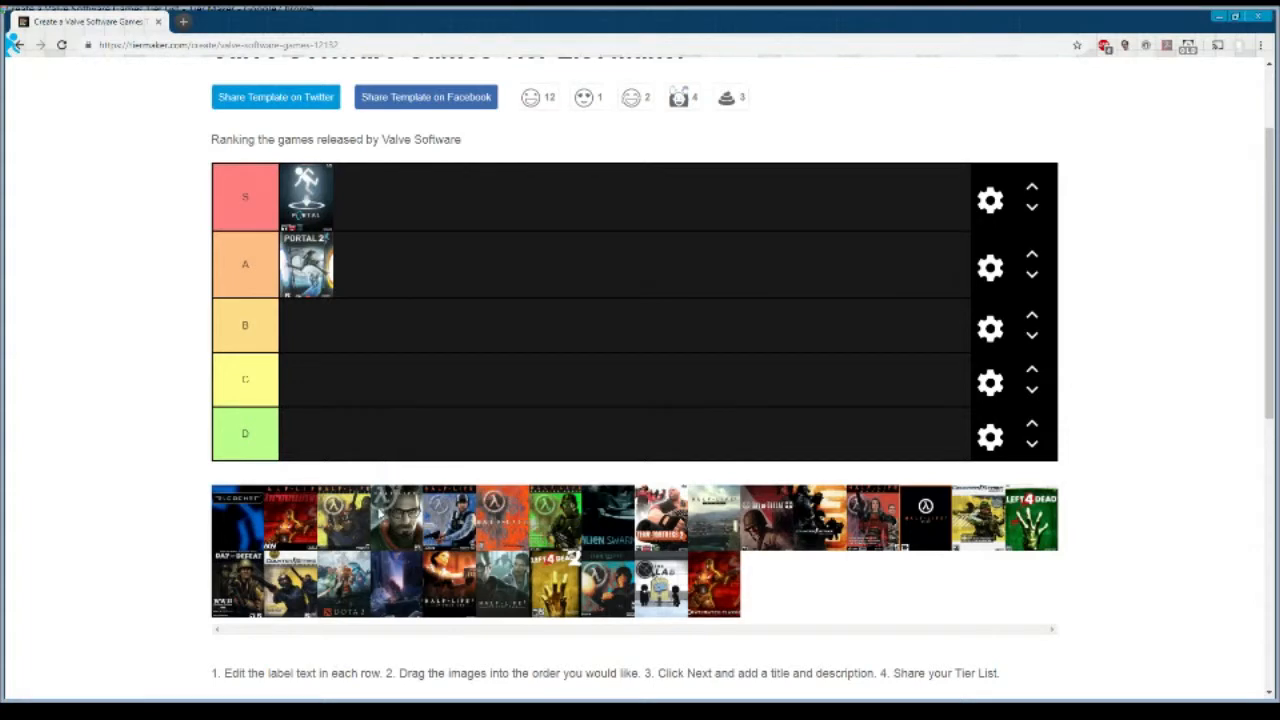
{"action": "mouse_move", "coordinate": [350, 463]}
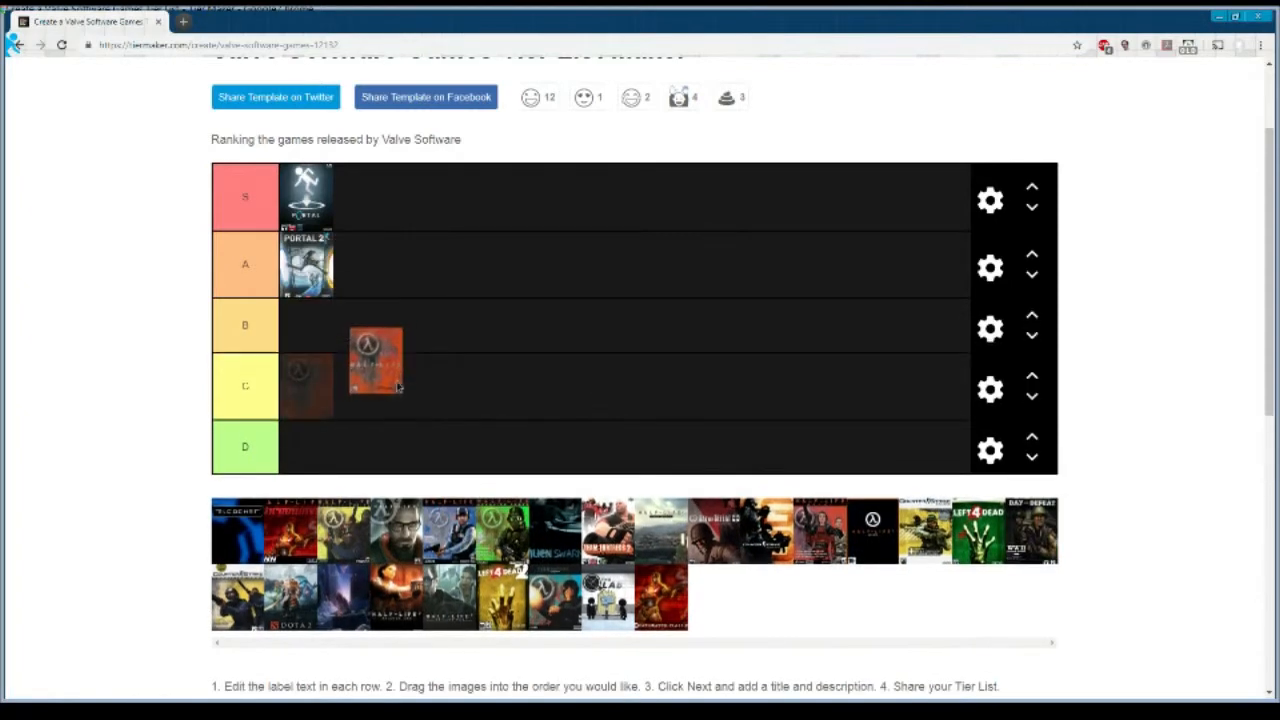
- Settle the orange Half-Life cover in S after trying A, and drop Ricochet into D
{"action": "left_click_drag", "start_coordinate": [375, 360], "coordinate": [375, 250]}
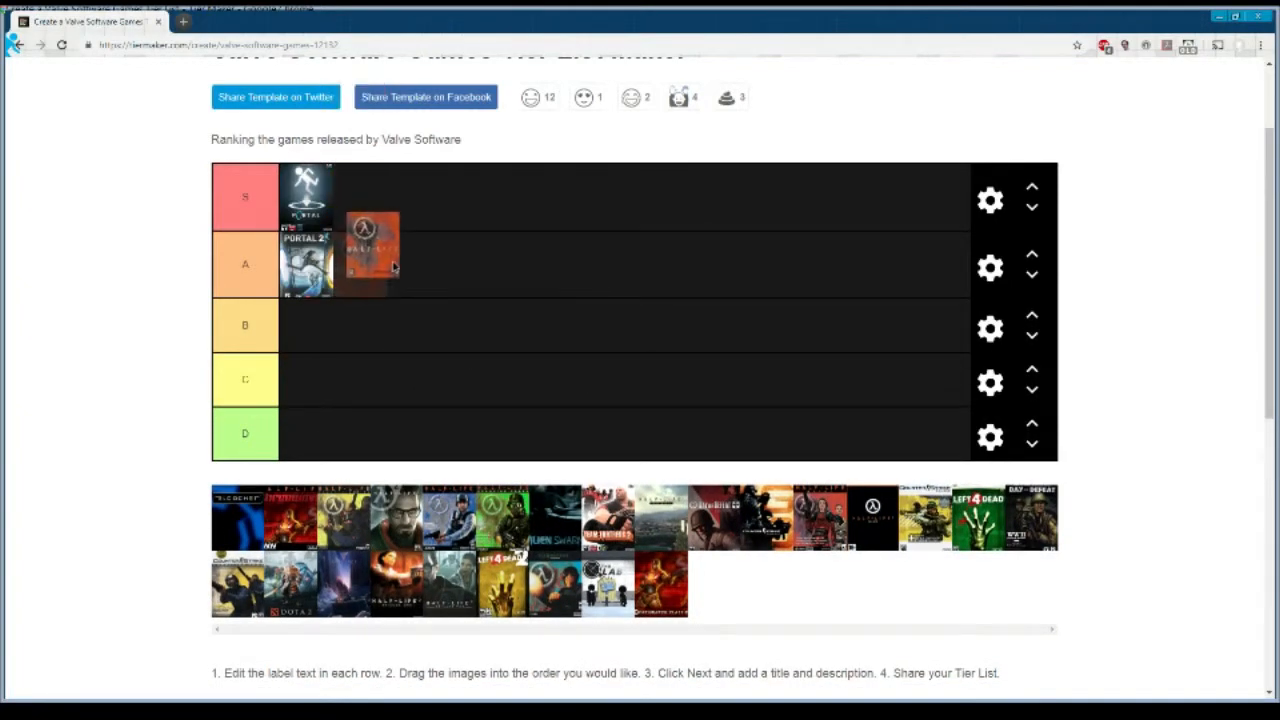
{"action": "left_click_drag", "start_coordinate": [372, 248], "coordinate": [372, 262]}
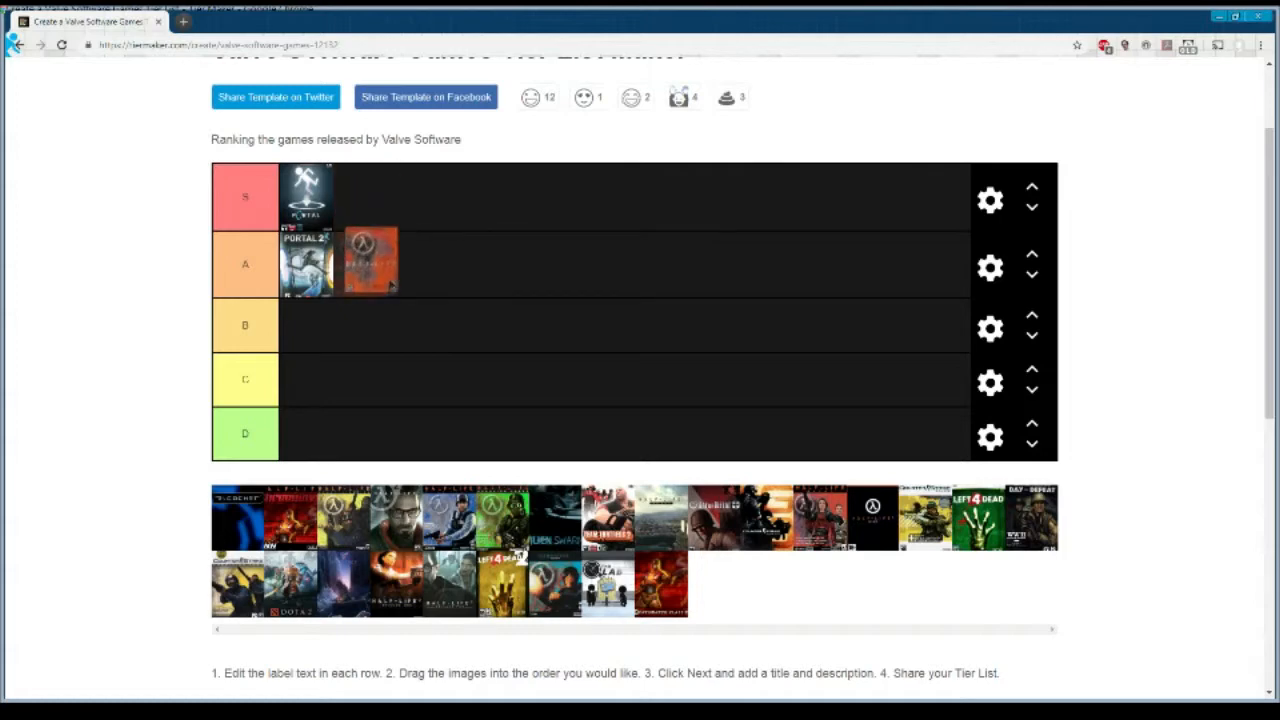
{"action": "left_click_drag", "start_coordinate": [370, 260], "coordinate": [360, 200]}
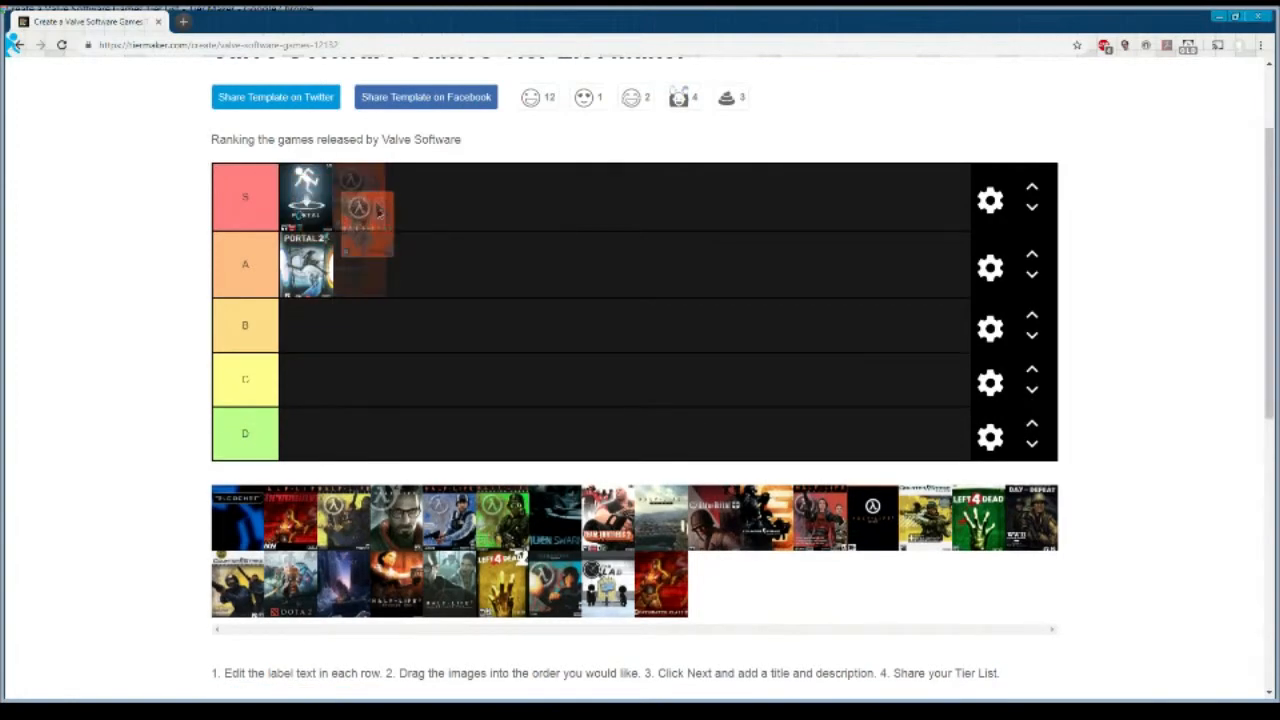
{"action": "left_click_drag", "start_coordinate": [360, 215], "coordinate": [350, 263]}
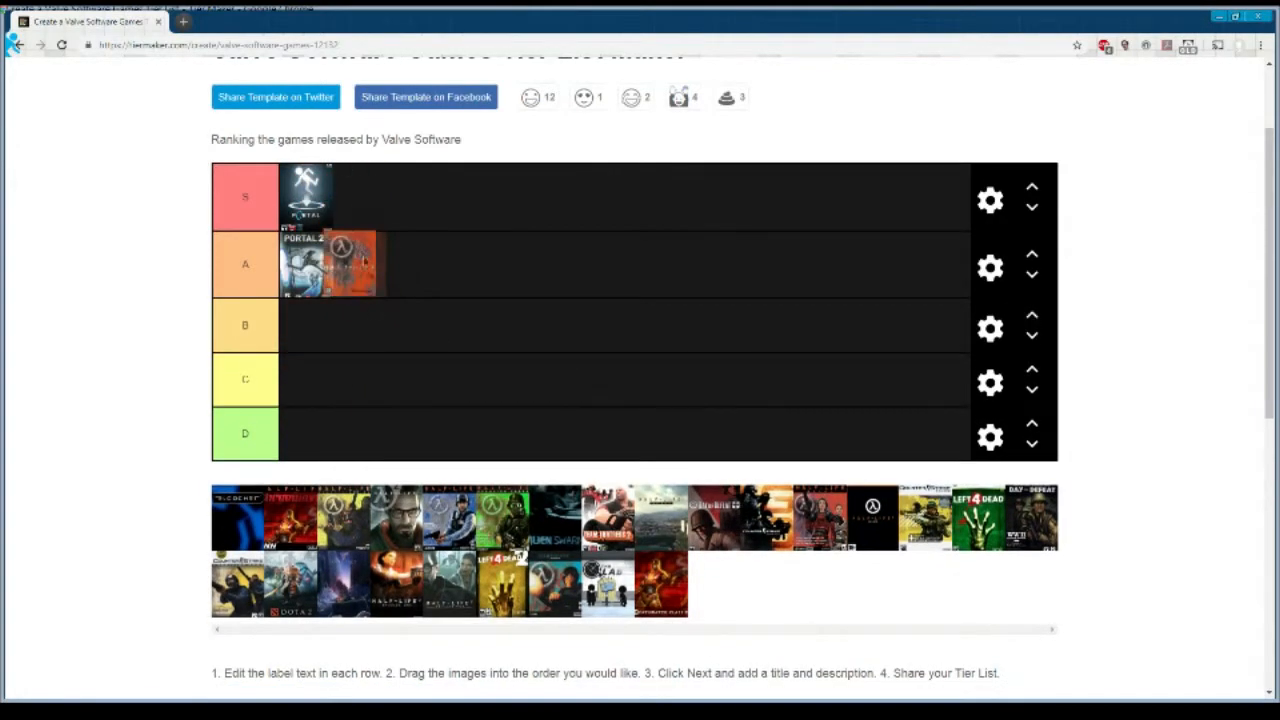
{"action": "left_click_drag", "start_coordinate": [350, 262], "coordinate": [360, 195]}
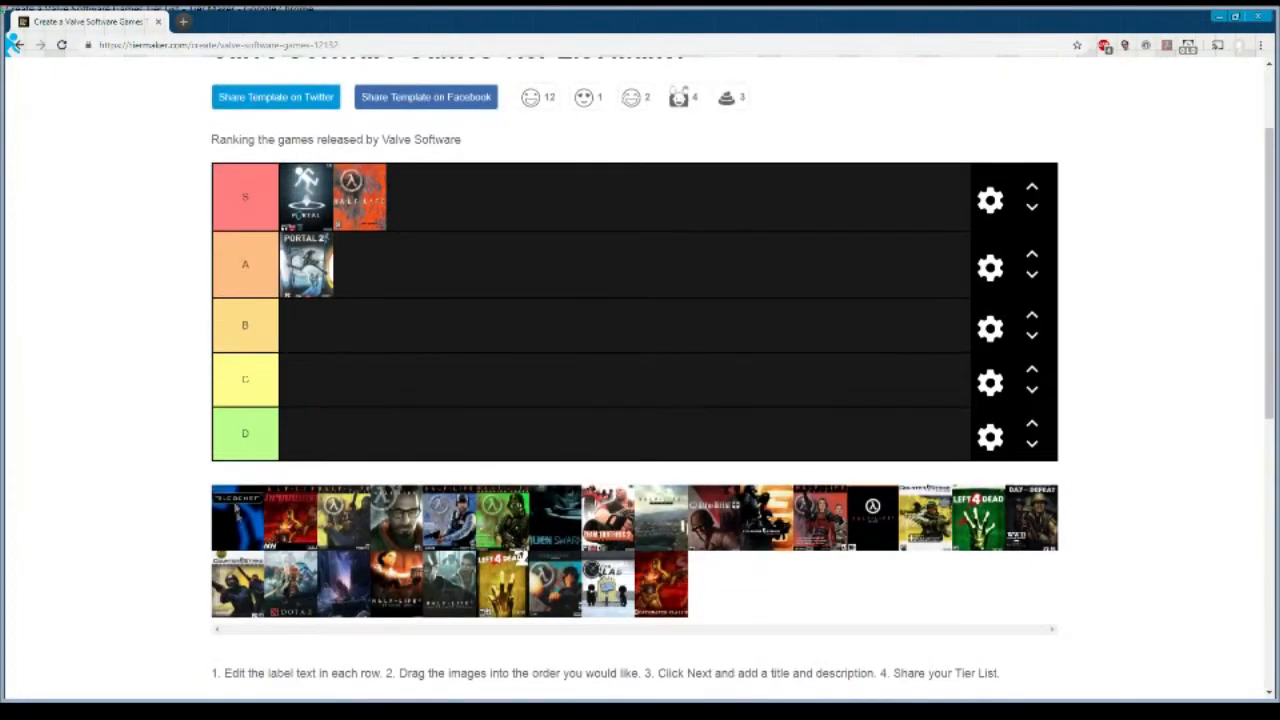
{"action": "left_click_drag", "start_coordinate": [237, 516], "coordinate": [305, 440]}
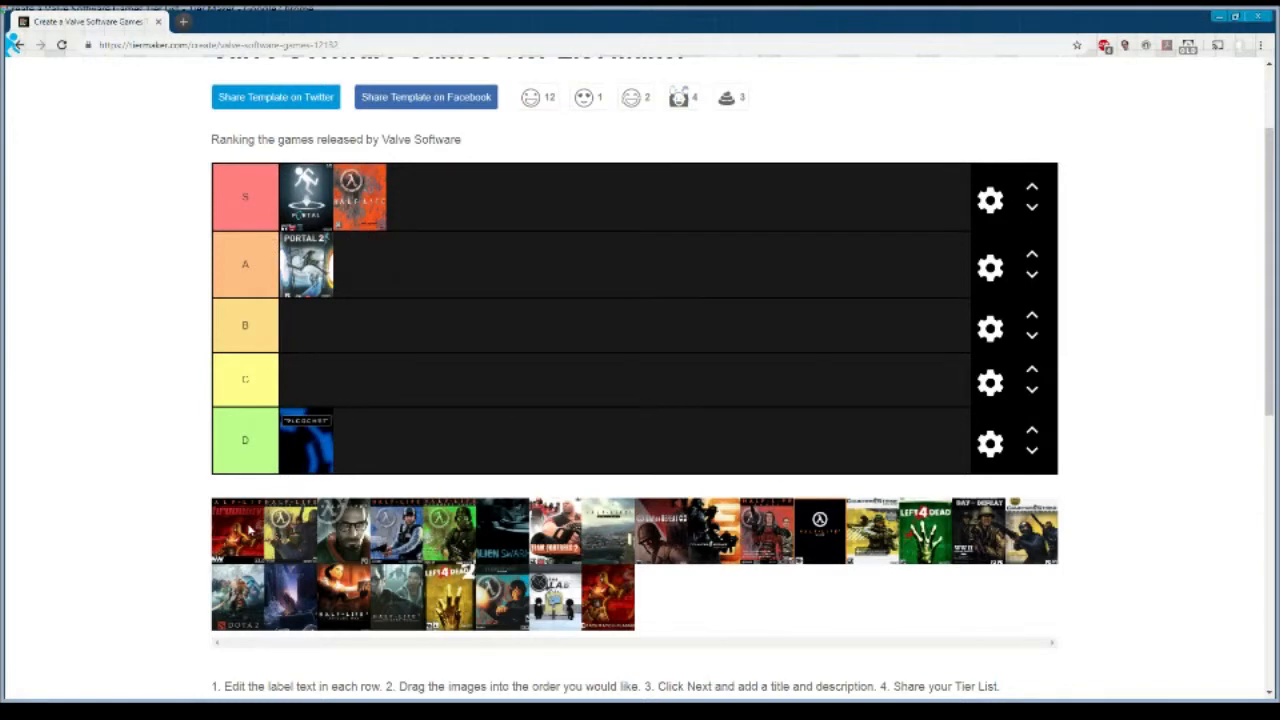
{"action": "mouse_move", "coordinate": [472, 537]}
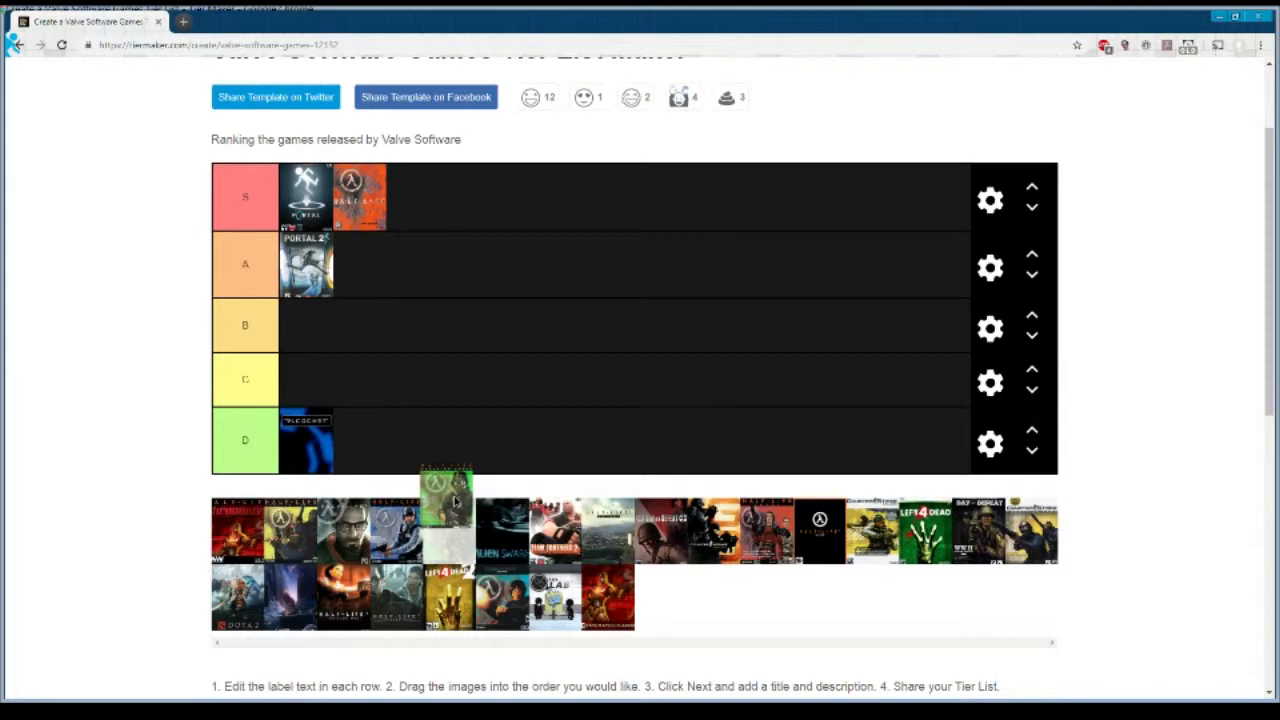
- Settle the green Half-Life cover in the B tier after briefly trying A
{"action": "left_click_drag", "start_coordinate": [447, 490], "coordinate": [410, 265]}
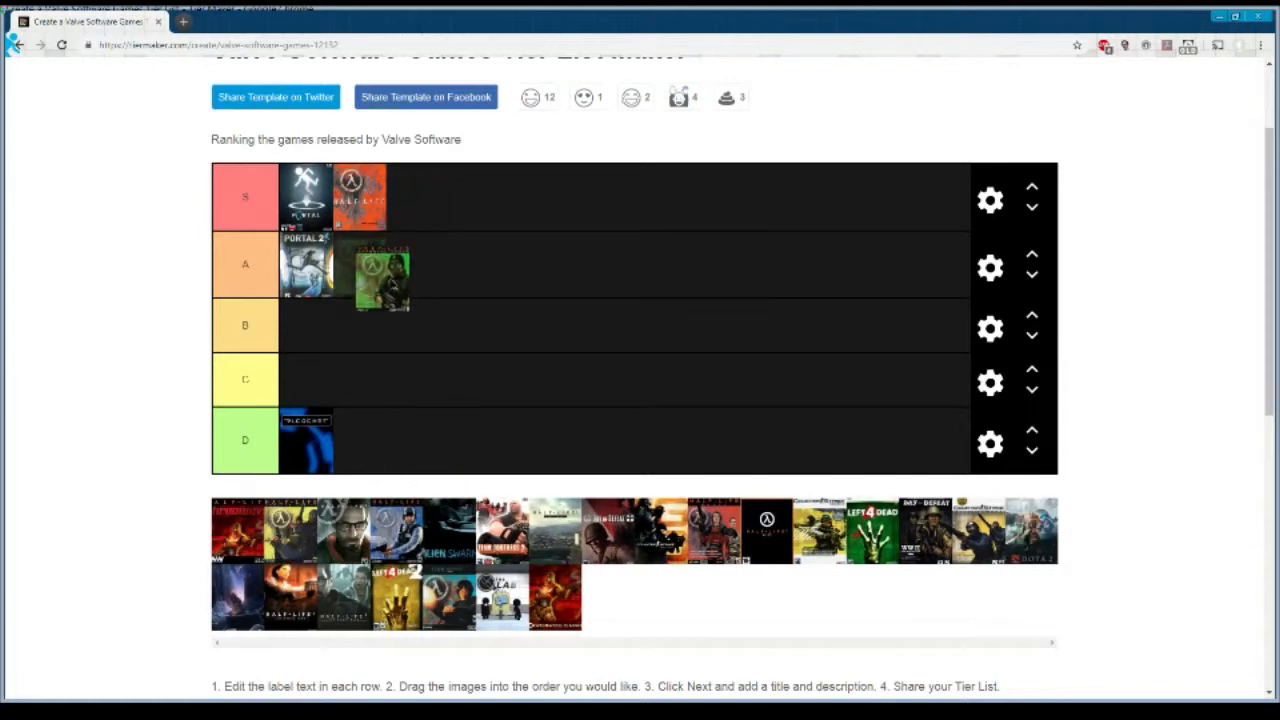
{"action": "left_click_drag", "start_coordinate": [380, 275], "coordinate": [360, 265]}
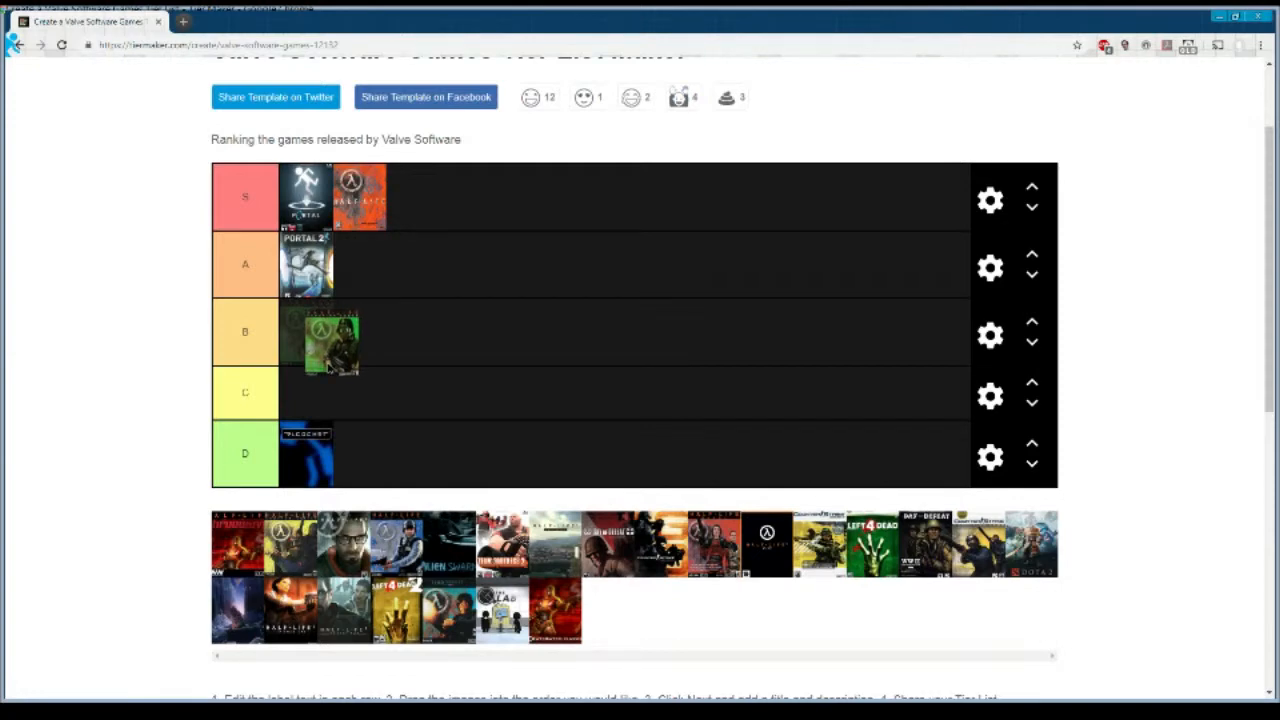
{"action": "left_click_drag", "start_coordinate": [330, 340], "coordinate": [410, 343]}
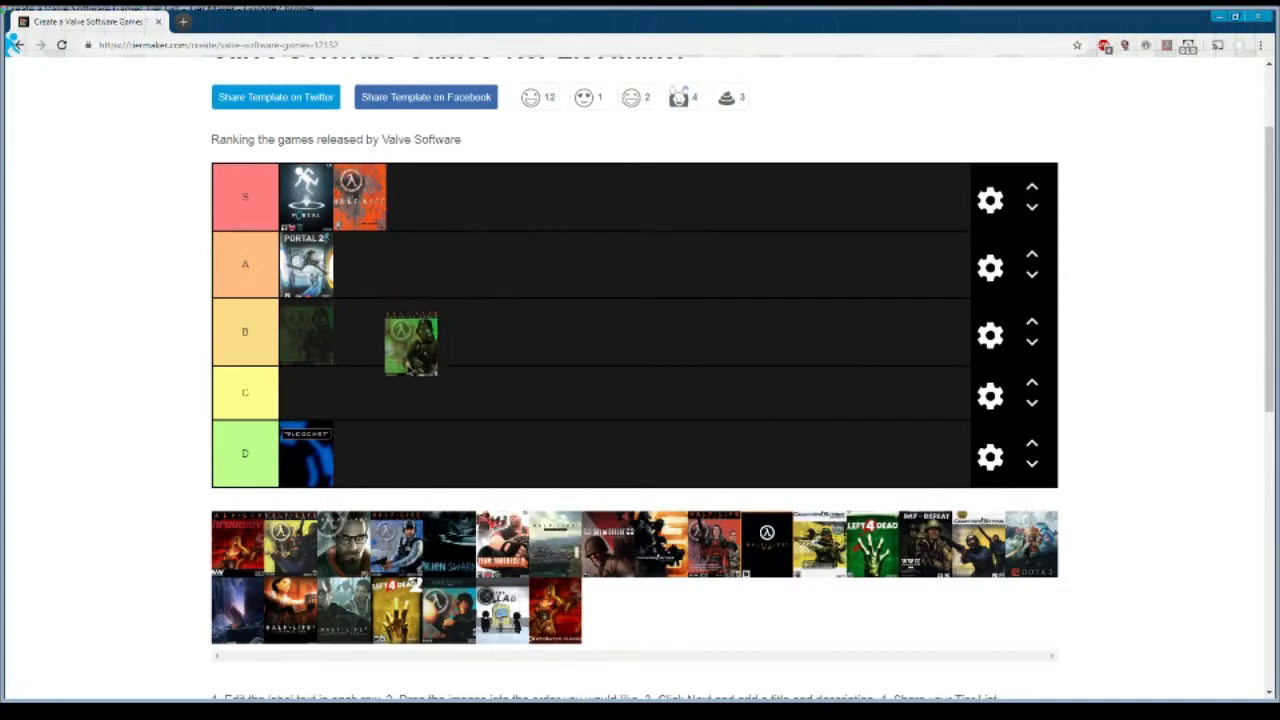
{"action": "left_click_drag", "start_coordinate": [410, 343], "coordinate": [307, 331]}
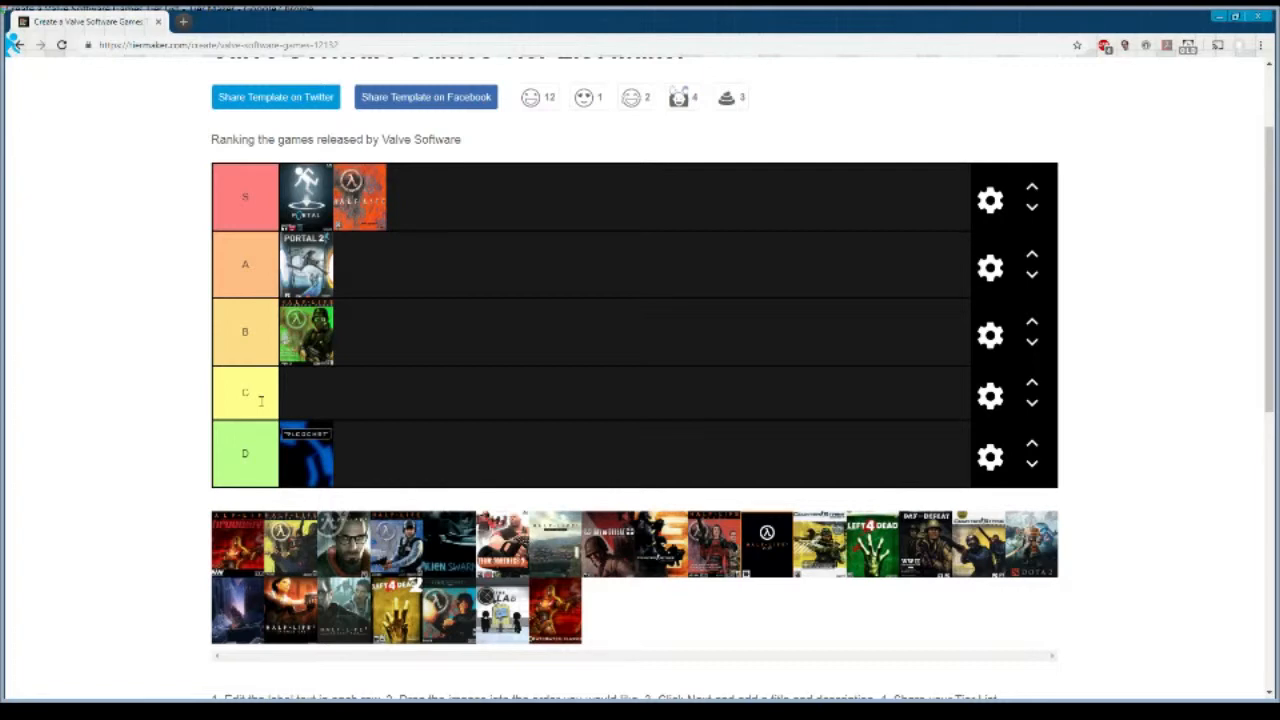
{"action": "mouse_move", "coordinate": [320, 363]}
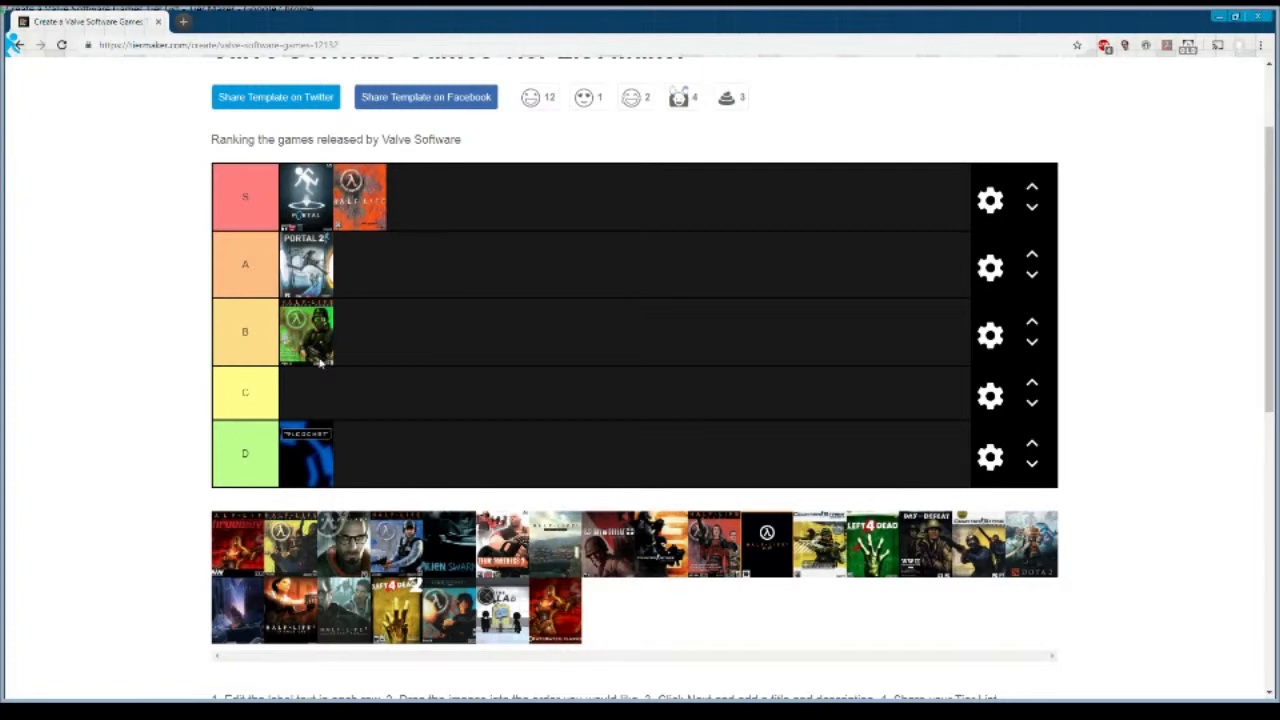
{"action": "mouse_move", "coordinate": [325, 328]}
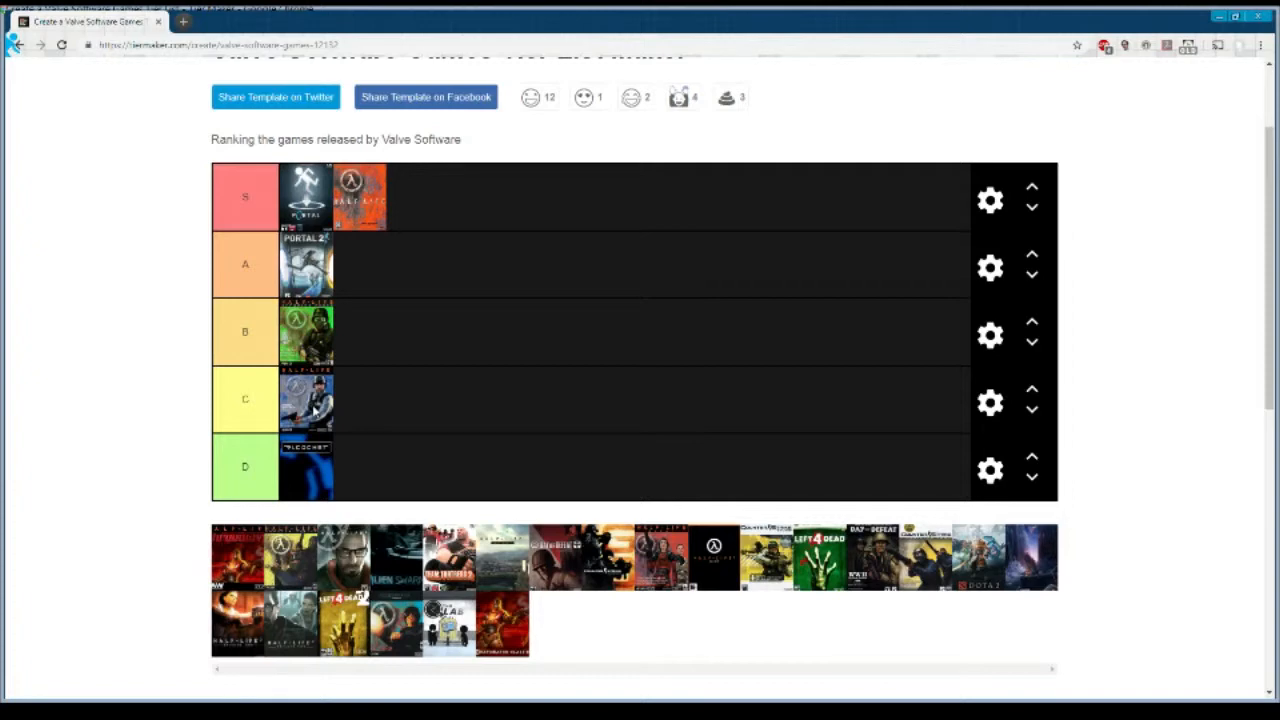
{"action": "mouse_move", "coordinate": [408, 400]}
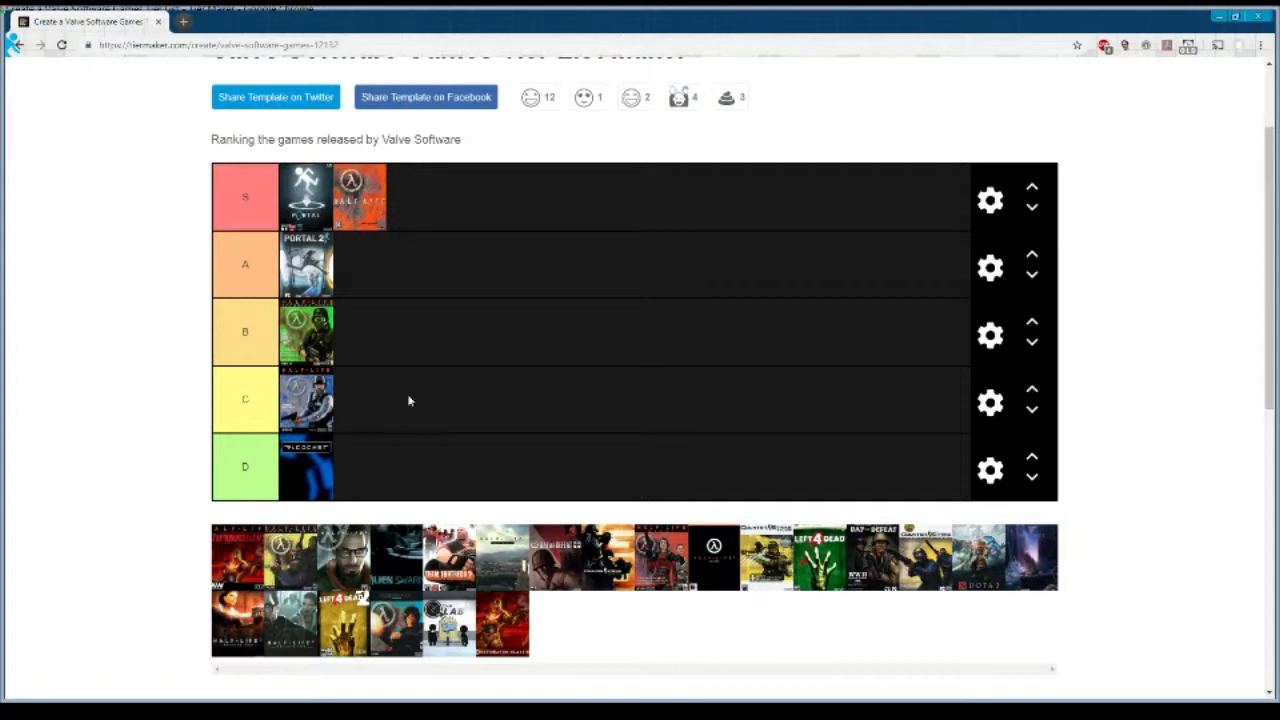
{"action": "mouse_move", "coordinate": [565, 577]}
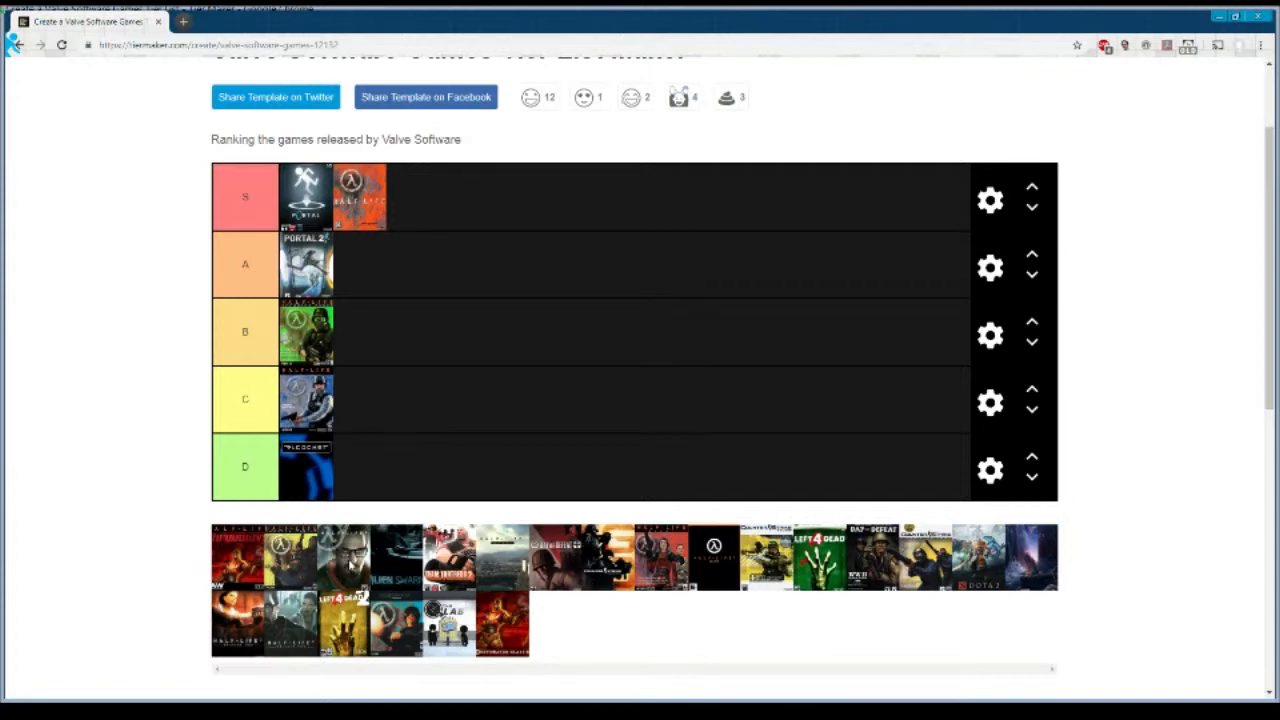
{"action": "mouse_move", "coordinate": [350, 565]}
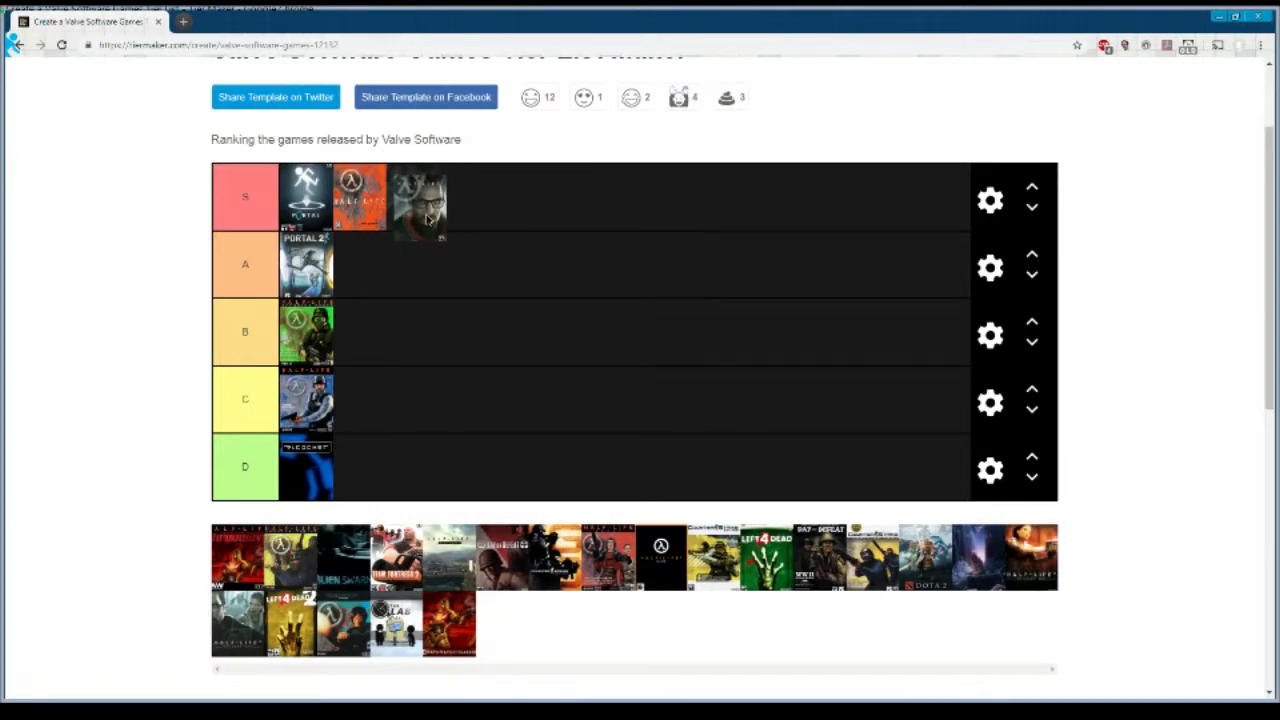
{"action": "left_click_drag", "start_coordinate": [420, 200], "coordinate": [360, 265]}
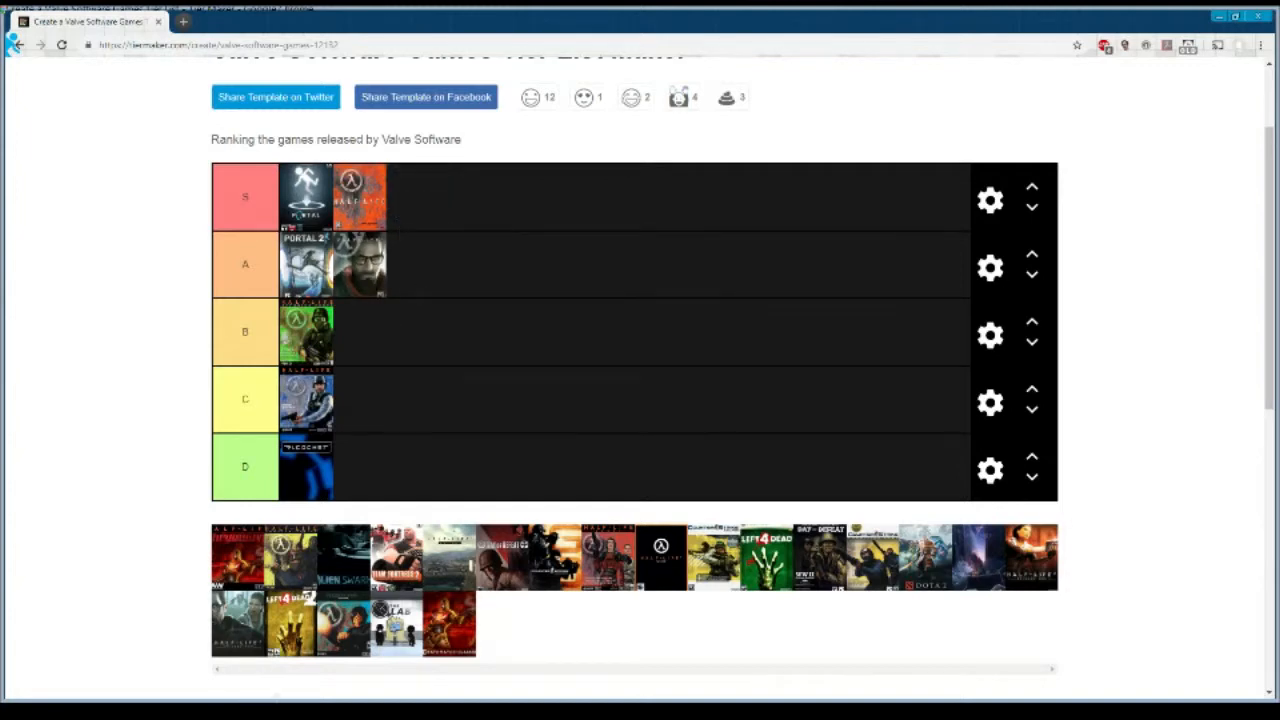
{"action": "mouse_move", "coordinate": [400, 275]}
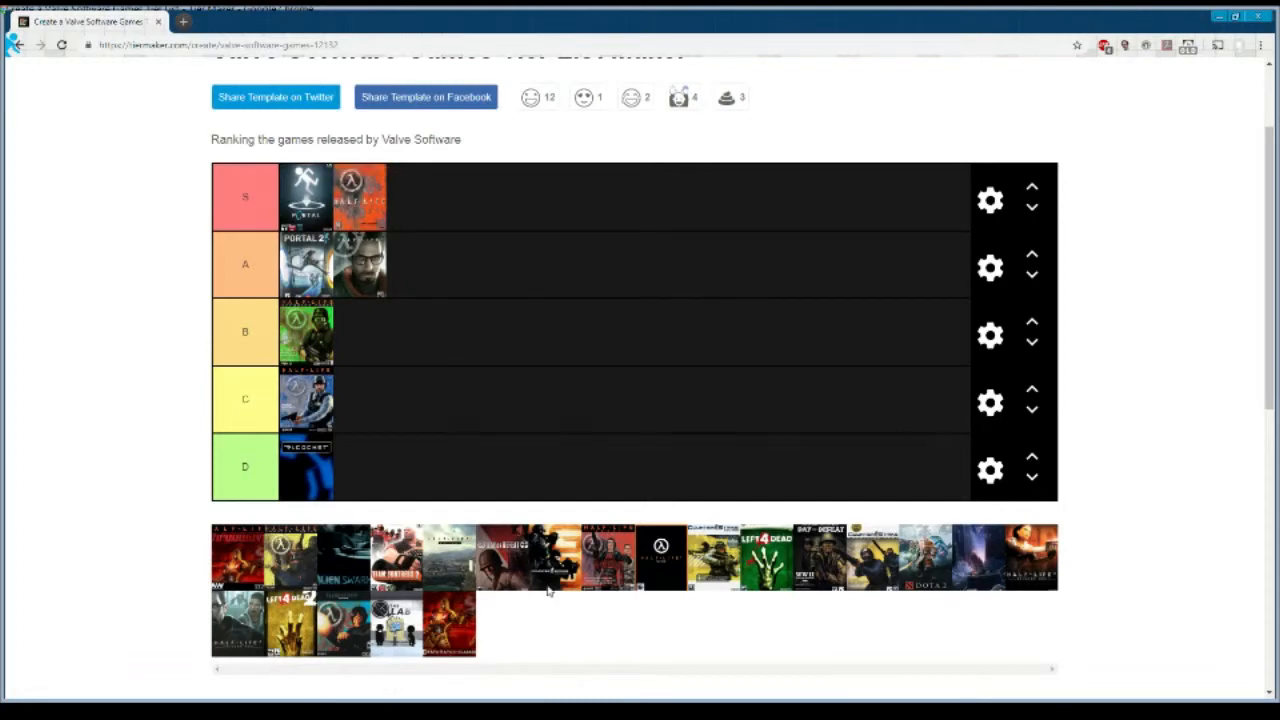
{"action": "mouse_move", "coordinate": [552, 616]}
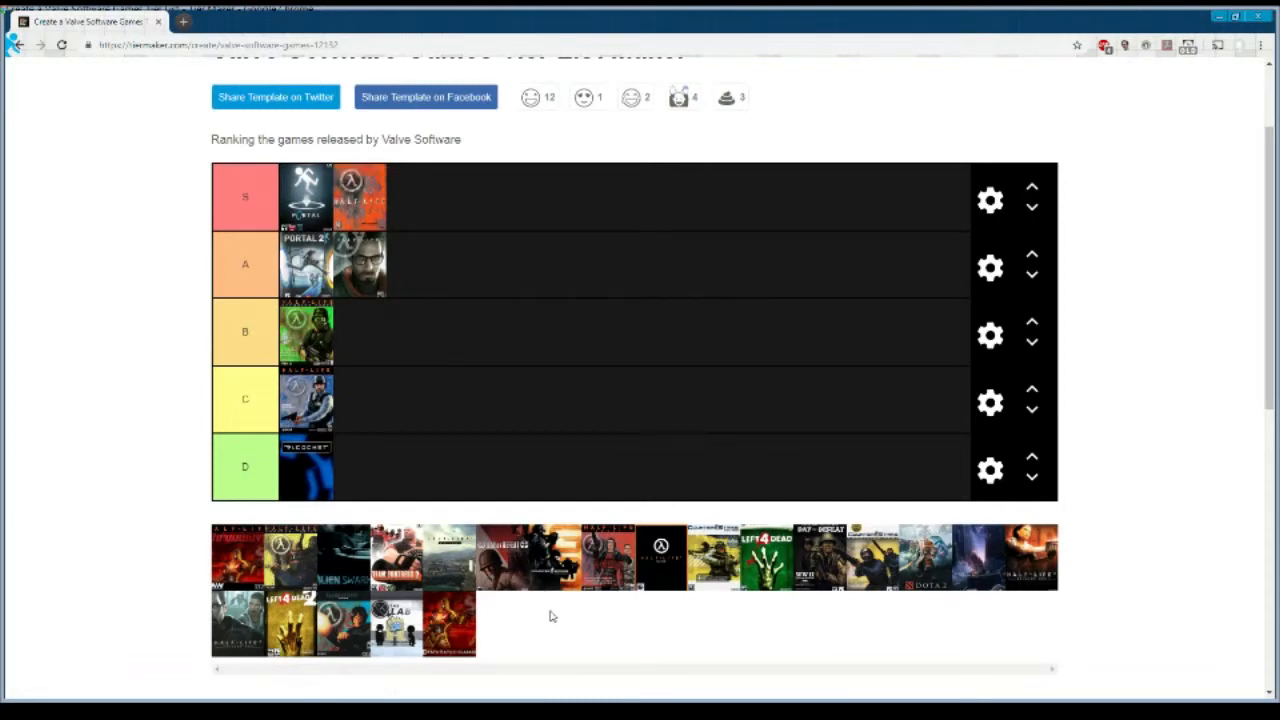
{"action": "mouse_move", "coordinate": [519, 650]}
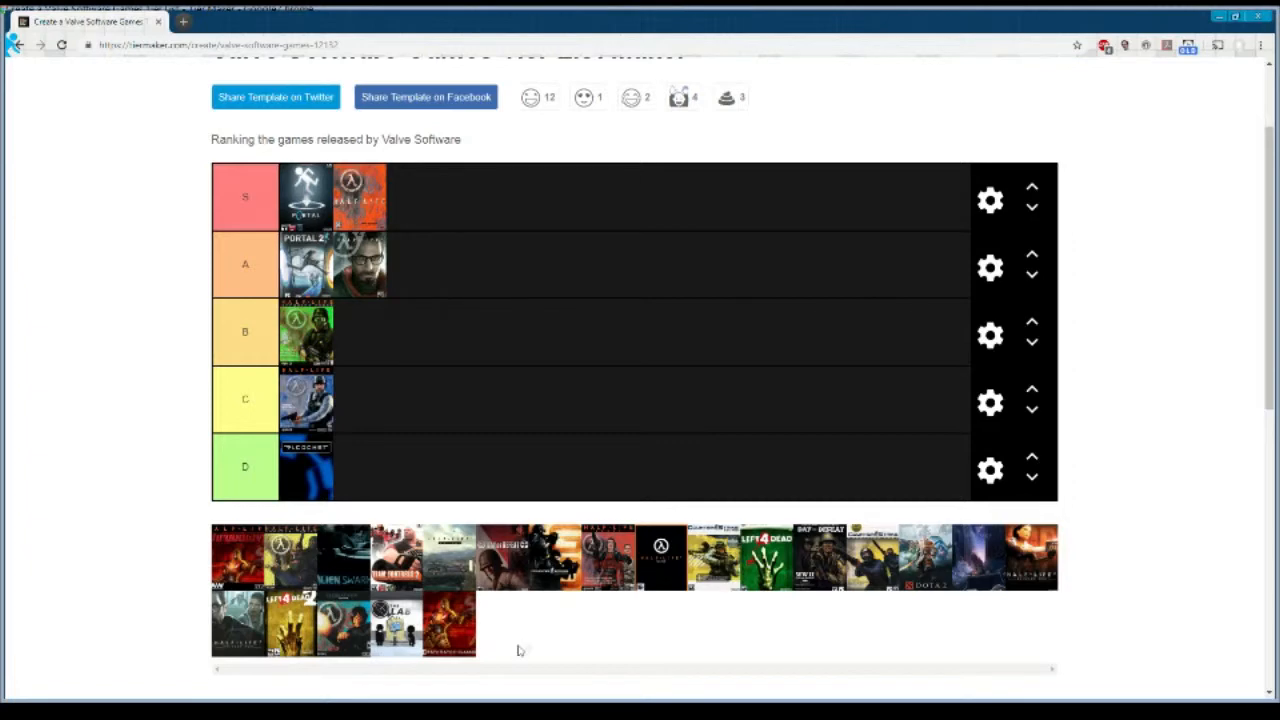
{"action": "mouse_move", "coordinate": [505, 681]}
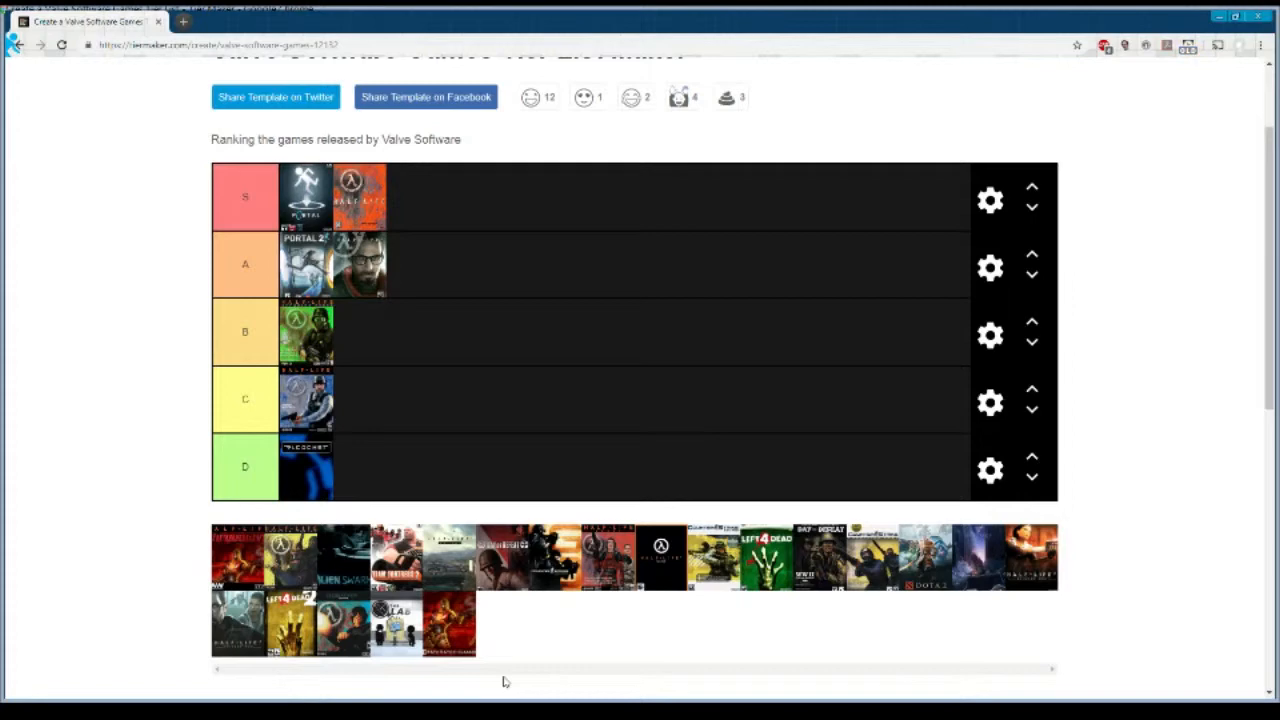
{"action": "mouse_move", "coordinate": [604, 393]}
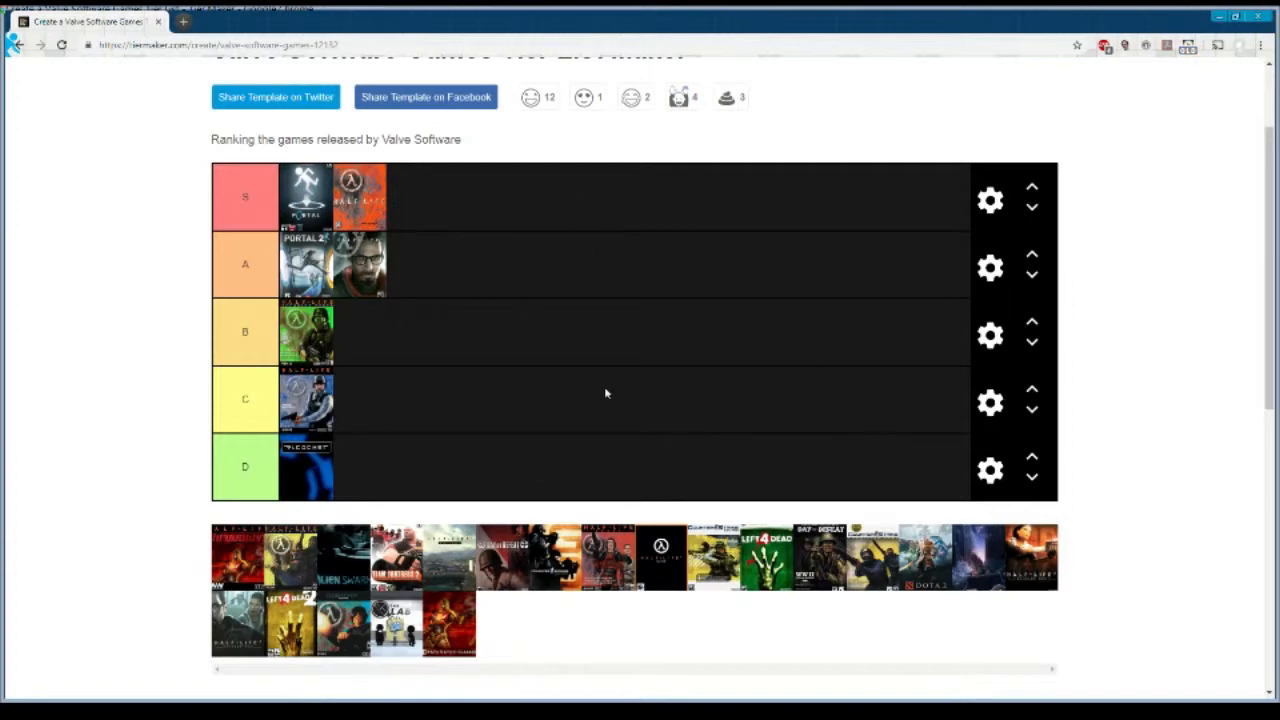
{"action": "mouse_move", "coordinate": [103, 332]}
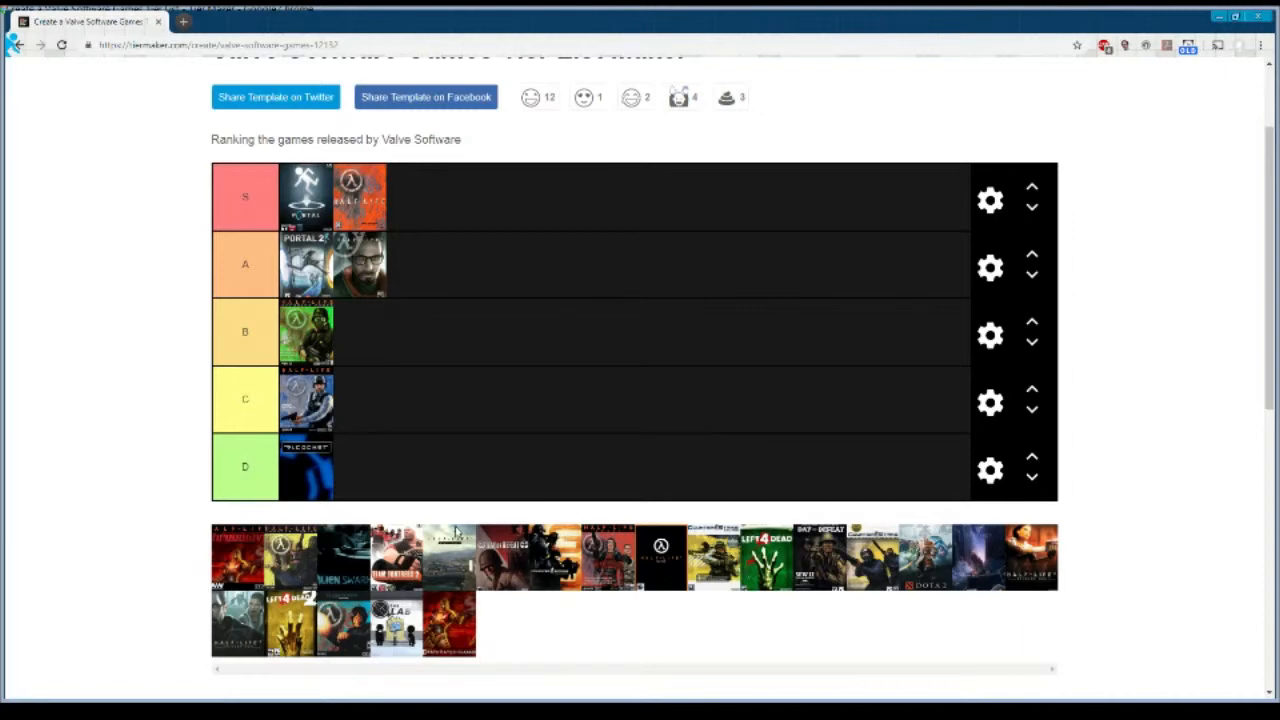
{"action": "mouse_move", "coordinate": [1095, 578]}
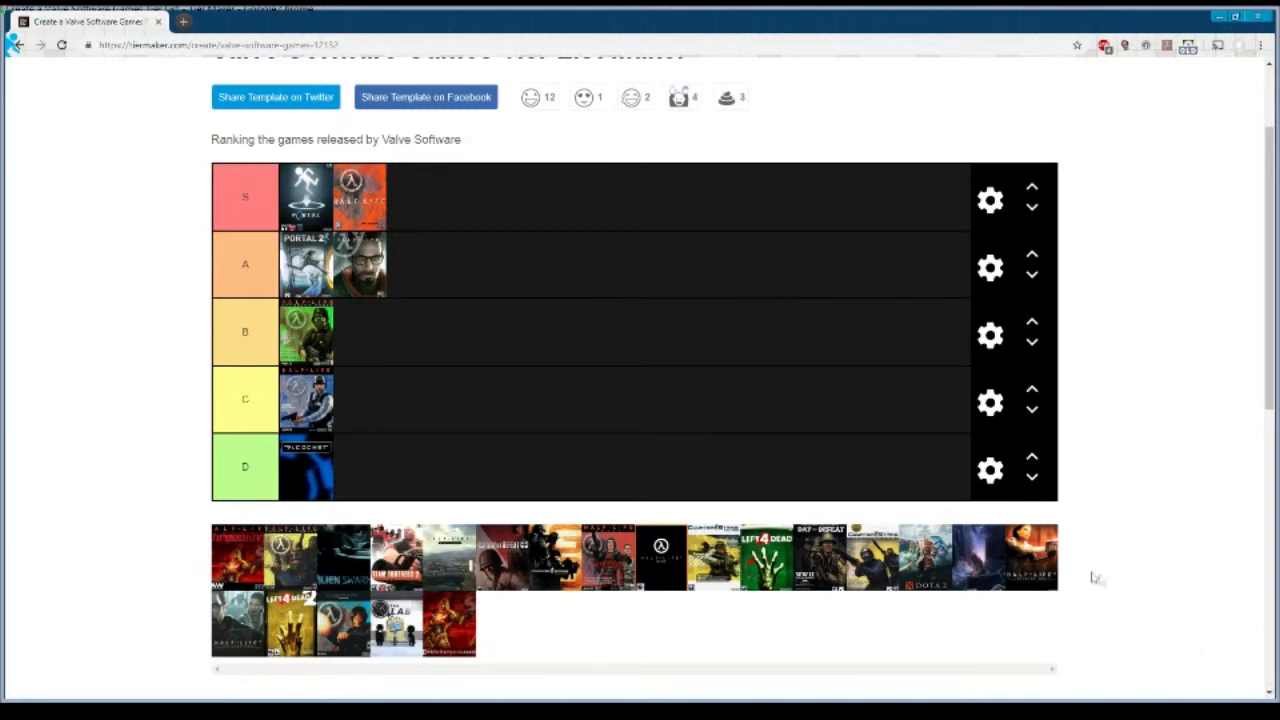
- Rank an orange Half-Life cover in A, then Team Fortress 2 and another Half-Life cover in B
{"action": "left_click_drag", "start_coordinate": [1030, 557], "coordinate": [410, 265]}
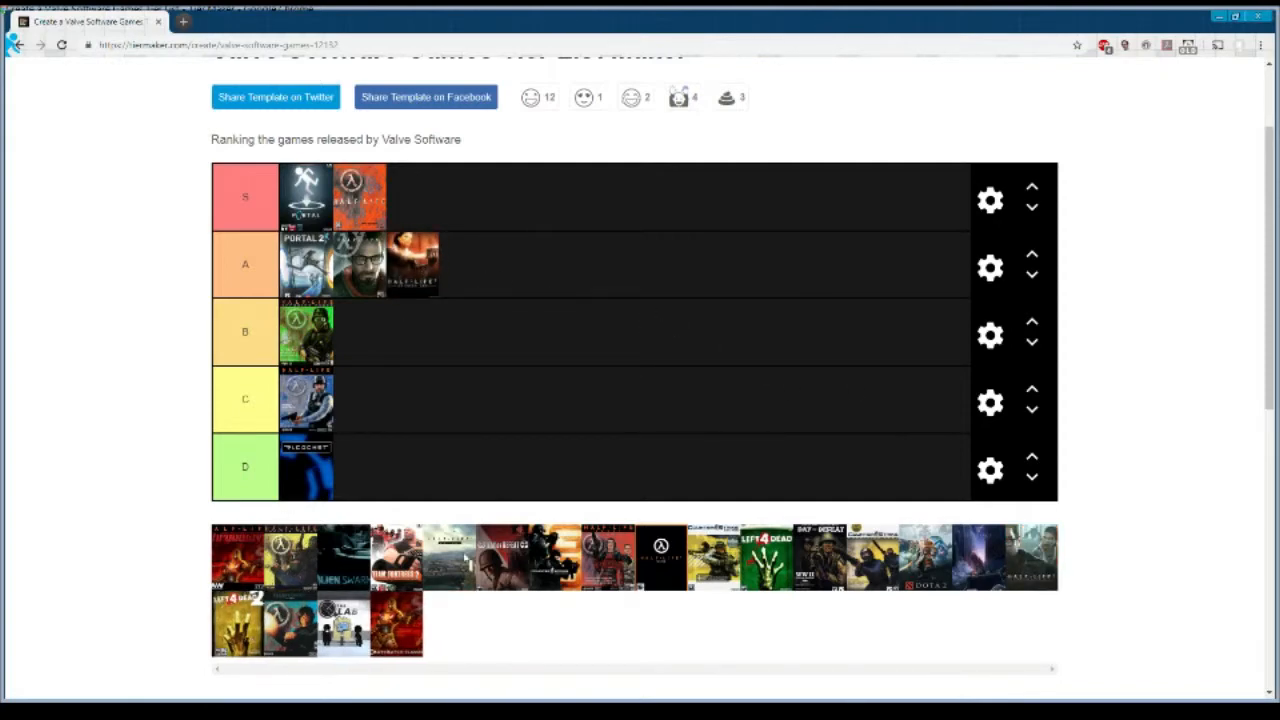
{"action": "mouse_move", "coordinate": [620, 318]}
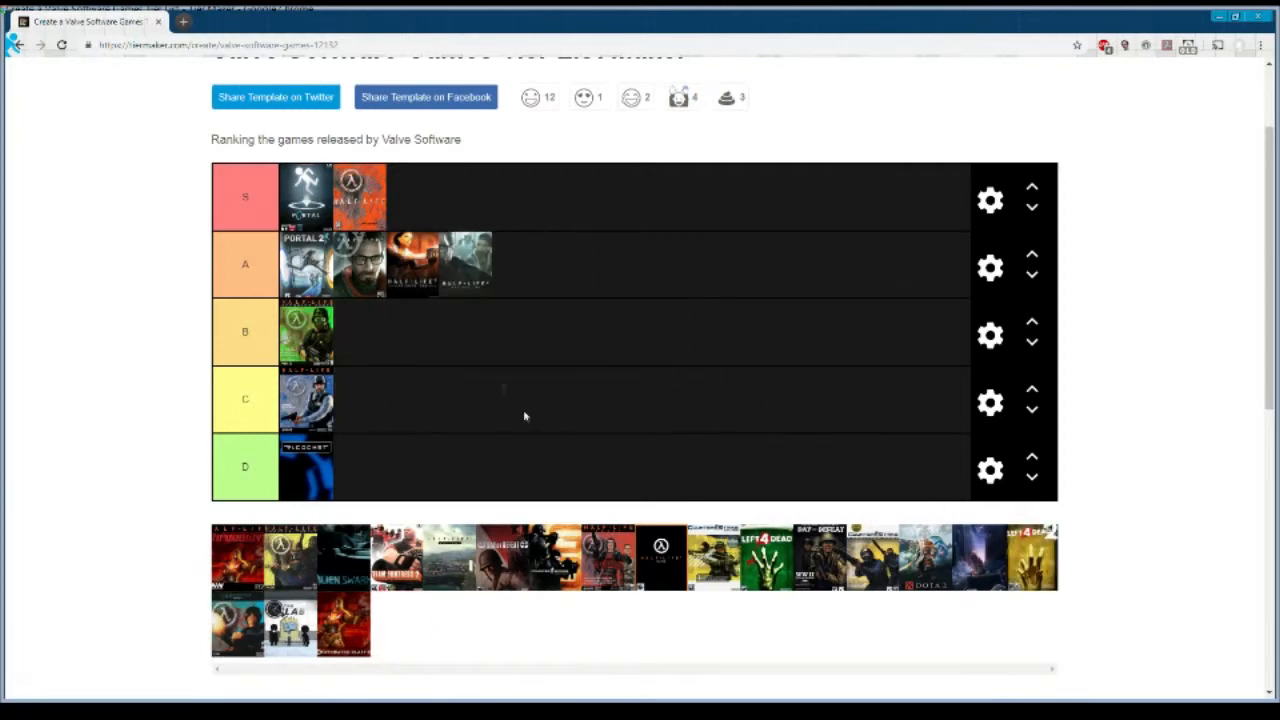
{"action": "scroll", "scroll_direction": "down", "scroll_amount": 3}
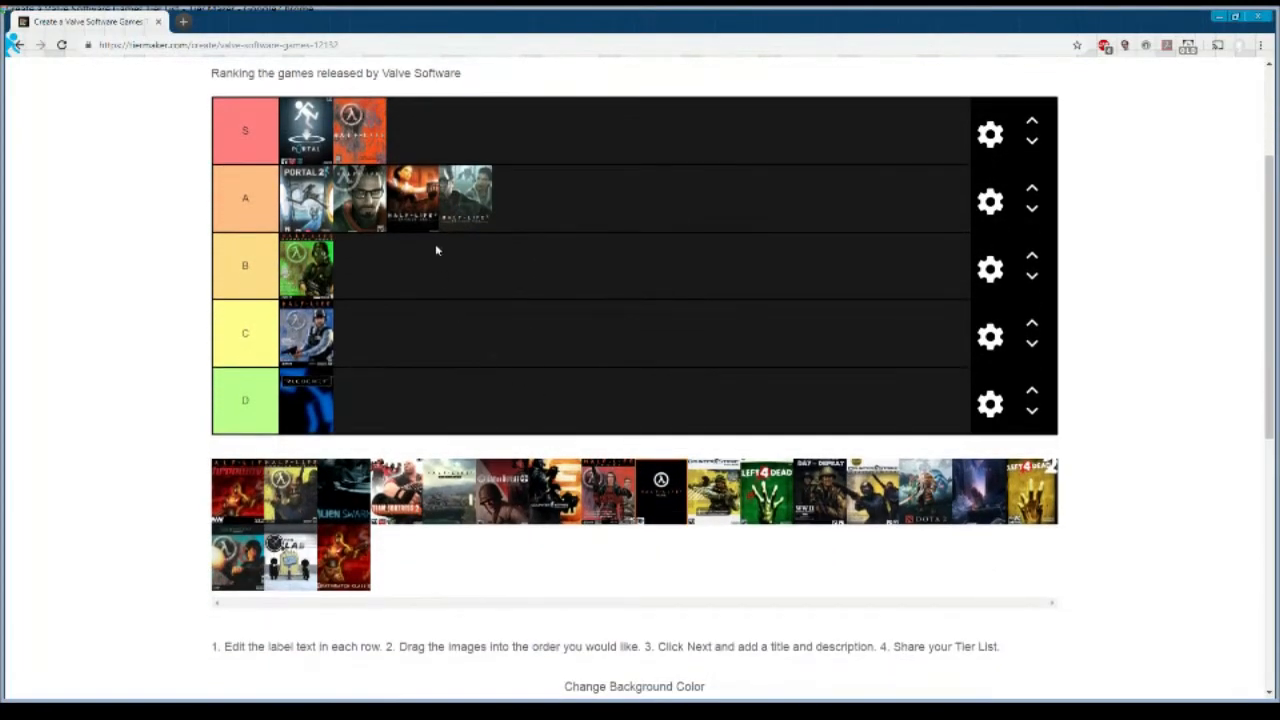
{"action": "scroll", "scroll_direction": "up", "scroll_amount": 3}
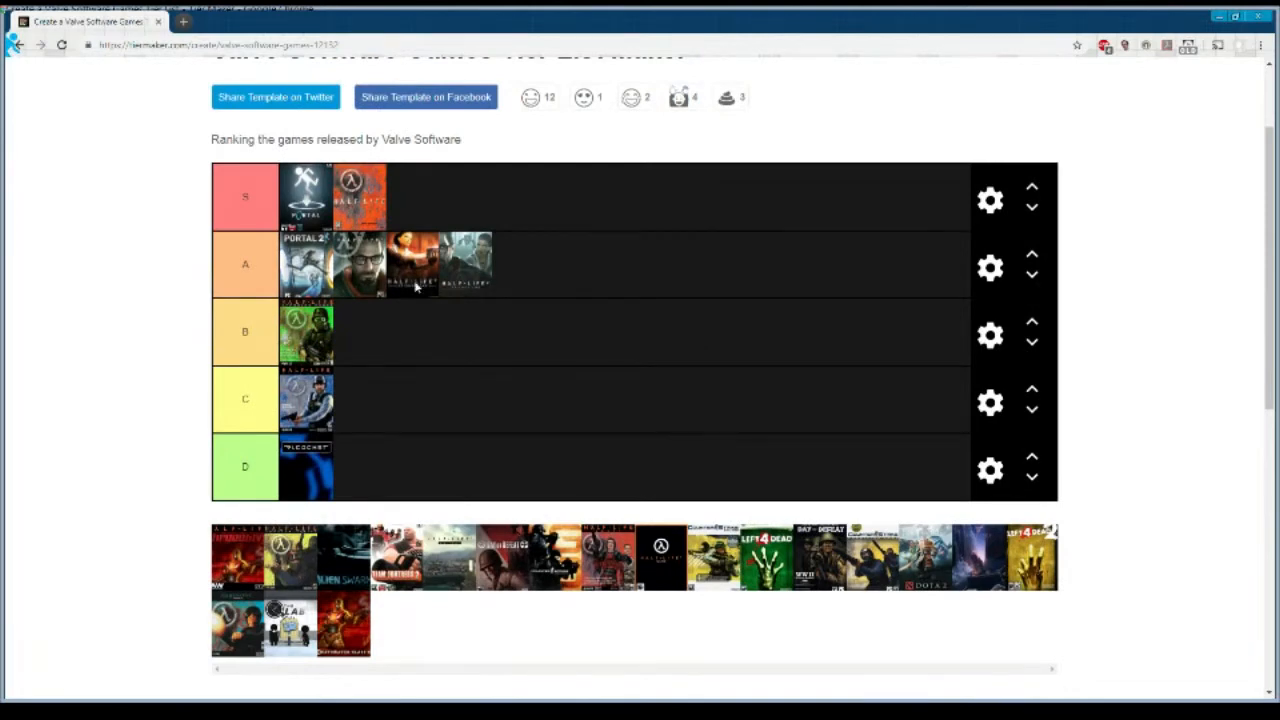
{"action": "mouse_move", "coordinate": [478, 287]}
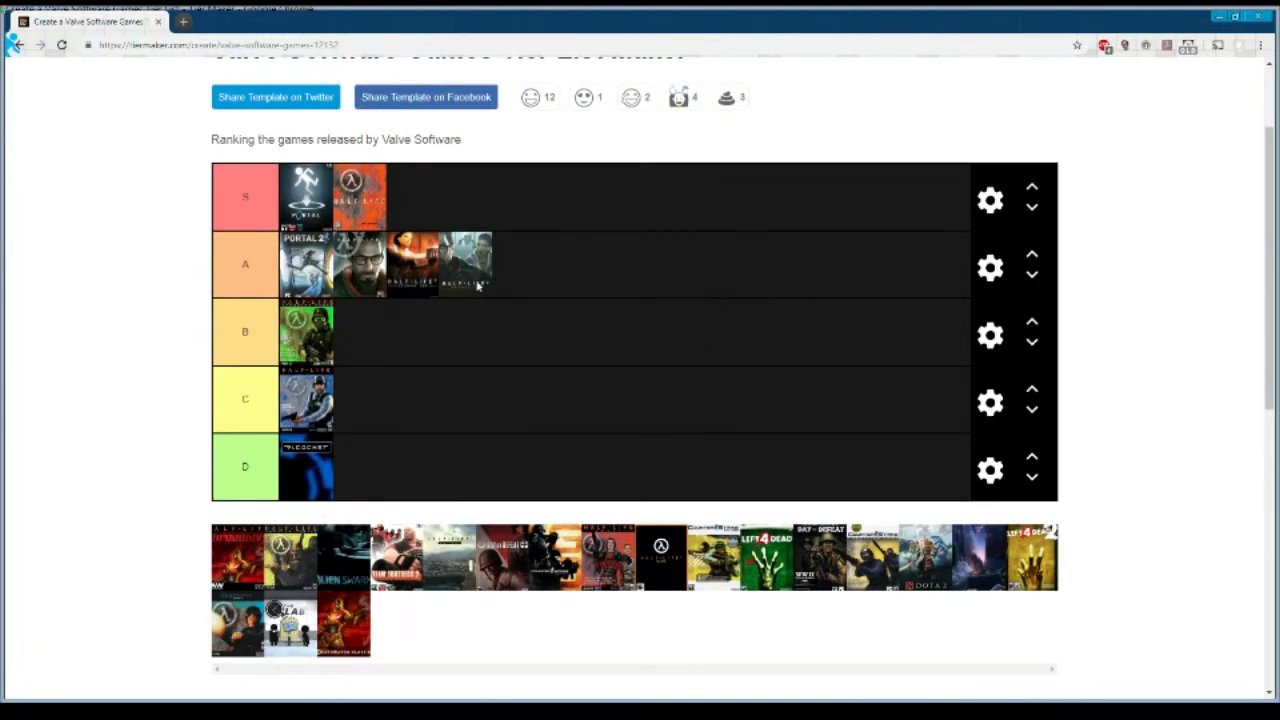
{"action": "mouse_move", "coordinate": [410, 390]}
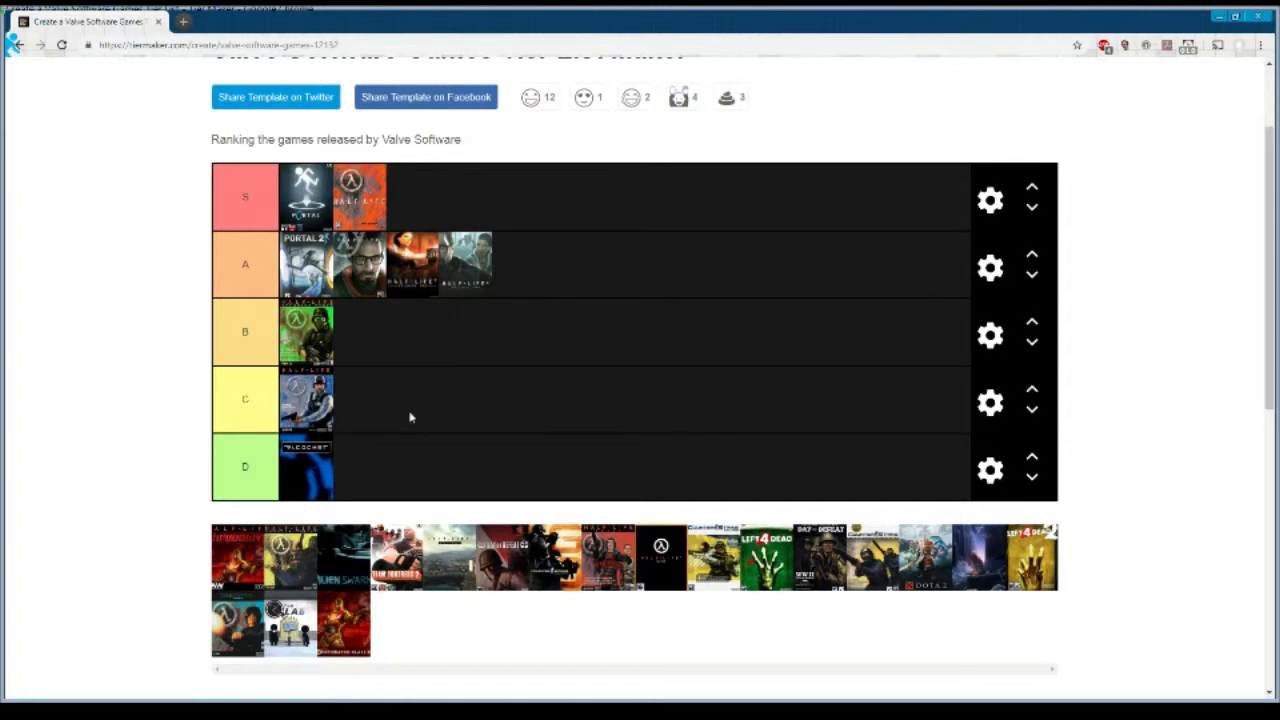
{"action": "mouse_move", "coordinate": [792, 333]}
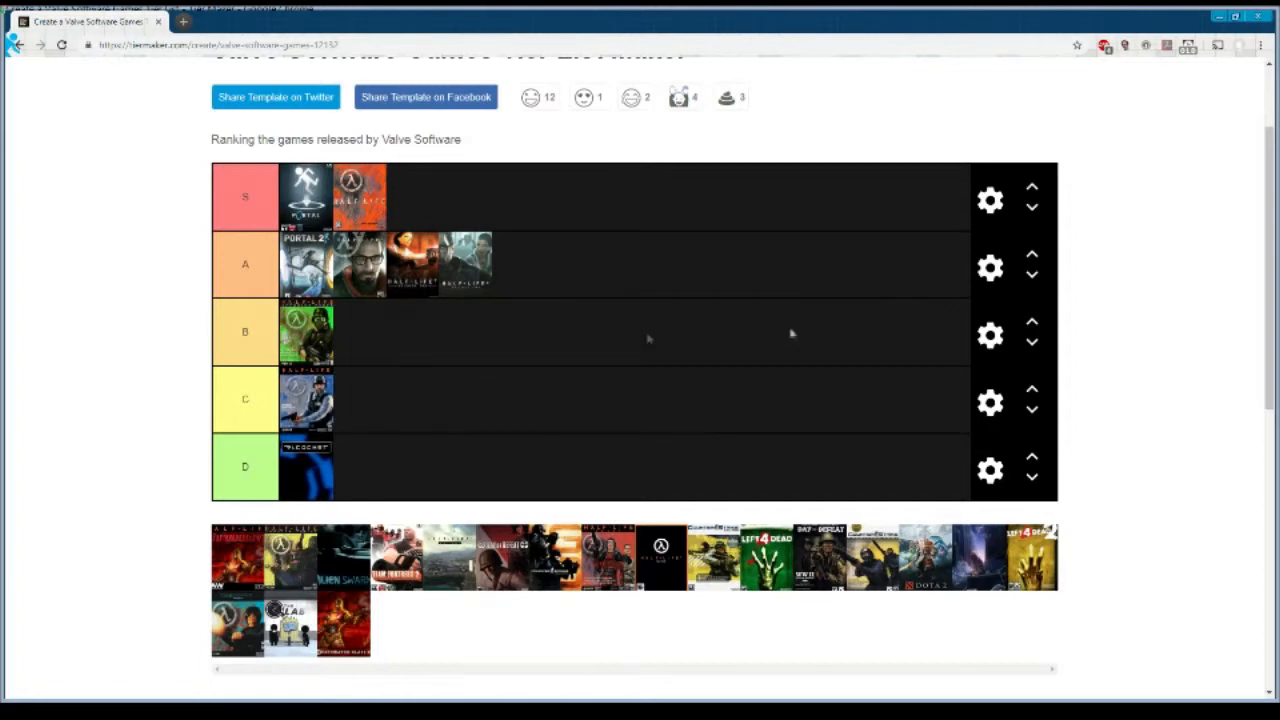
{"action": "mouse_move", "coordinate": [165, 277]}
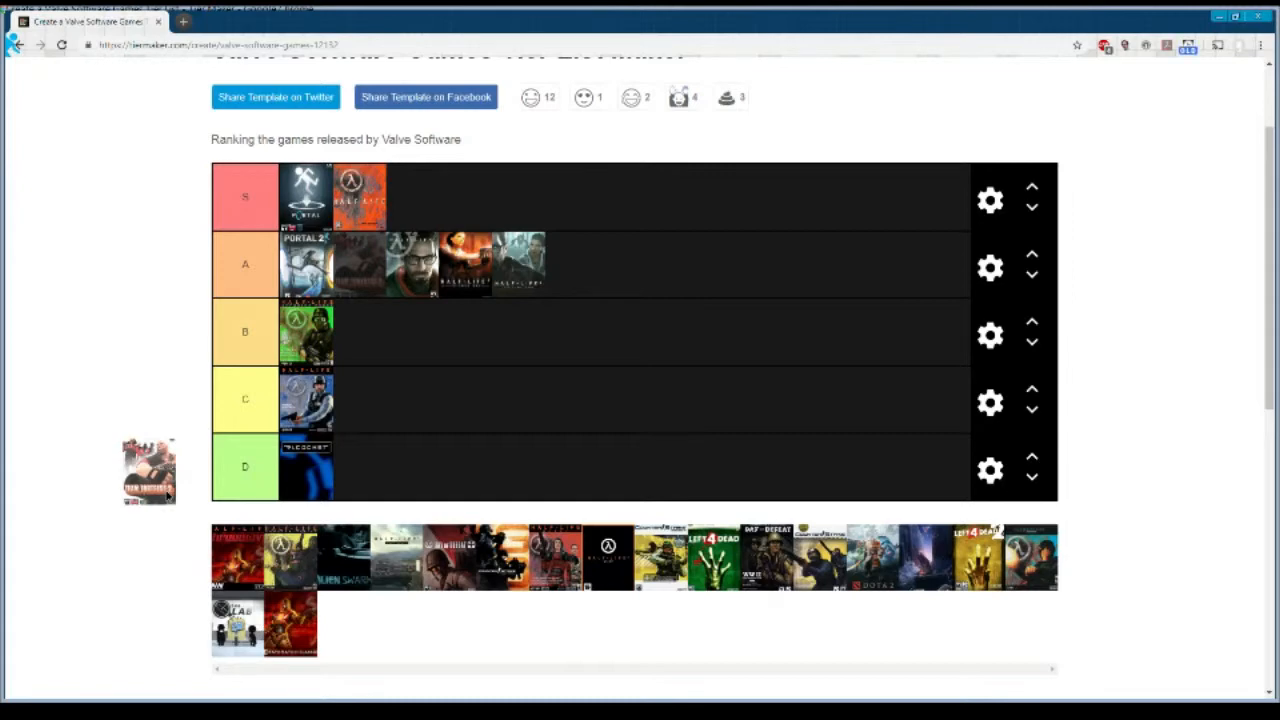
{"action": "left_click_drag", "start_coordinate": [148, 470], "coordinate": [360, 332]}
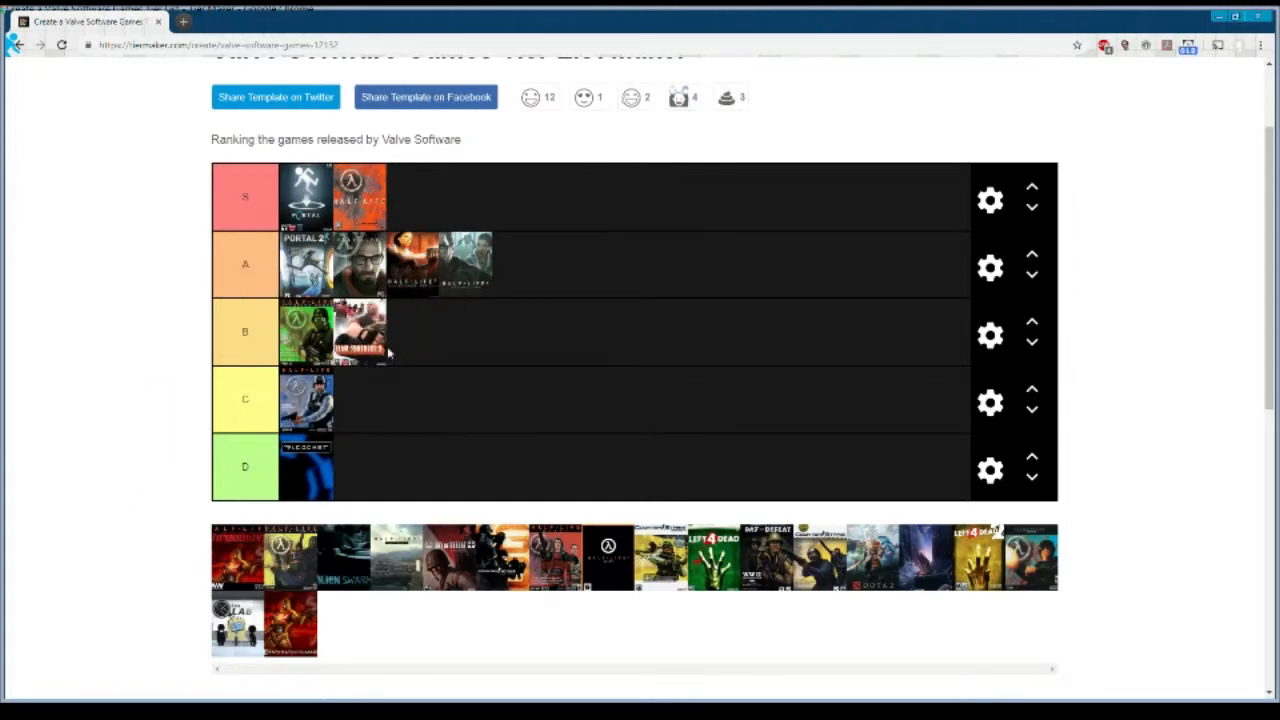
{"action": "mouse_move", "coordinate": [493, 453]}
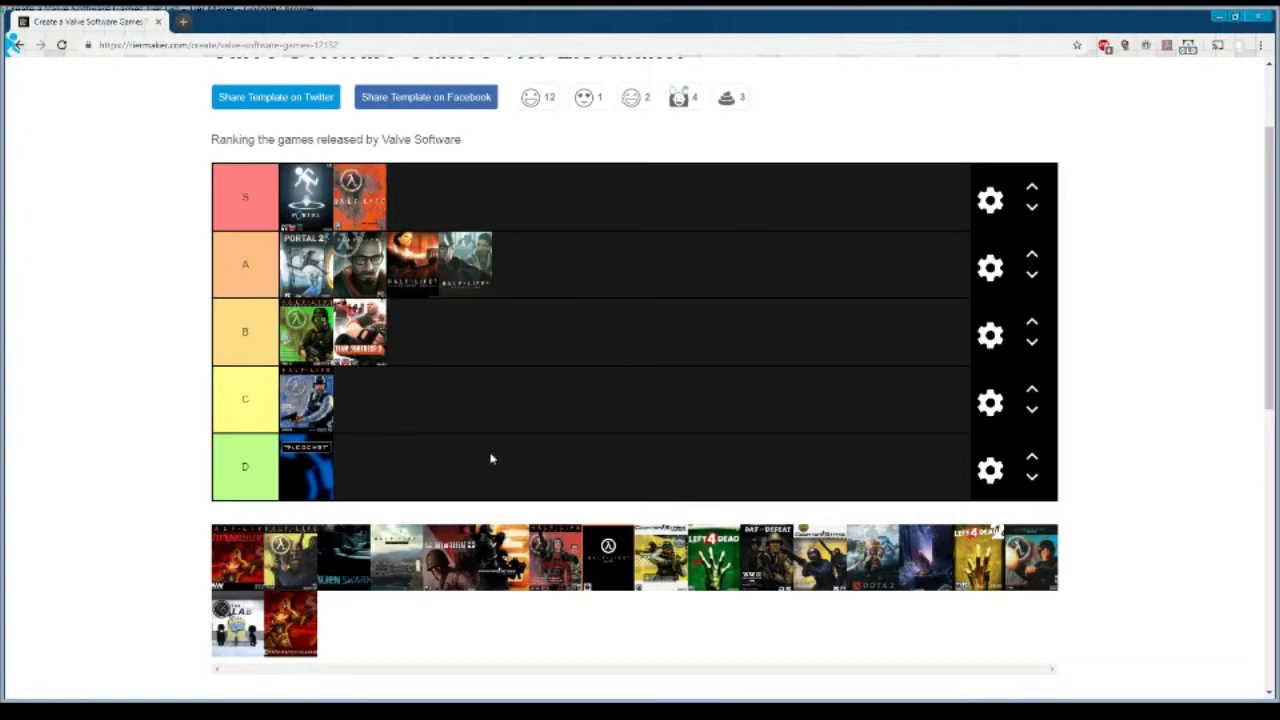
{"action": "mouse_move", "coordinate": [353, 512]}
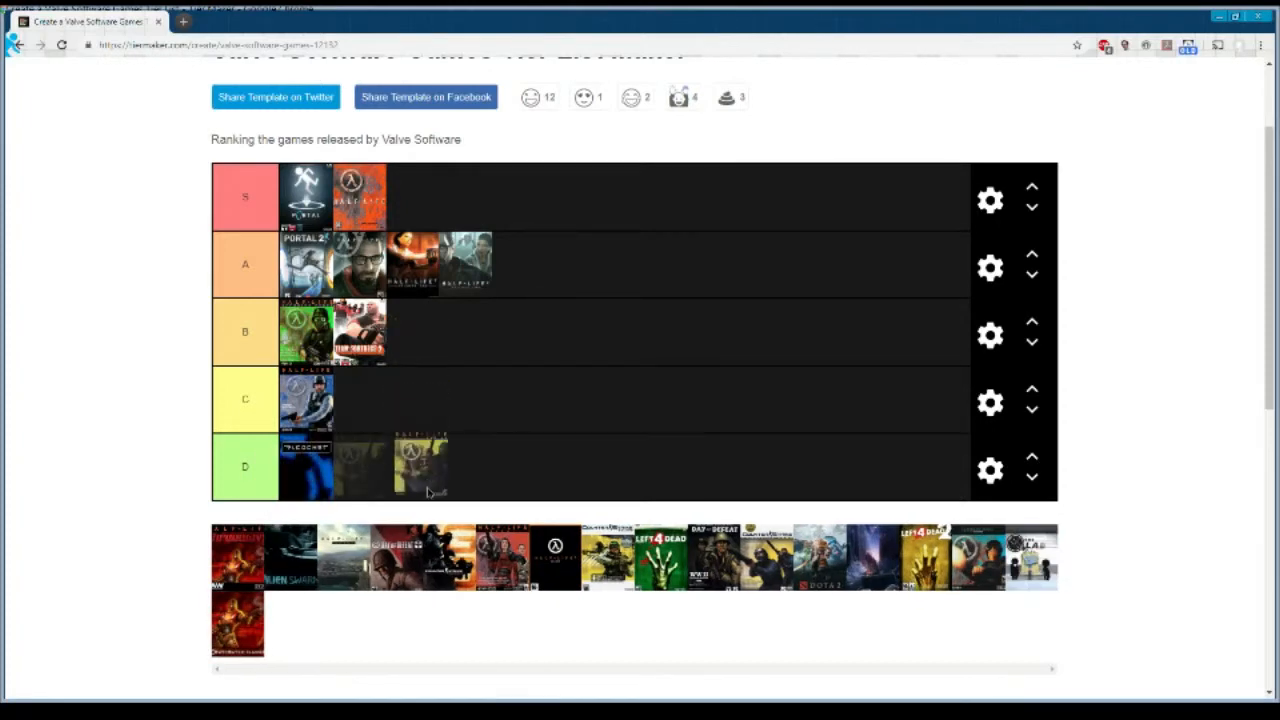
{"action": "left_click_drag", "start_coordinate": [420, 465], "coordinate": [420, 340]}
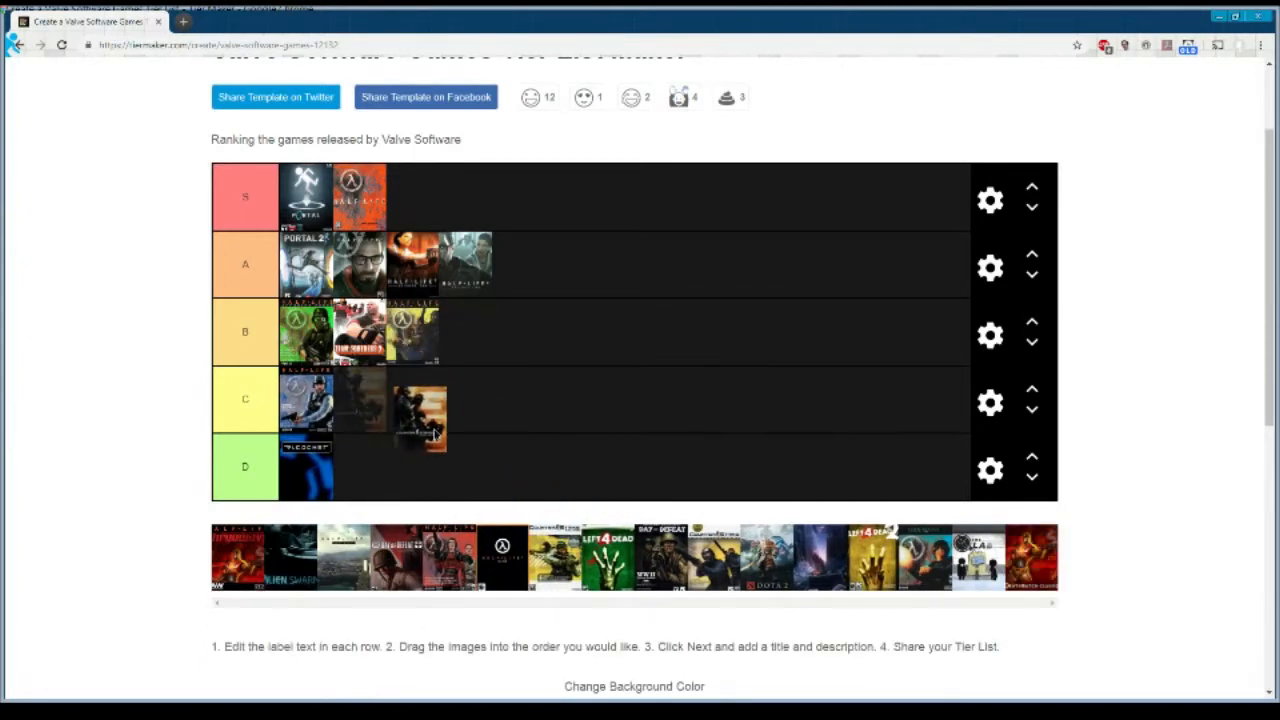
- Place the orange Counter-Strike cover in the C tier after briefly dropping it into D
{"action": "left_click_drag", "start_coordinate": [420, 412], "coordinate": [360, 467]}
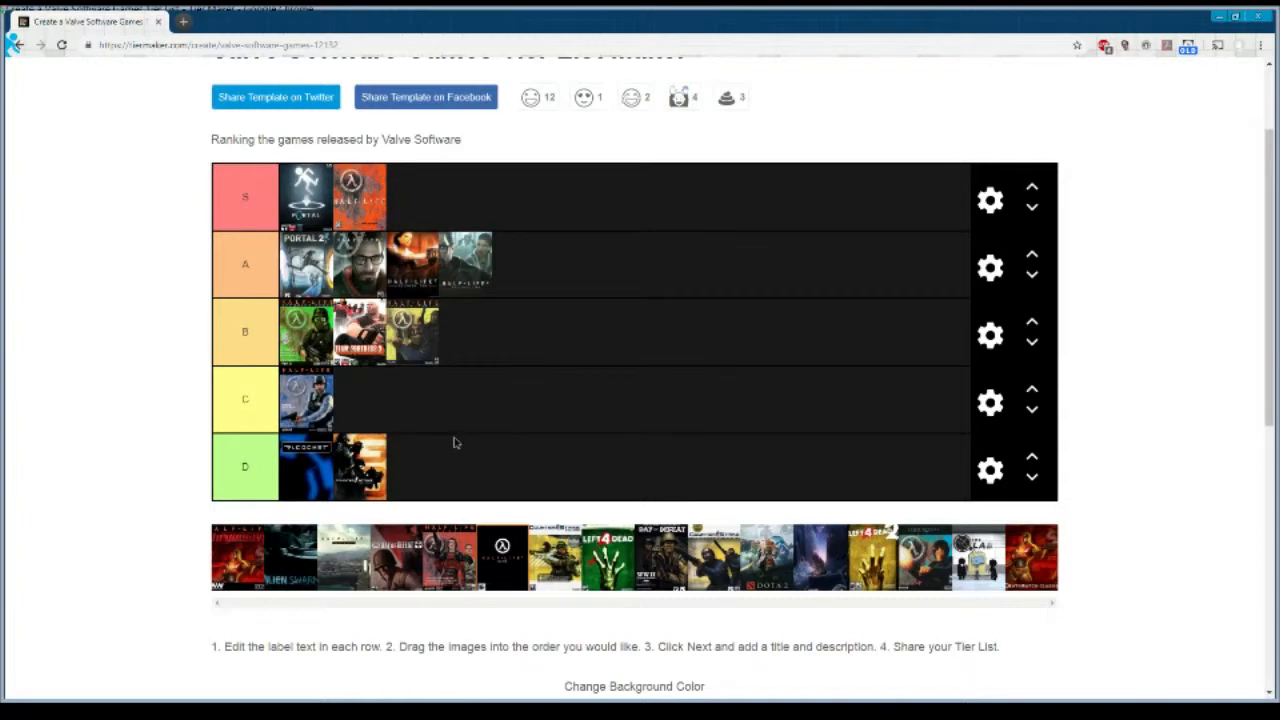
{"action": "left_click_drag", "start_coordinate": [373, 467], "coordinate": [373, 415]}
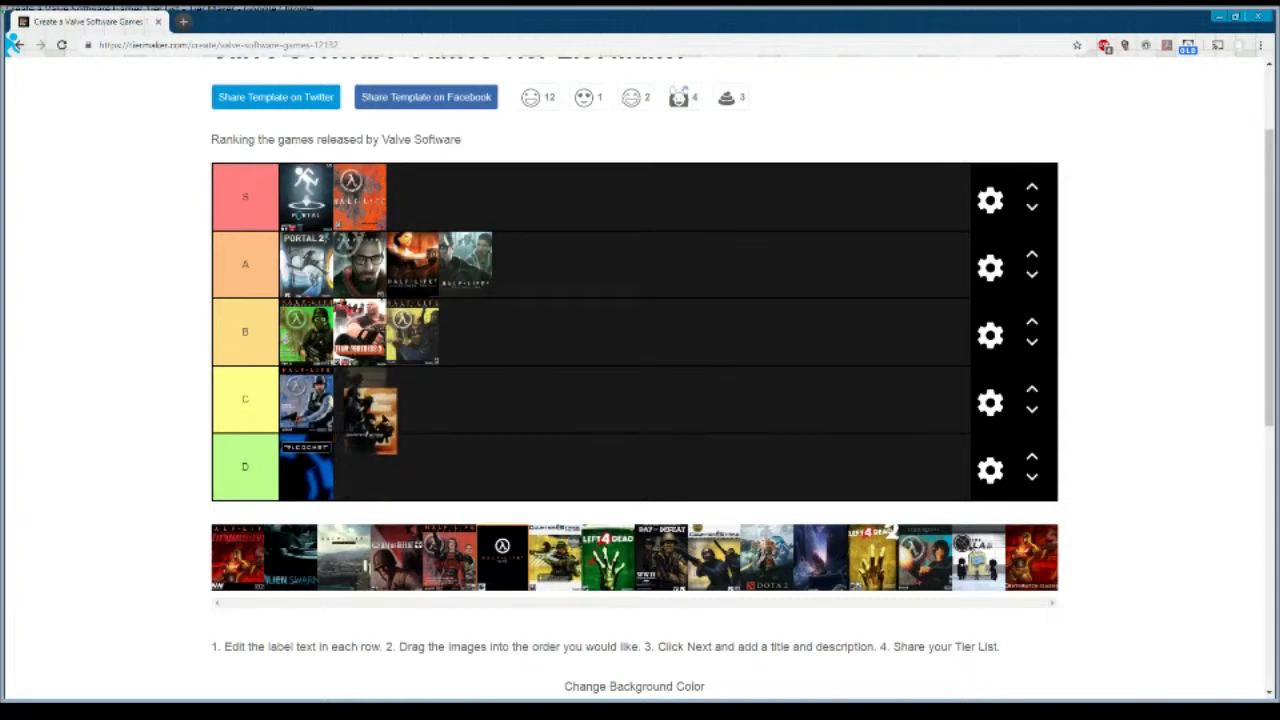
{"action": "left_click_drag", "start_coordinate": [370, 420], "coordinate": [365, 400]}
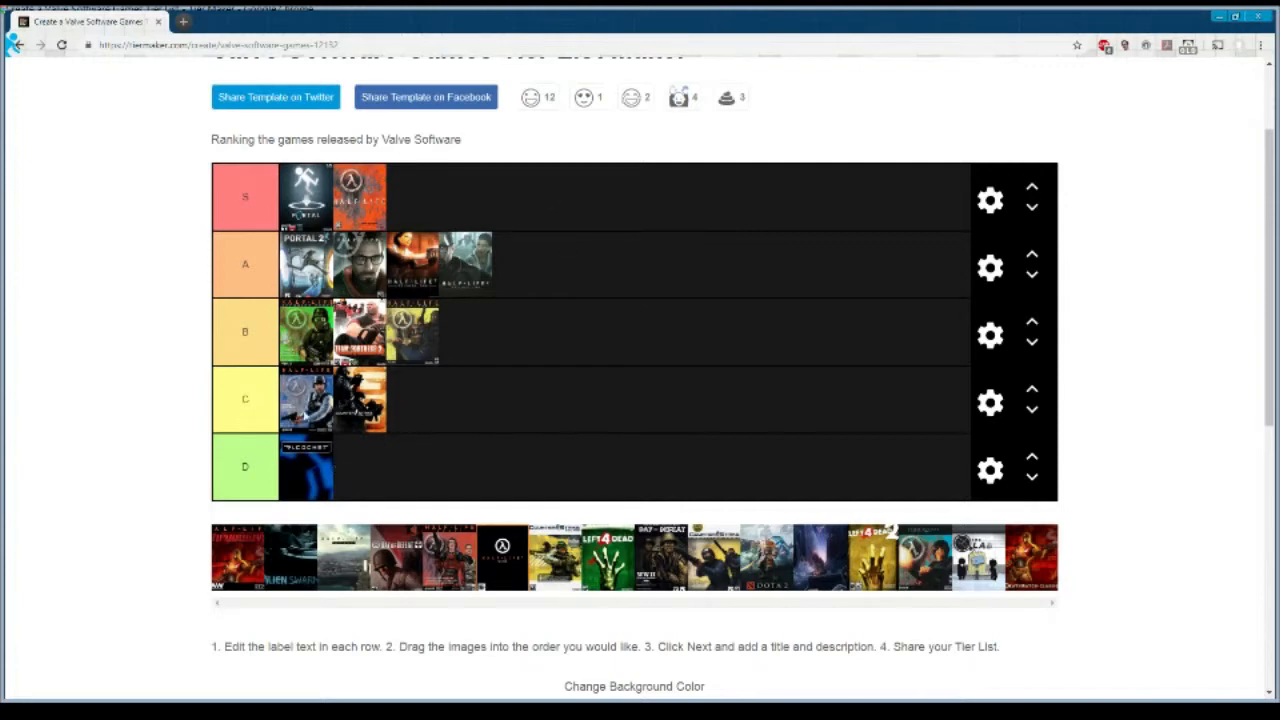
{"action": "mouse_move", "coordinate": [360, 428]}
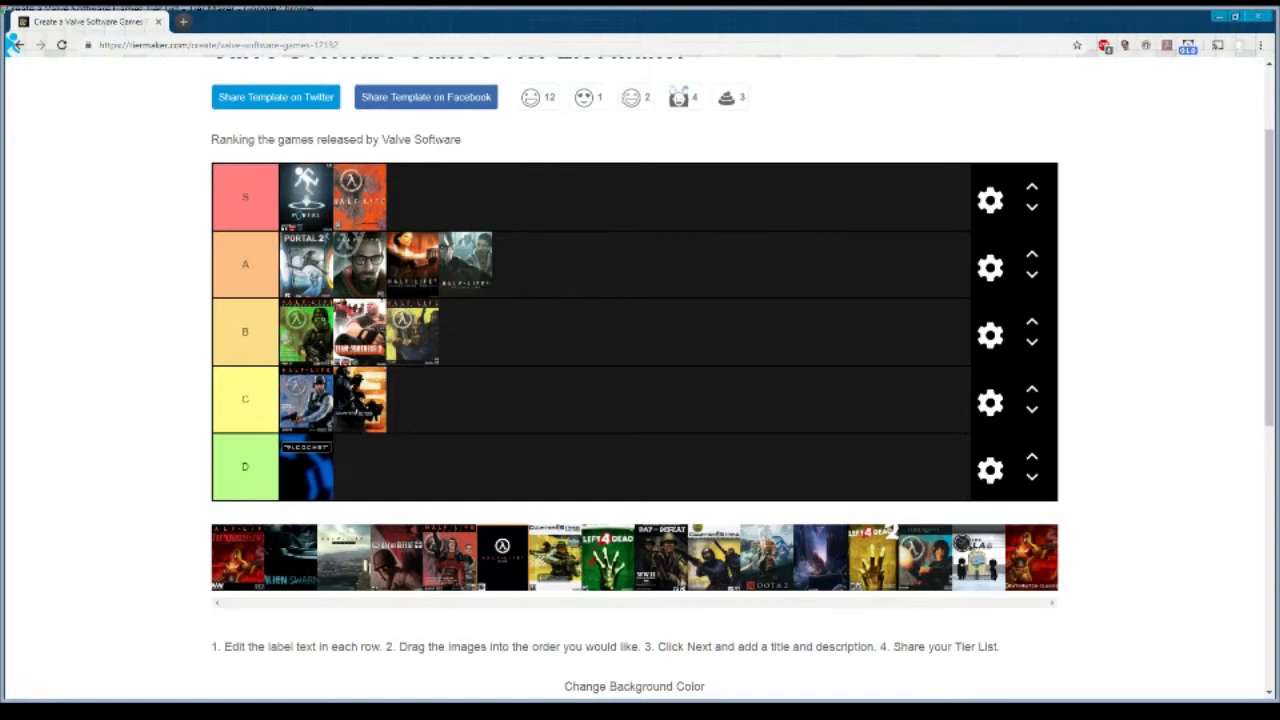
{"action": "mouse_move", "coordinate": [278, 577]}
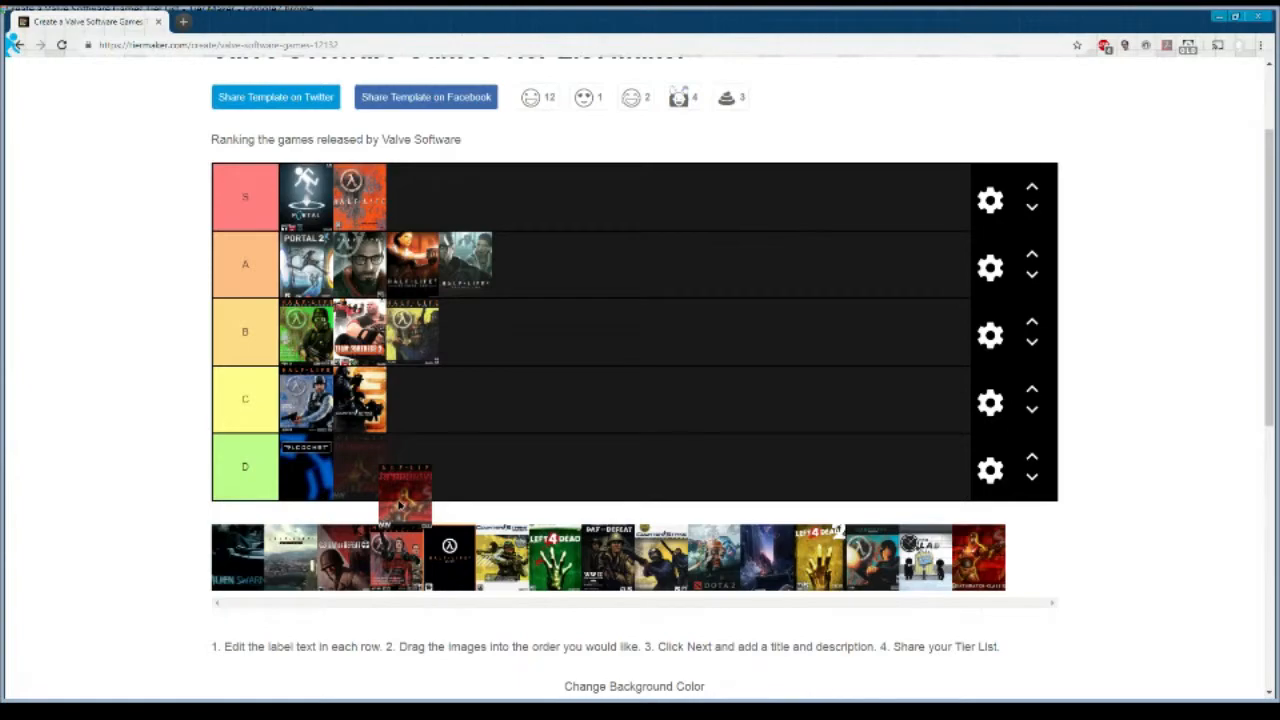
- Rank the grey Half-Life cover in tier B and the black Half-Life cover in tier D
{"action": "scroll", "scroll_direction": "down", "scroll_amount": 3}
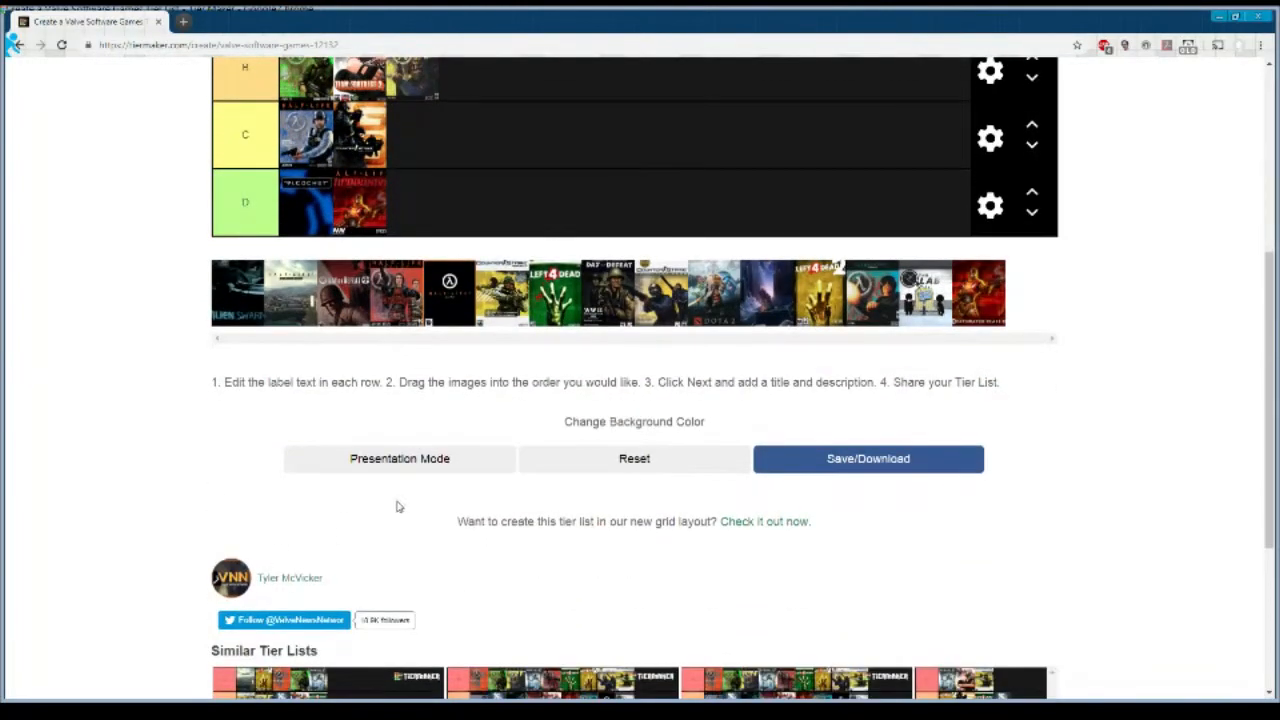
{"action": "scroll", "scroll_direction": "up", "scroll_amount": 3}
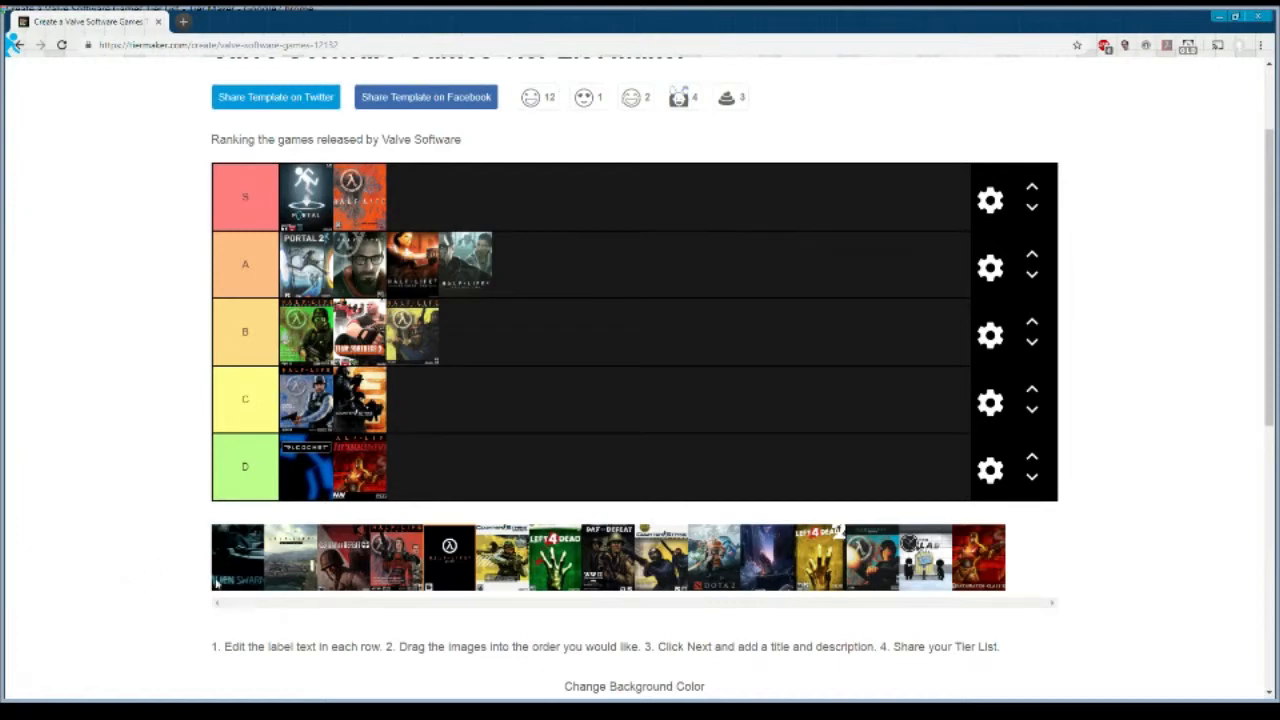
{"action": "left_click_drag", "start_coordinate": [291, 555], "coordinate": [310, 625]}
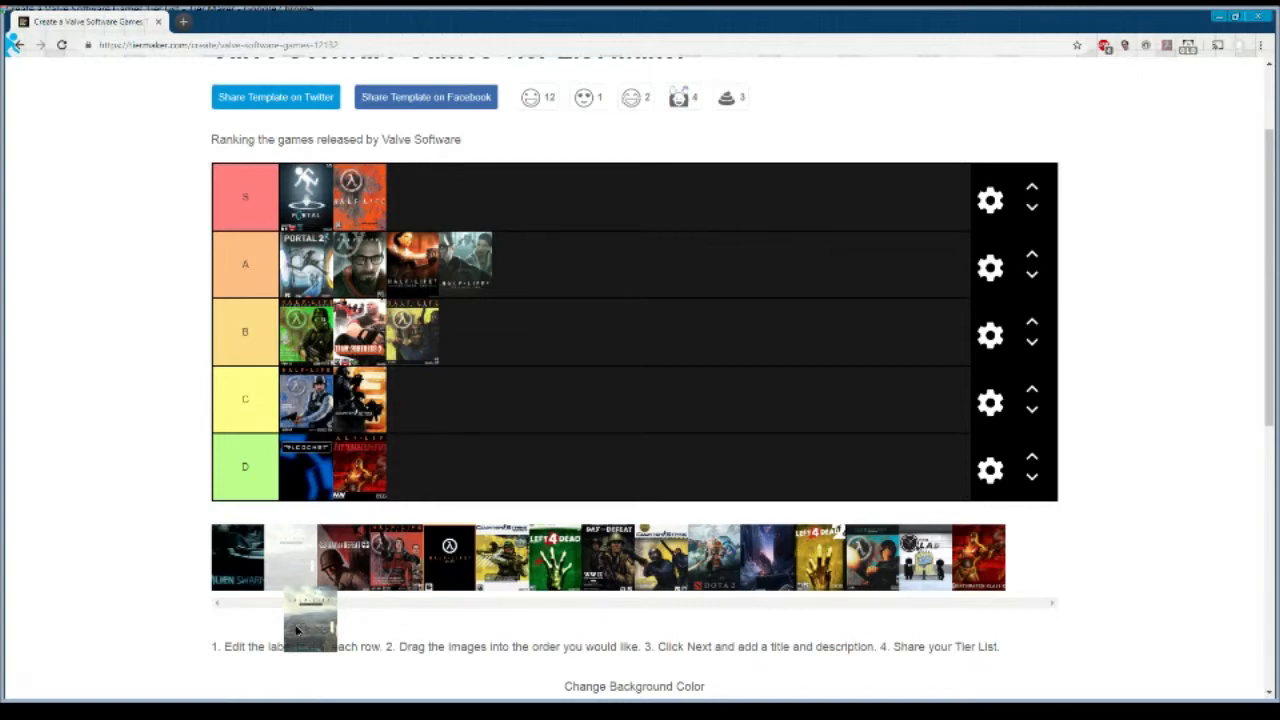
{"action": "left_click_drag", "start_coordinate": [305, 615], "coordinate": [550, 320]}
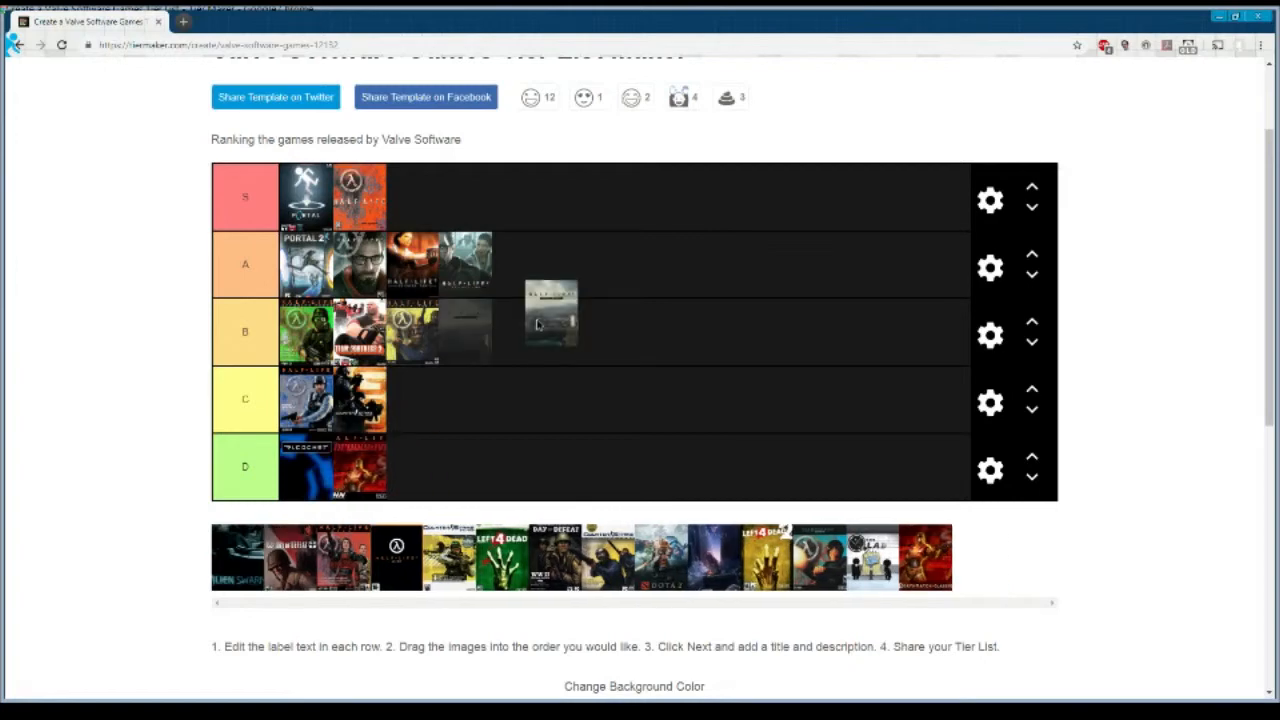
{"action": "left_click_drag", "start_coordinate": [550, 315], "coordinate": [465, 330]}
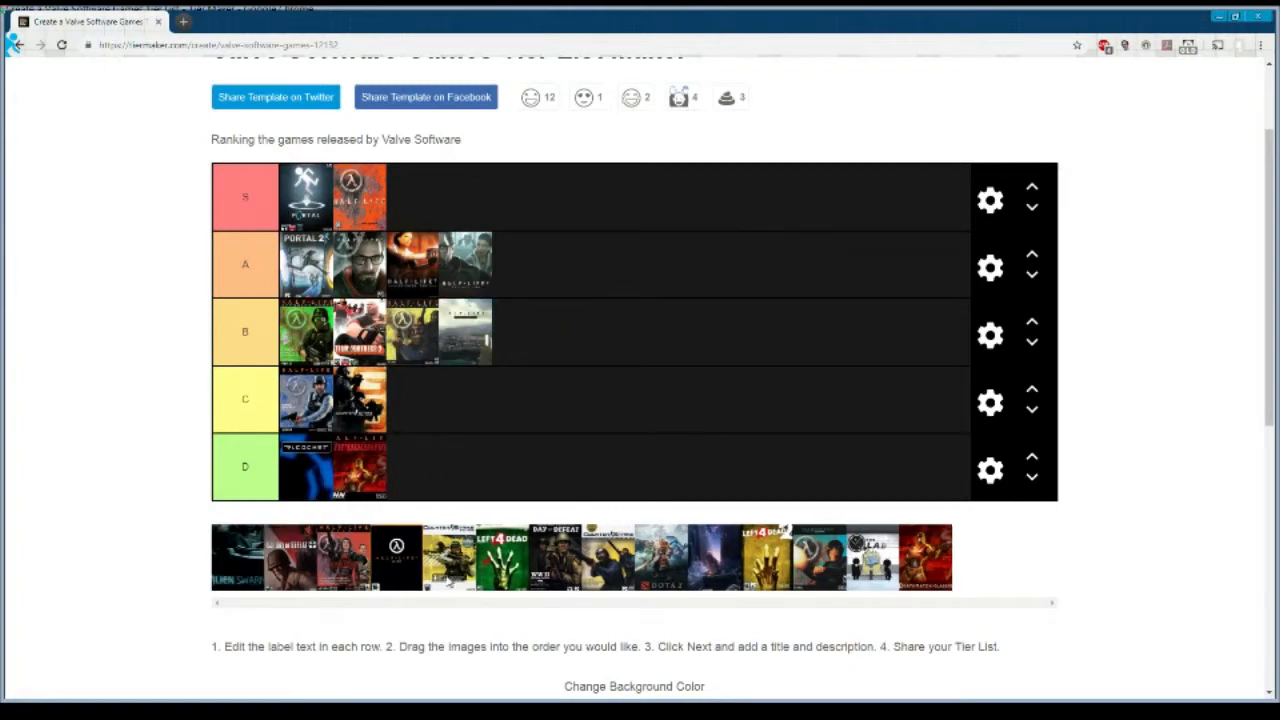
{"action": "mouse_move", "coordinate": [430, 457]}
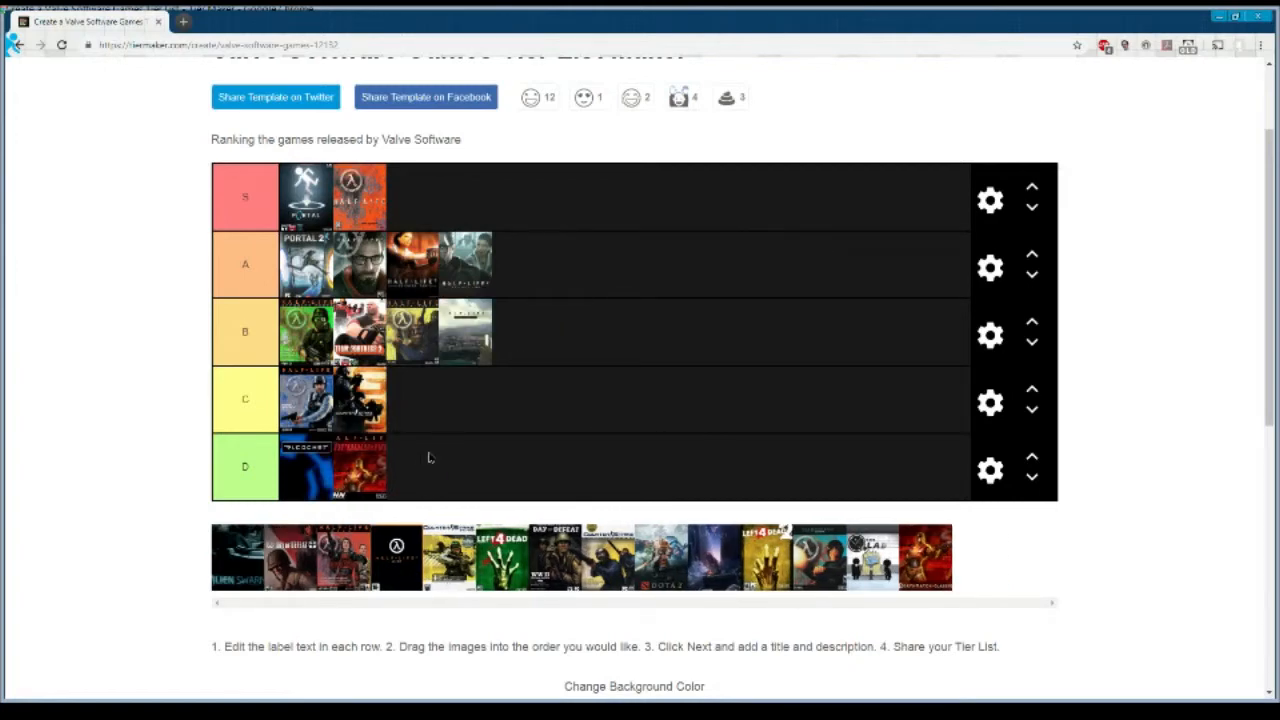
{"action": "left_click_drag", "start_coordinate": [395, 557], "coordinate": [412, 467]}
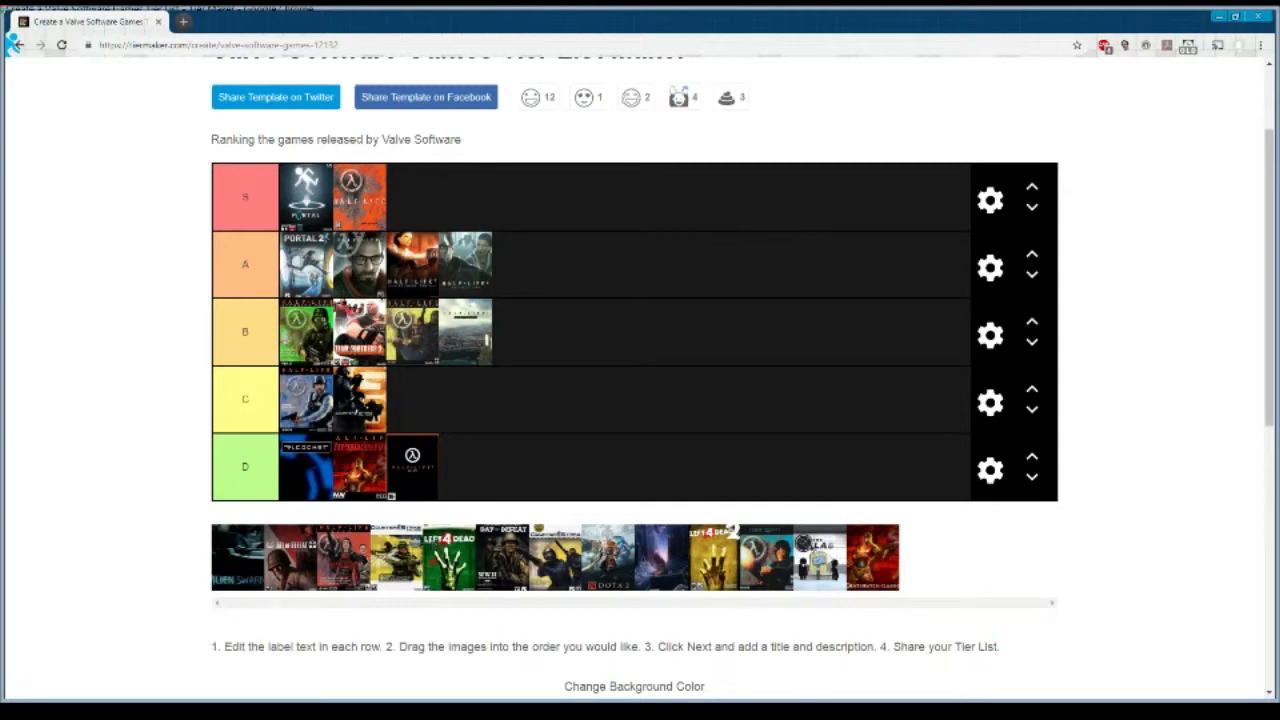
{"action": "mouse_move", "coordinate": [730, 545]}
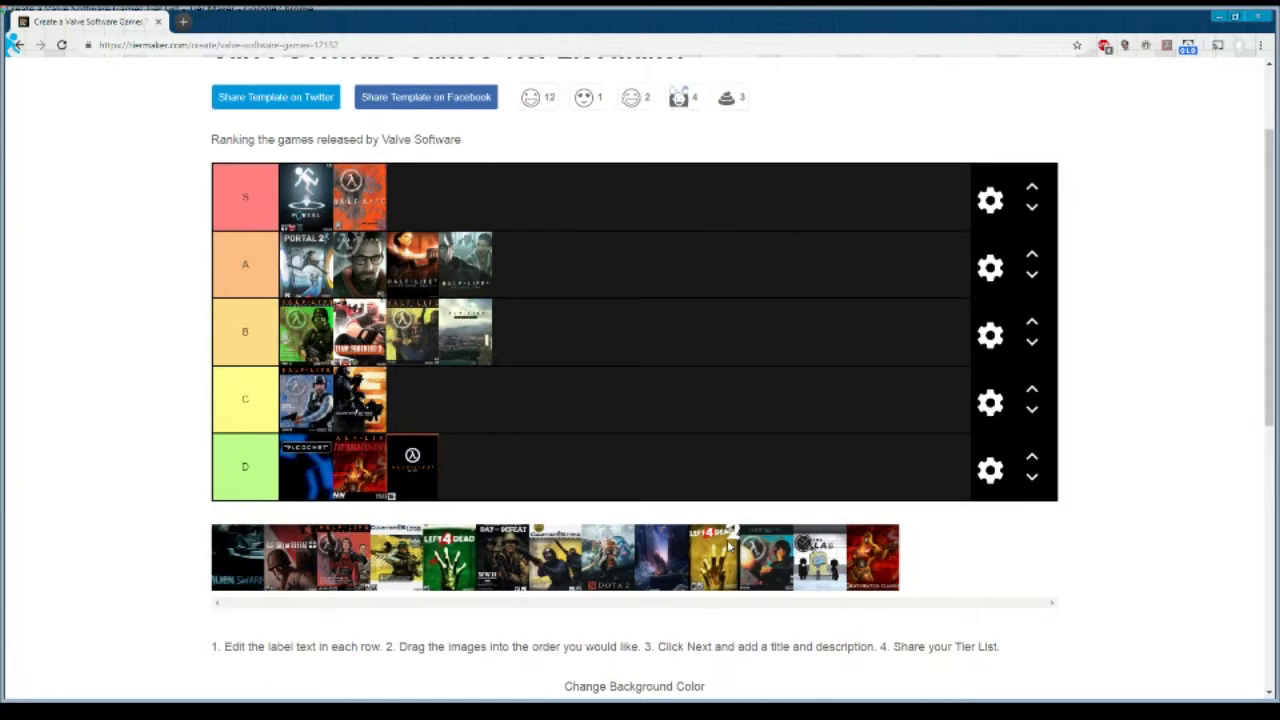
{"action": "mouse_move", "coordinate": [728, 547]}
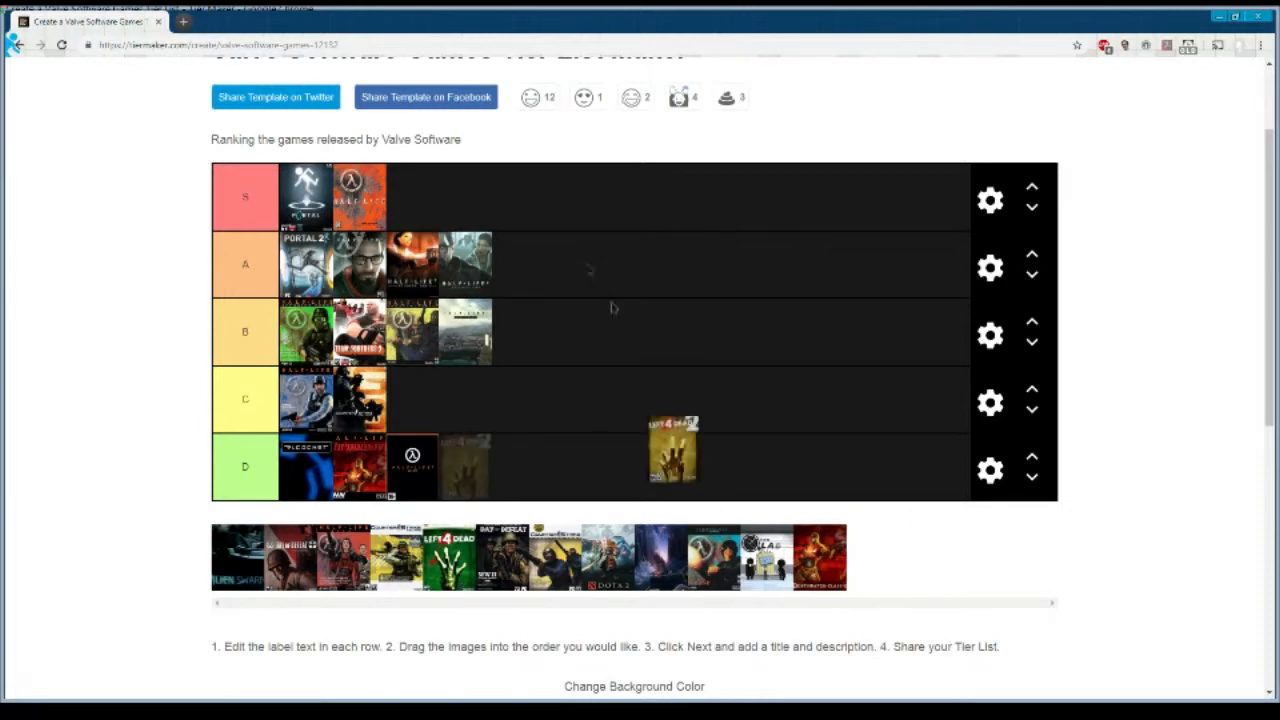
- Place Left 4 Dead 2 and Left 4 Dead in the C tier
{"action": "left_click_drag", "start_coordinate": [672, 450], "coordinate": [510, 400]}
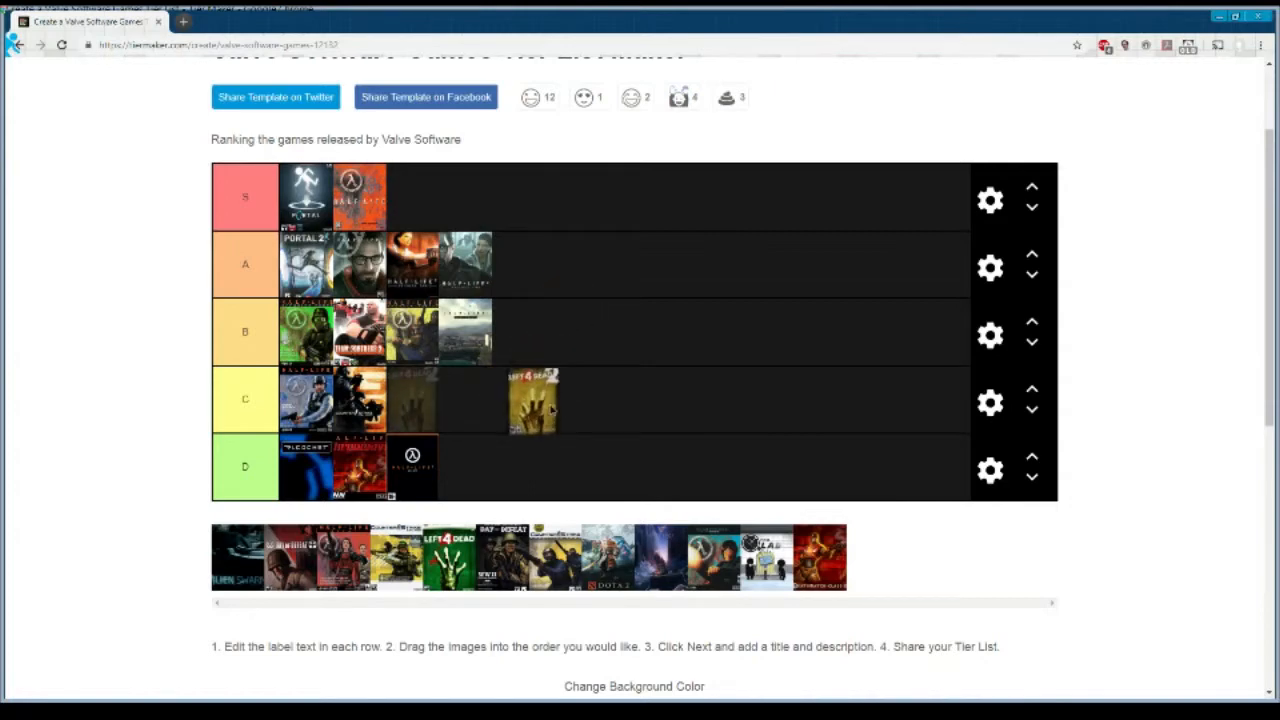
{"action": "left_click_drag", "start_coordinate": [531, 400], "coordinate": [540, 330]}
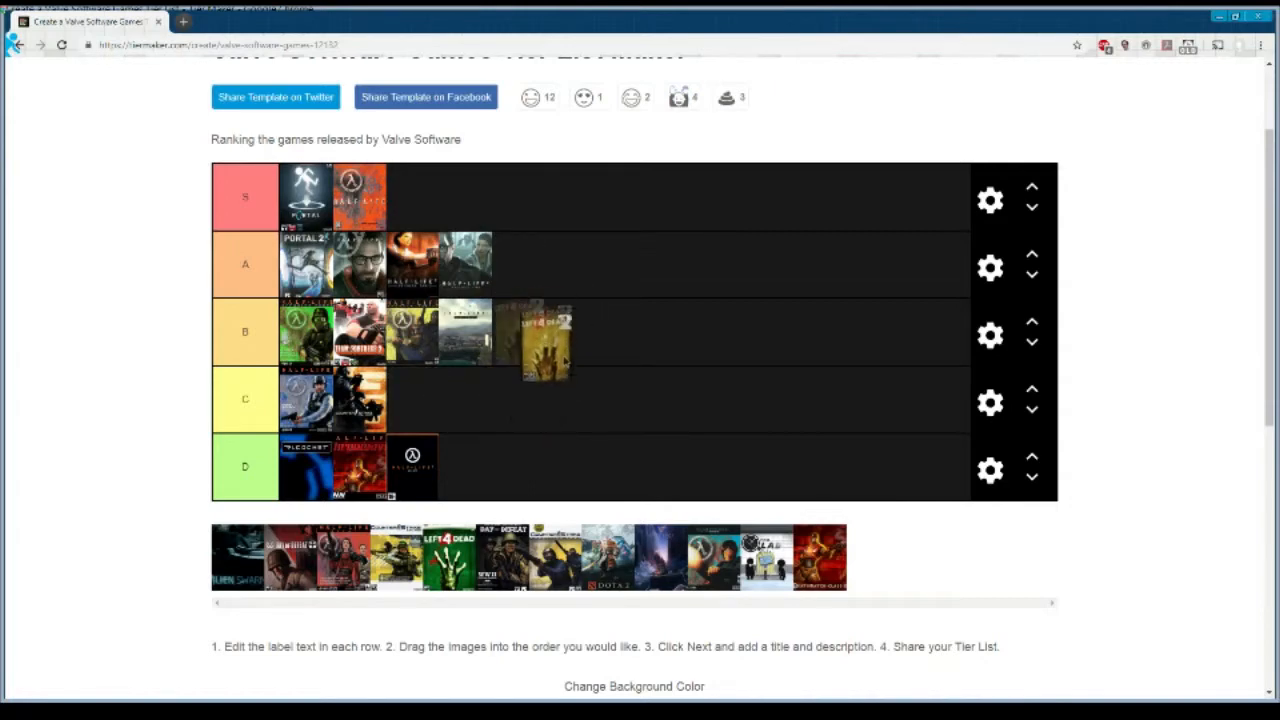
{"action": "left_click_drag", "start_coordinate": [545, 335], "coordinate": [545, 400]}
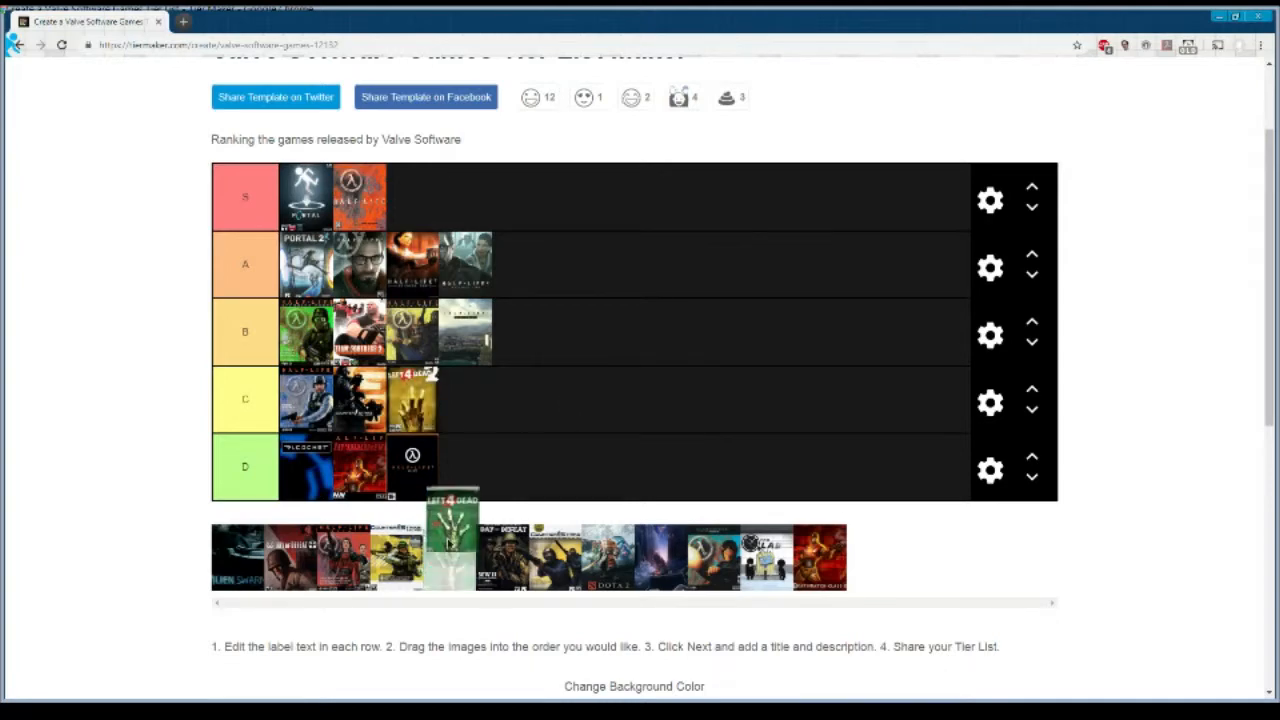
{"action": "left_click_drag", "start_coordinate": [450, 540], "coordinate": [463, 400]}
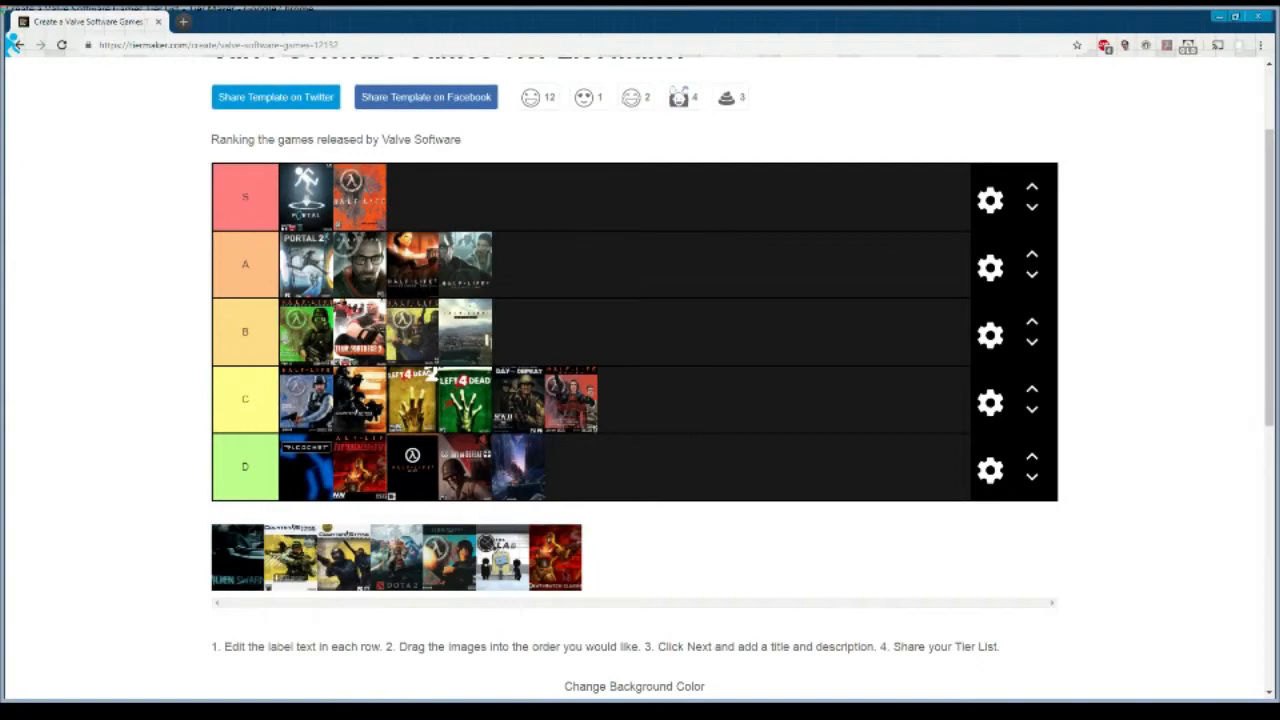
- Rank Deathmatch Classic, a Half-Life cover and Alien Swarm in D, and a Counter-Strike cover in B
{"action": "scroll", "scroll_direction": "up", "scroll_amount": 3}
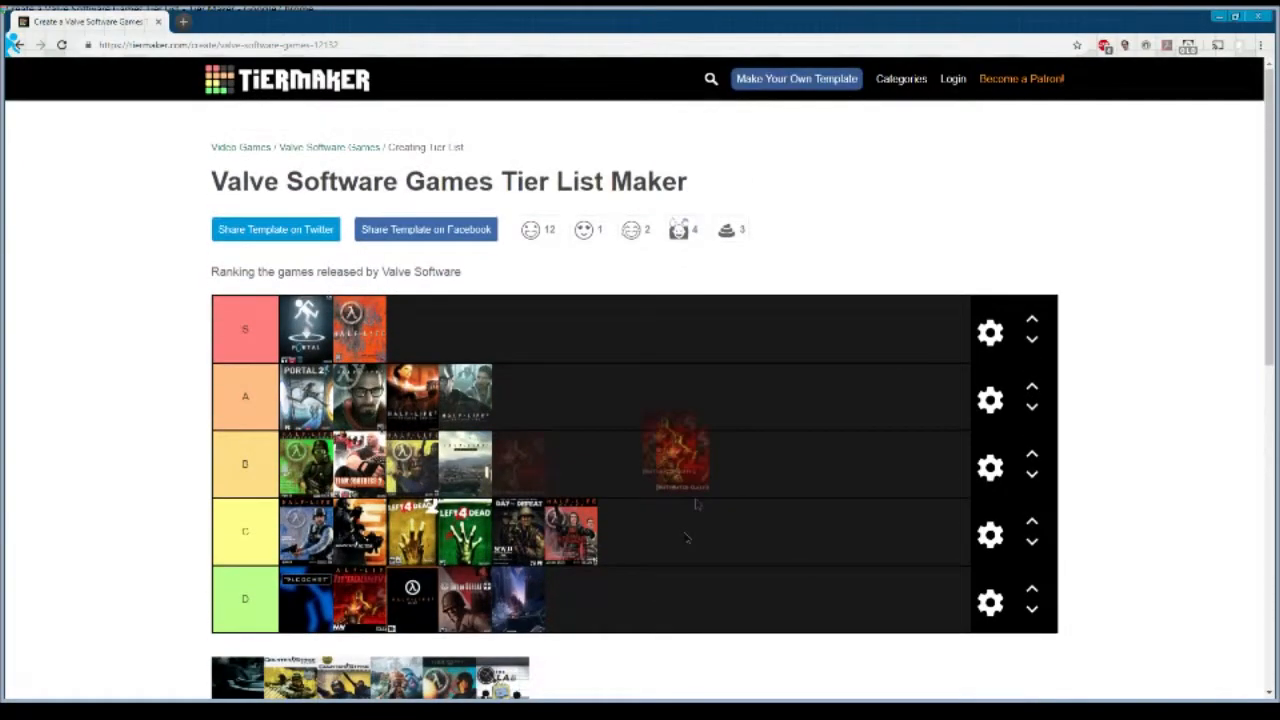
{"action": "scroll", "scroll_direction": "down", "scroll_amount": 3}
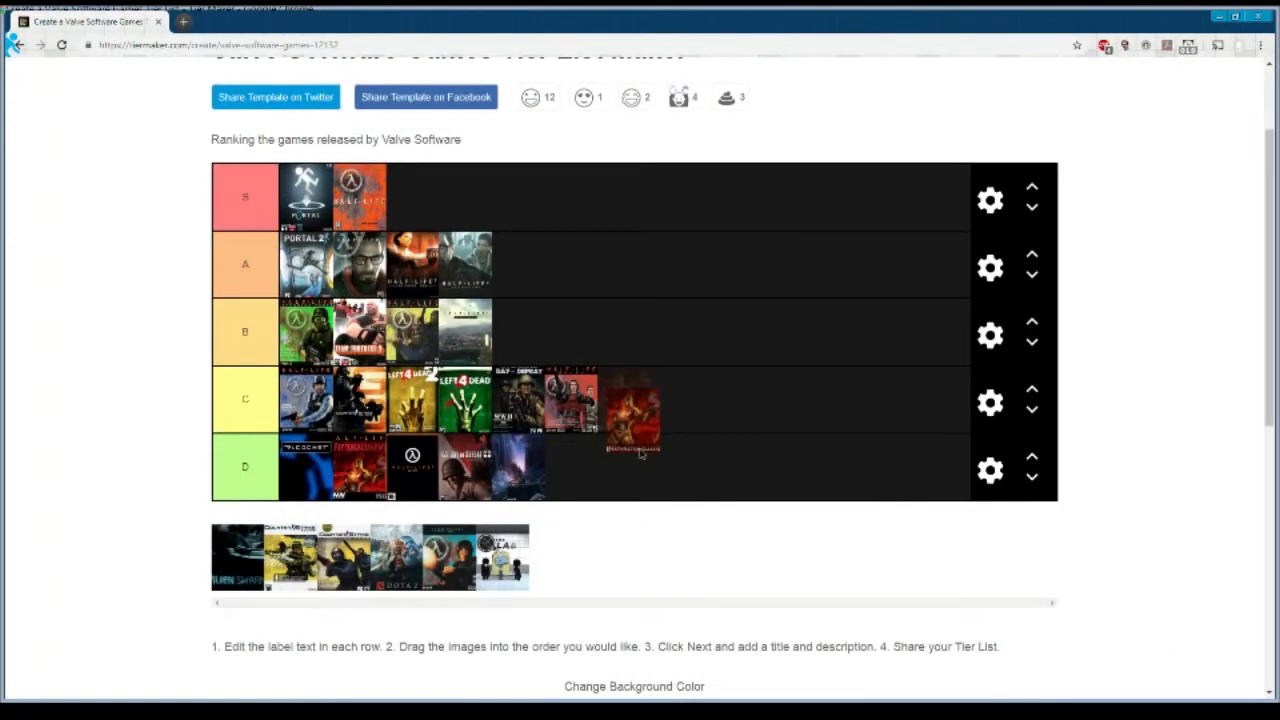
{"action": "left_click_drag", "start_coordinate": [630, 410], "coordinate": [600, 460]}
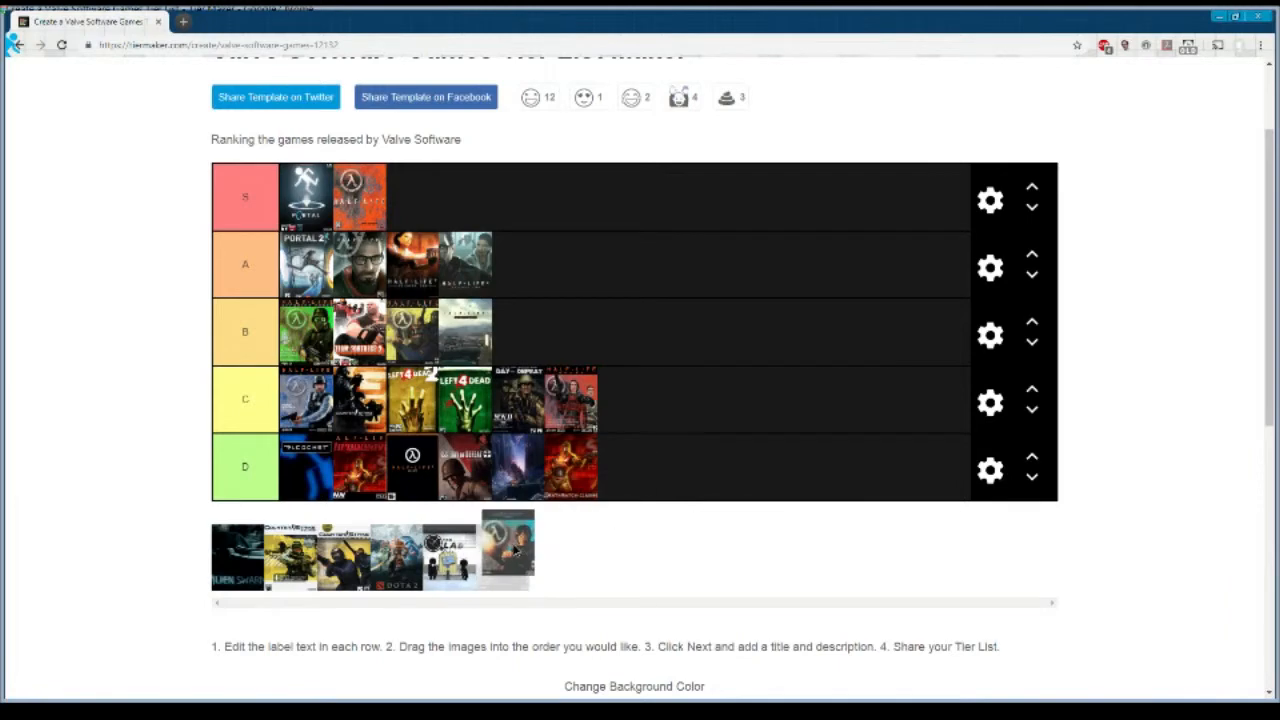
{"action": "left_click_drag", "start_coordinate": [507, 546], "coordinate": [670, 450]}
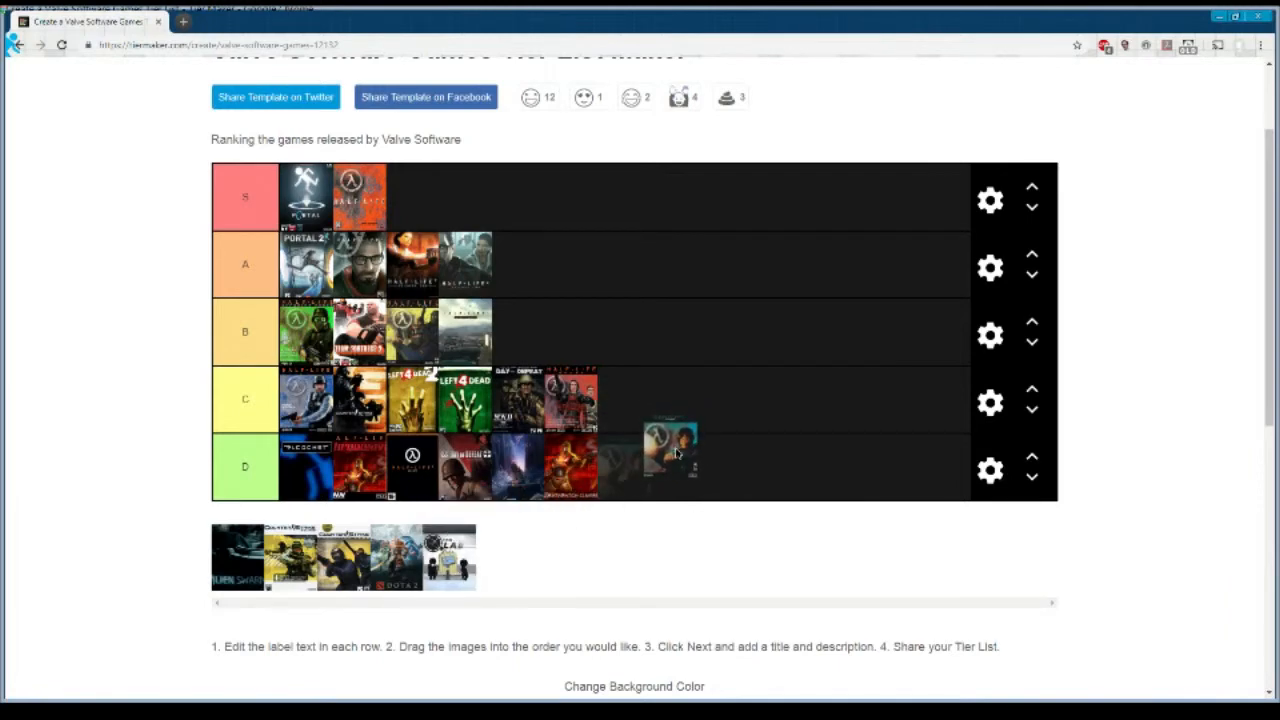
{"action": "left_click_drag", "start_coordinate": [670, 445], "coordinate": [625, 465]}
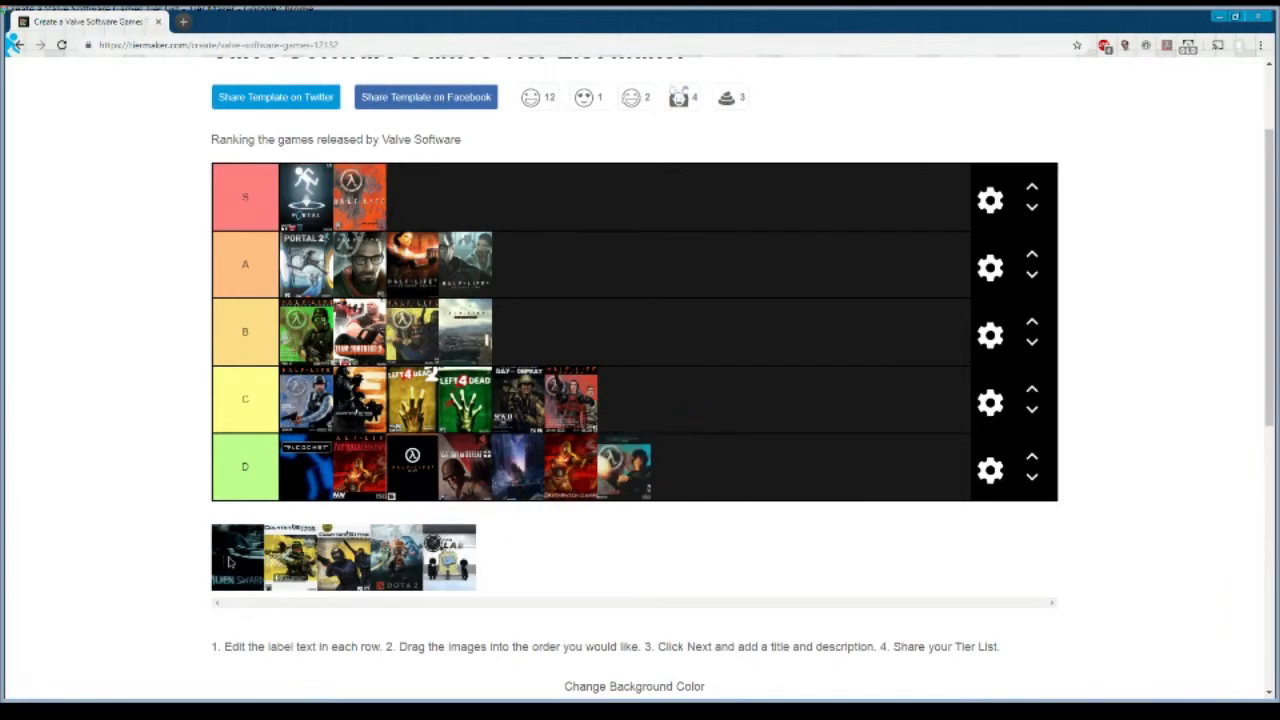
{"action": "left_click_drag", "start_coordinate": [237, 557], "coordinate": [740, 475]}
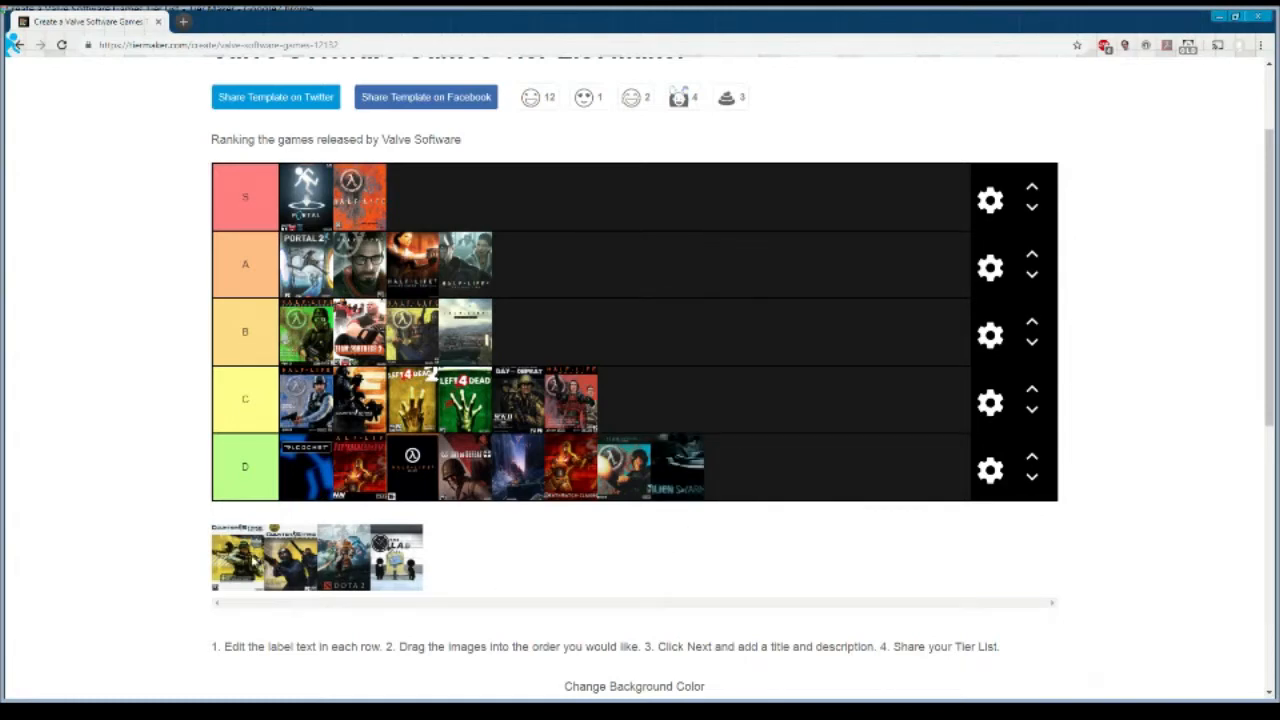
{"action": "left_click_drag", "start_coordinate": [237, 557], "coordinate": [632, 620]}
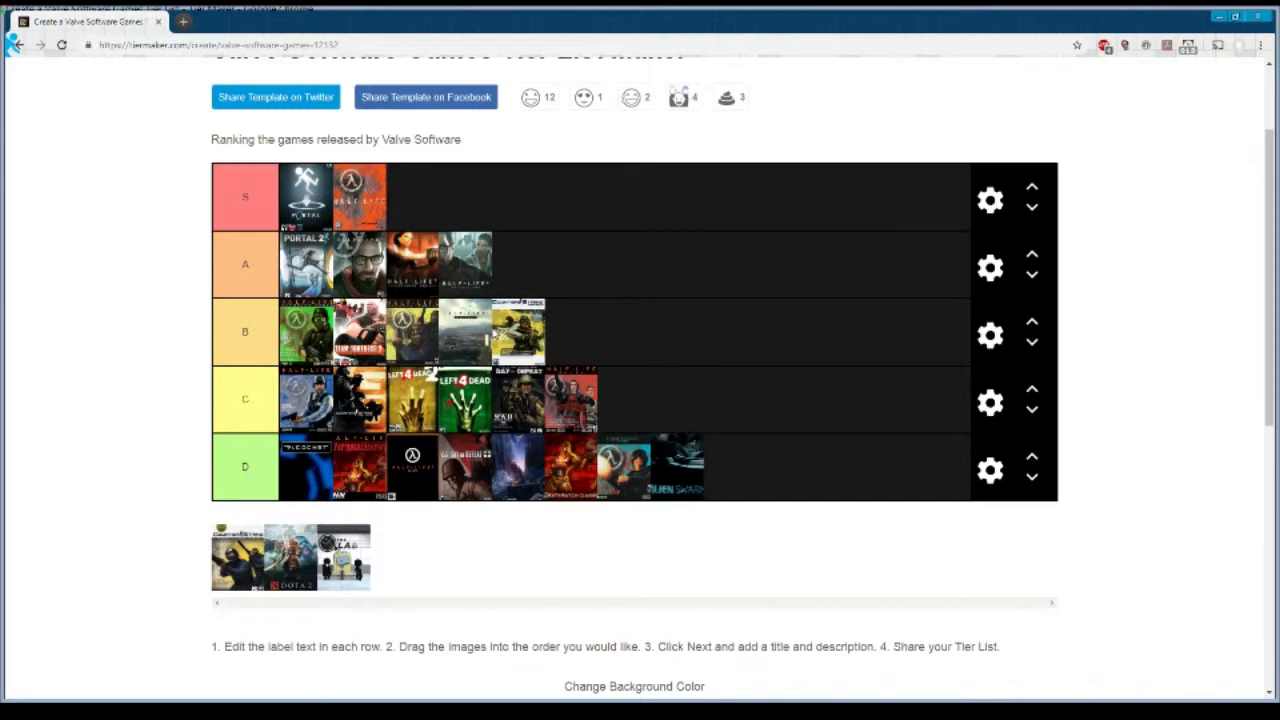
{"action": "mouse_move", "coordinate": [508, 370]}
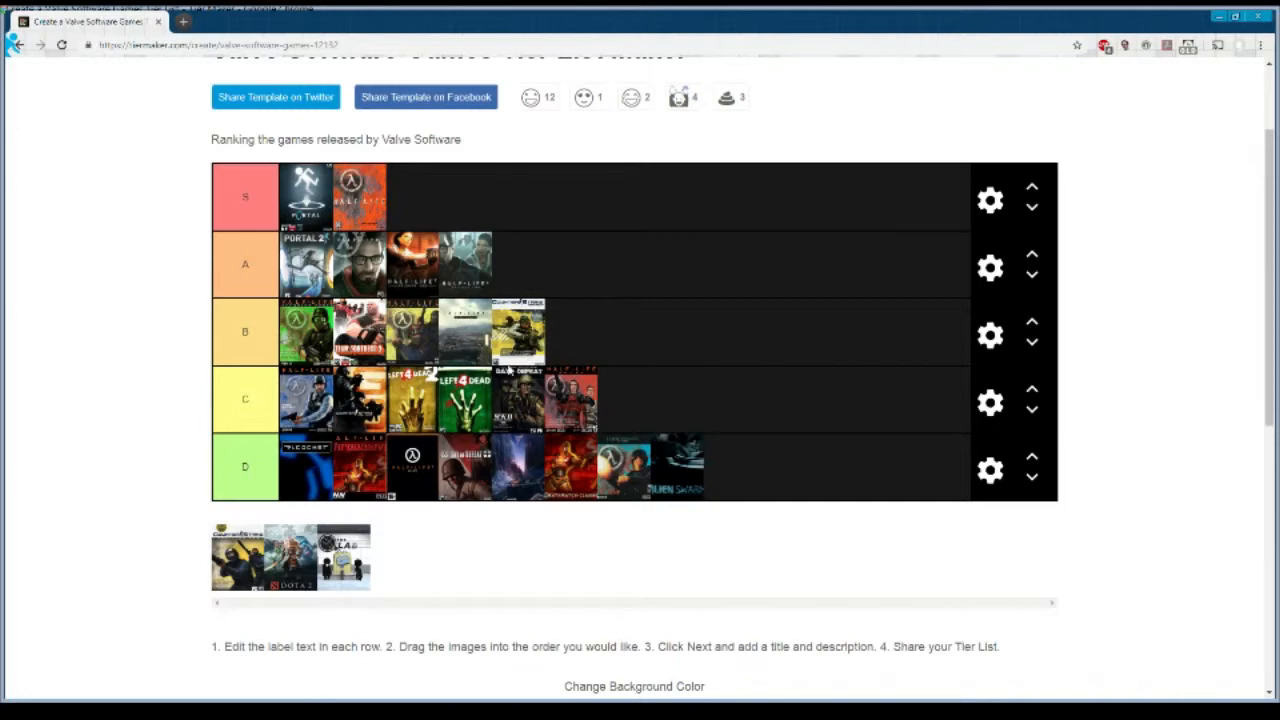
{"action": "mouse_move", "coordinate": [425, 330]}
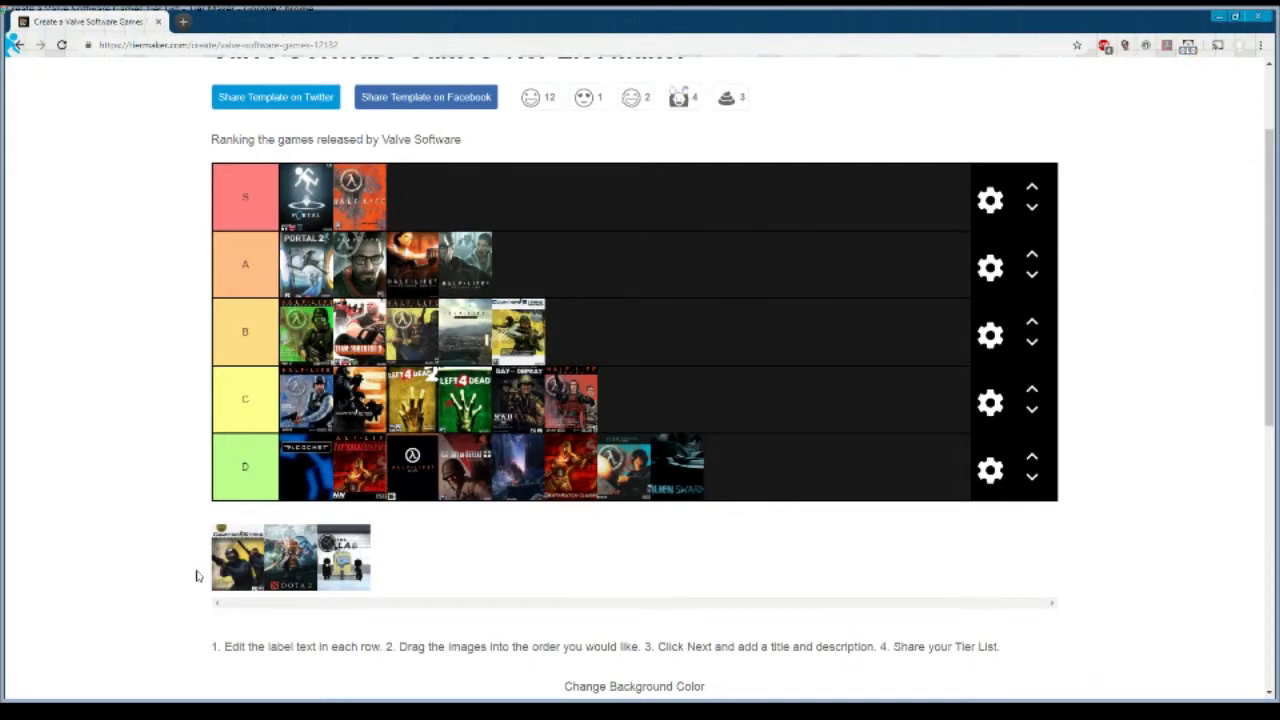
{"action": "mouse_move", "coordinate": [195, 574]}
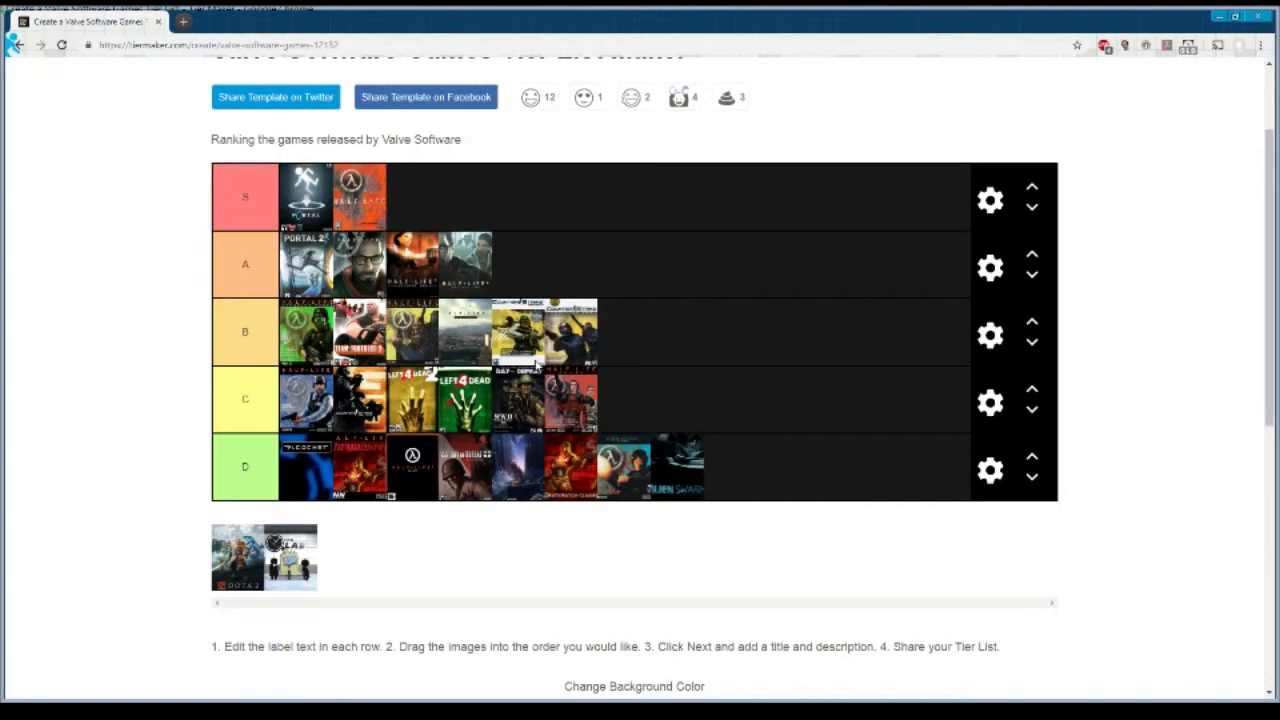
{"action": "mouse_move", "coordinate": [535, 365]}
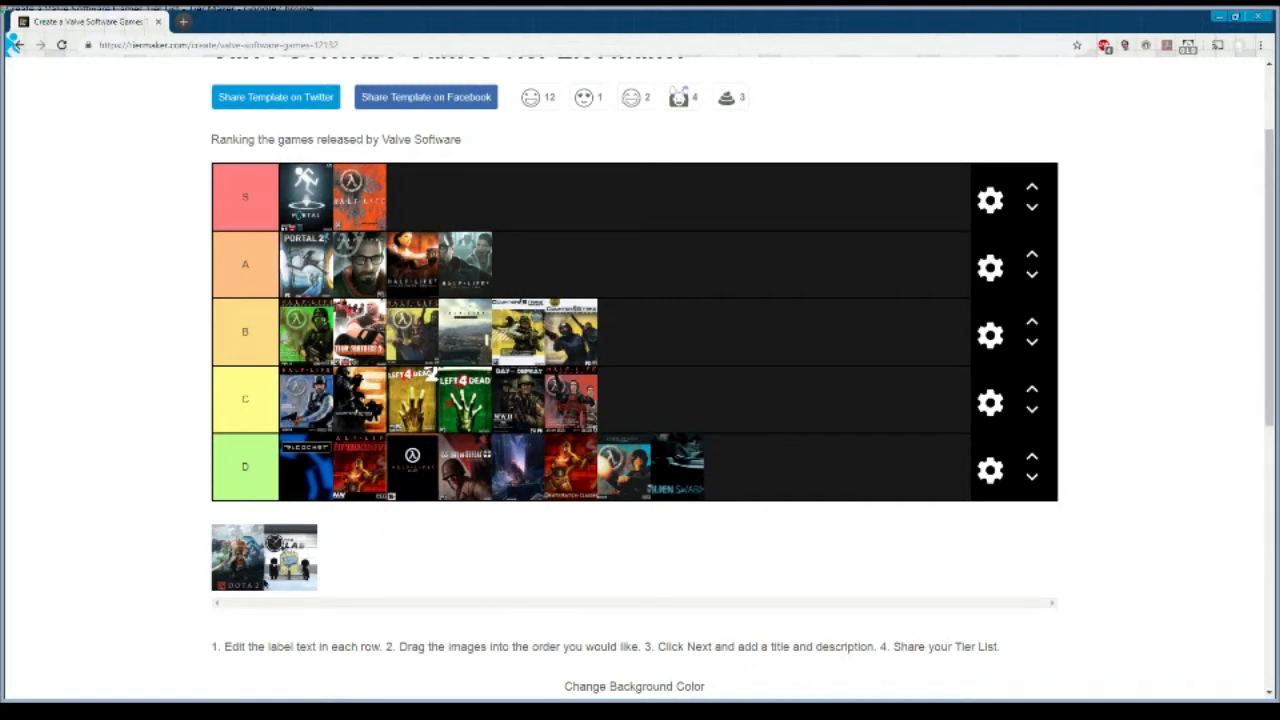
- Drop Dota 2 and The Lab into the D tier
{"action": "left_click_drag", "start_coordinate": [264, 557], "coordinate": [730, 467]}
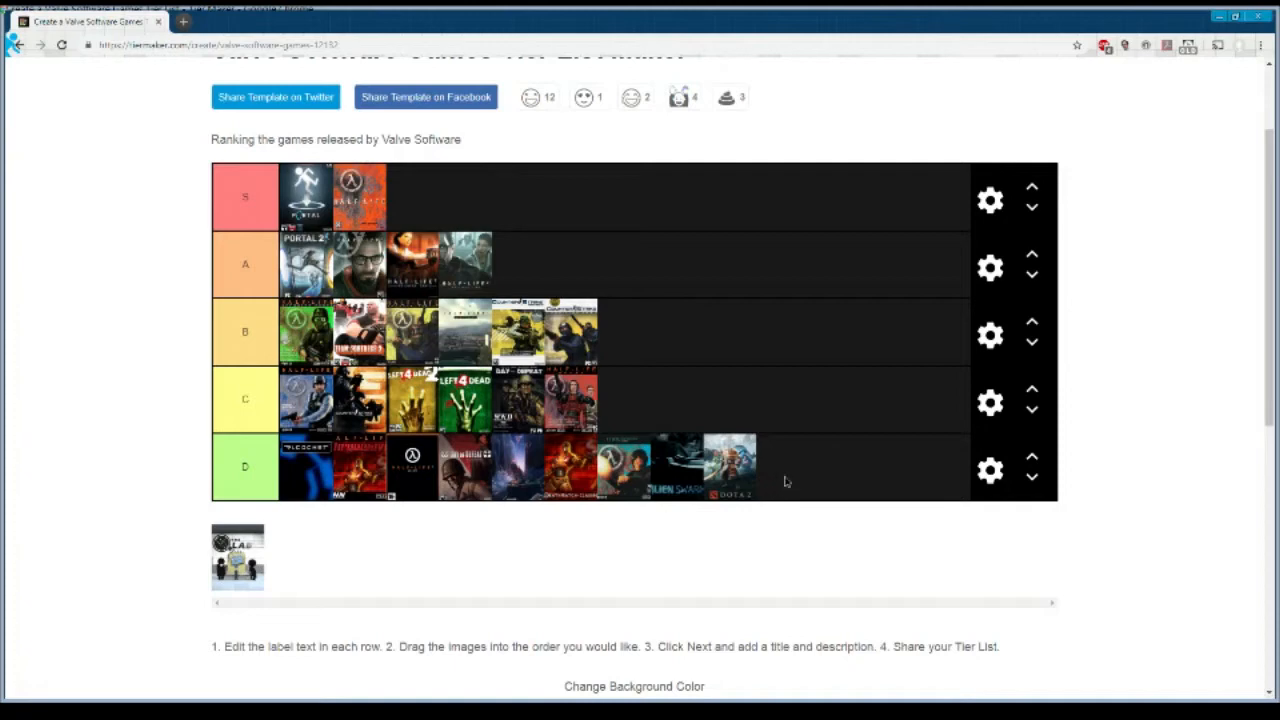
{"action": "mouse_move", "coordinate": [636, 522]}
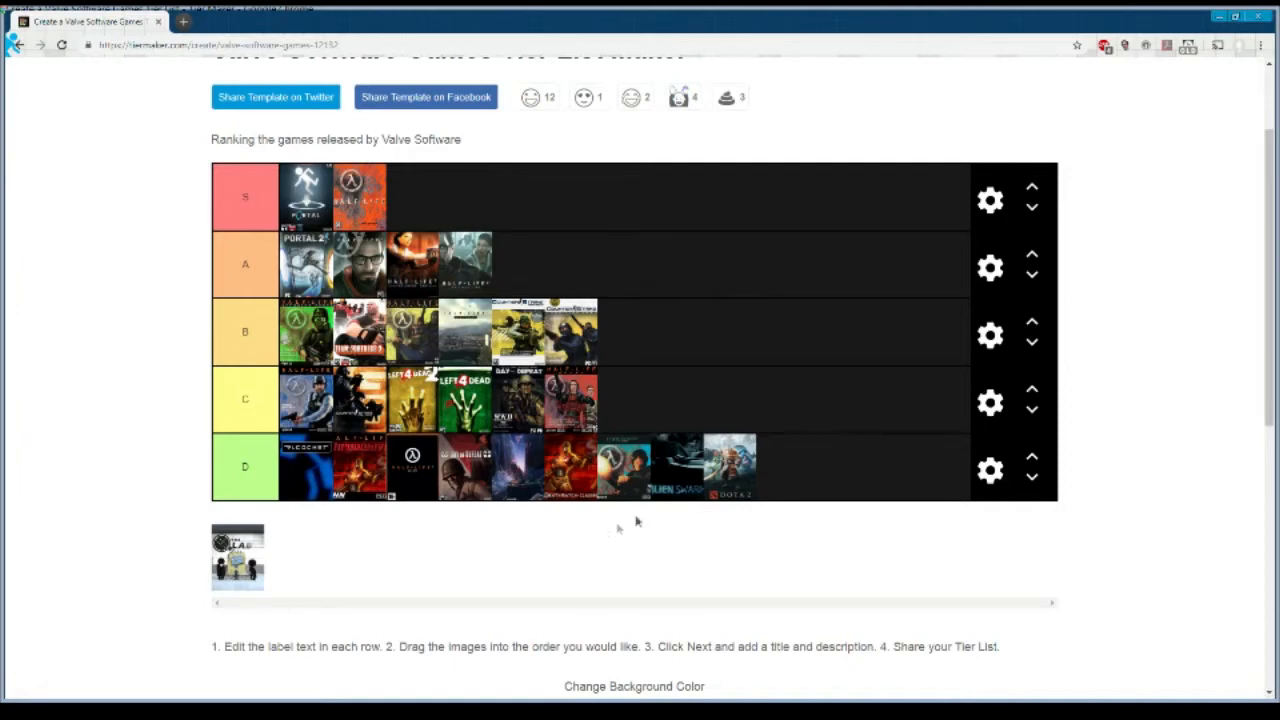
{"action": "left_click_drag", "start_coordinate": [237, 557], "coordinate": [785, 467]}
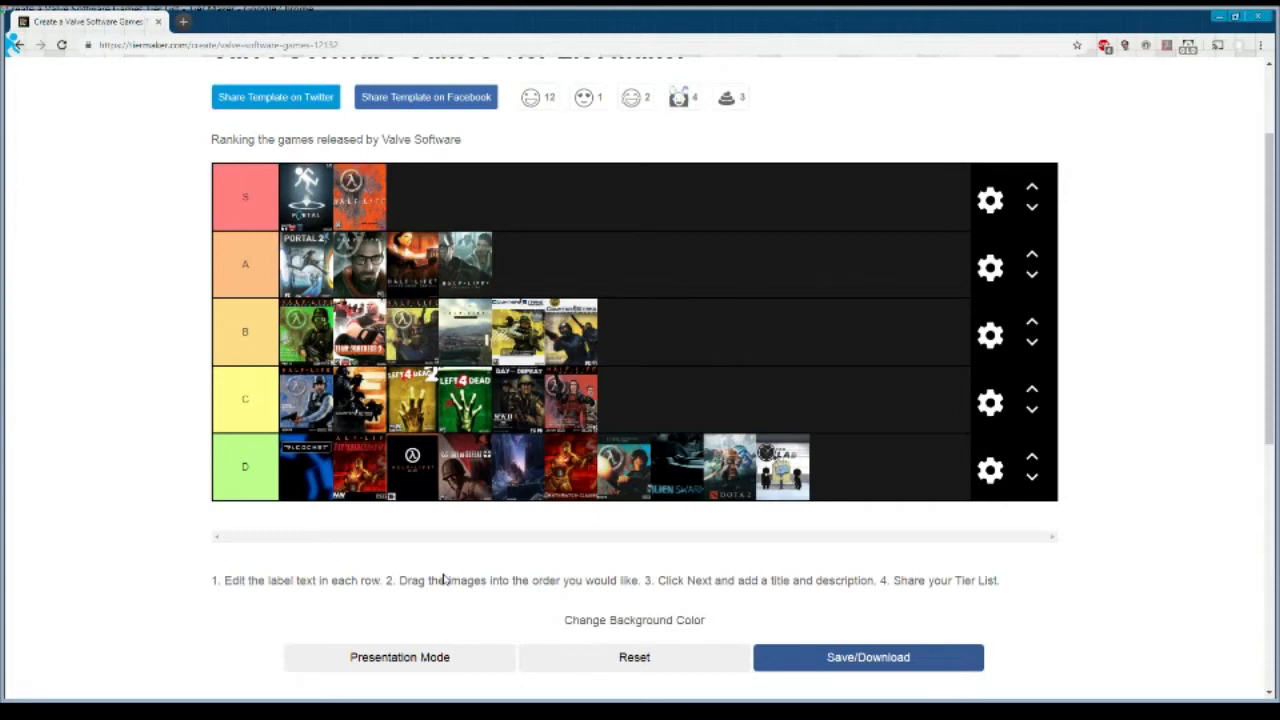
{"action": "mouse_move", "coordinate": [465, 585]}
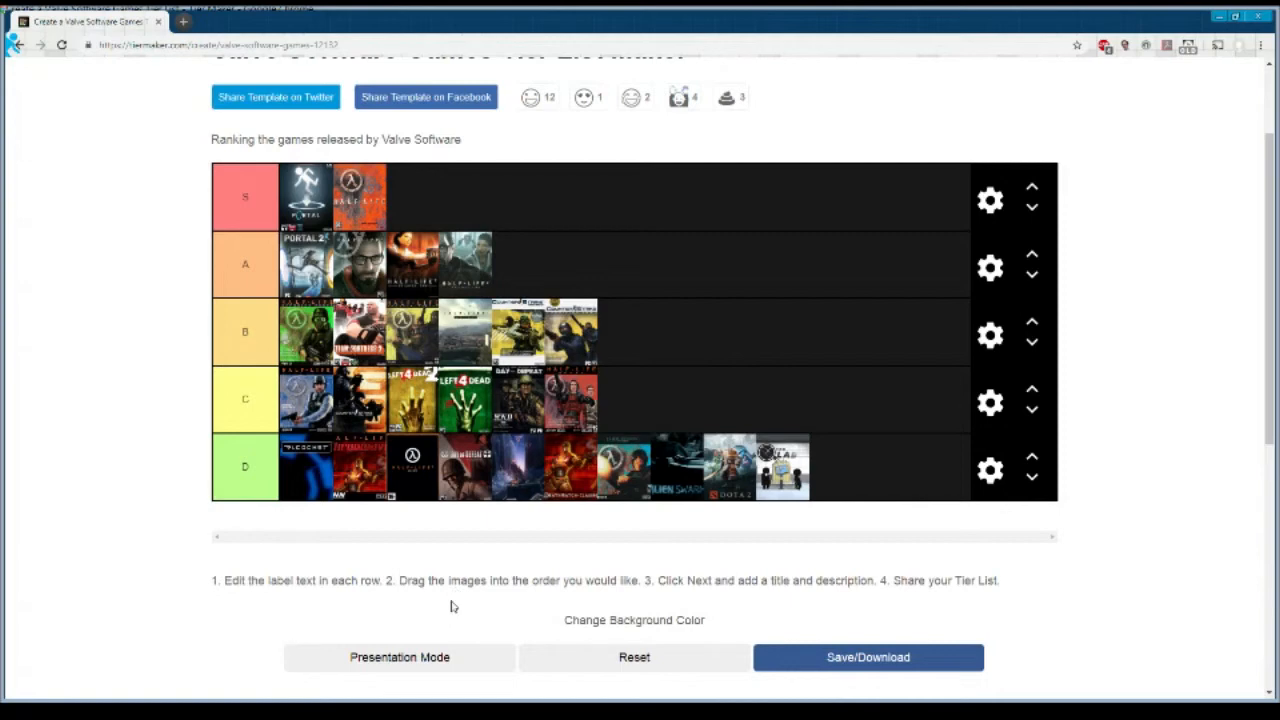
{"action": "mouse_move", "coordinate": [417, 631]}
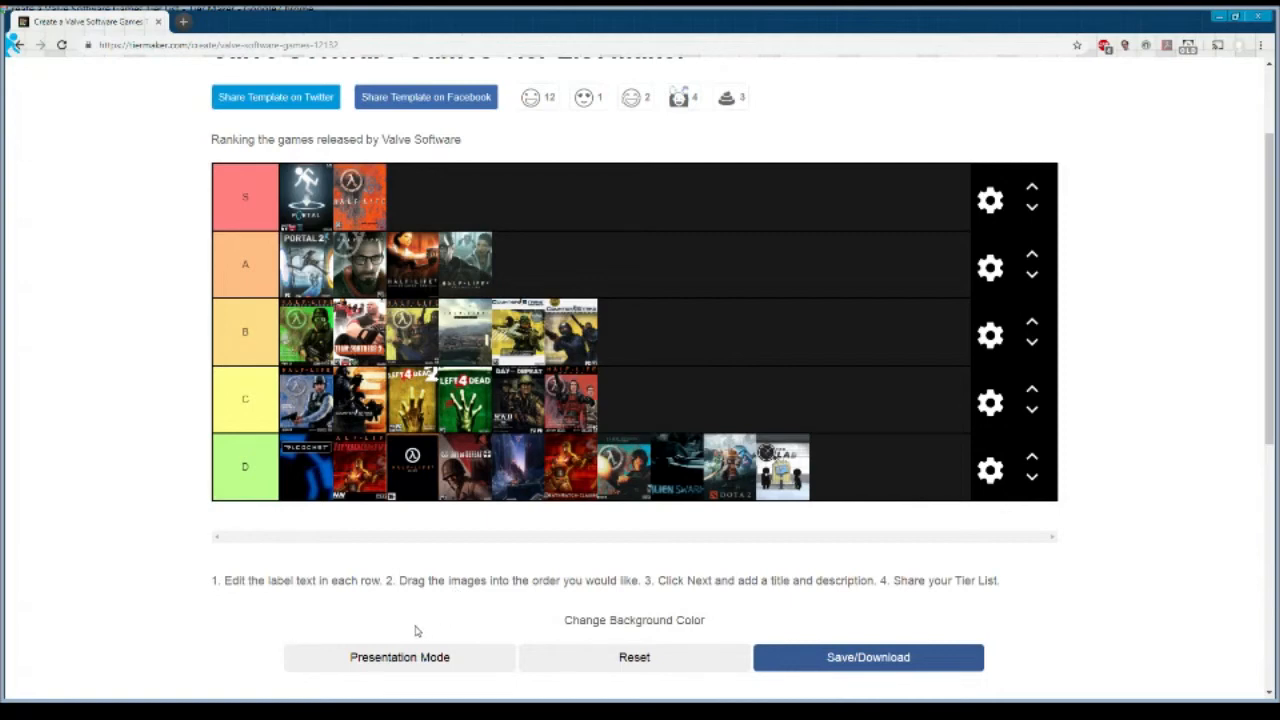
{"action": "mouse_move", "coordinate": [966, 636]}
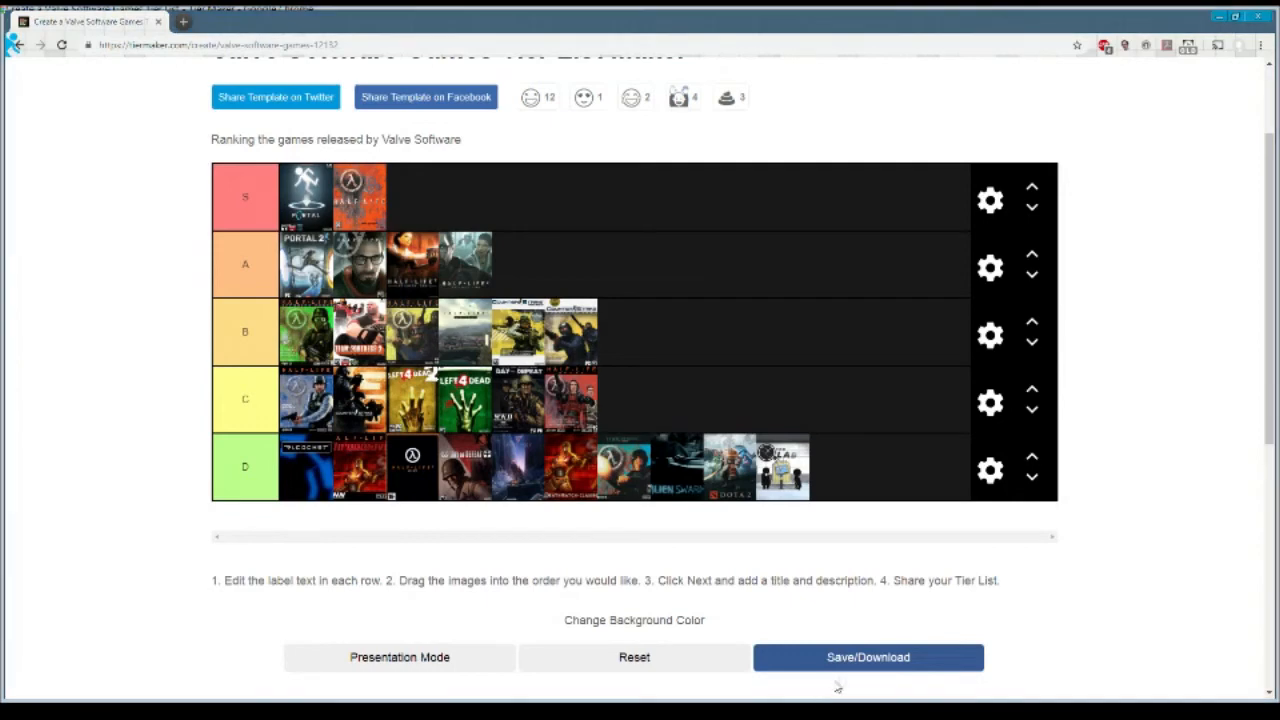
{"action": "mouse_move", "coordinate": [527, 158]}
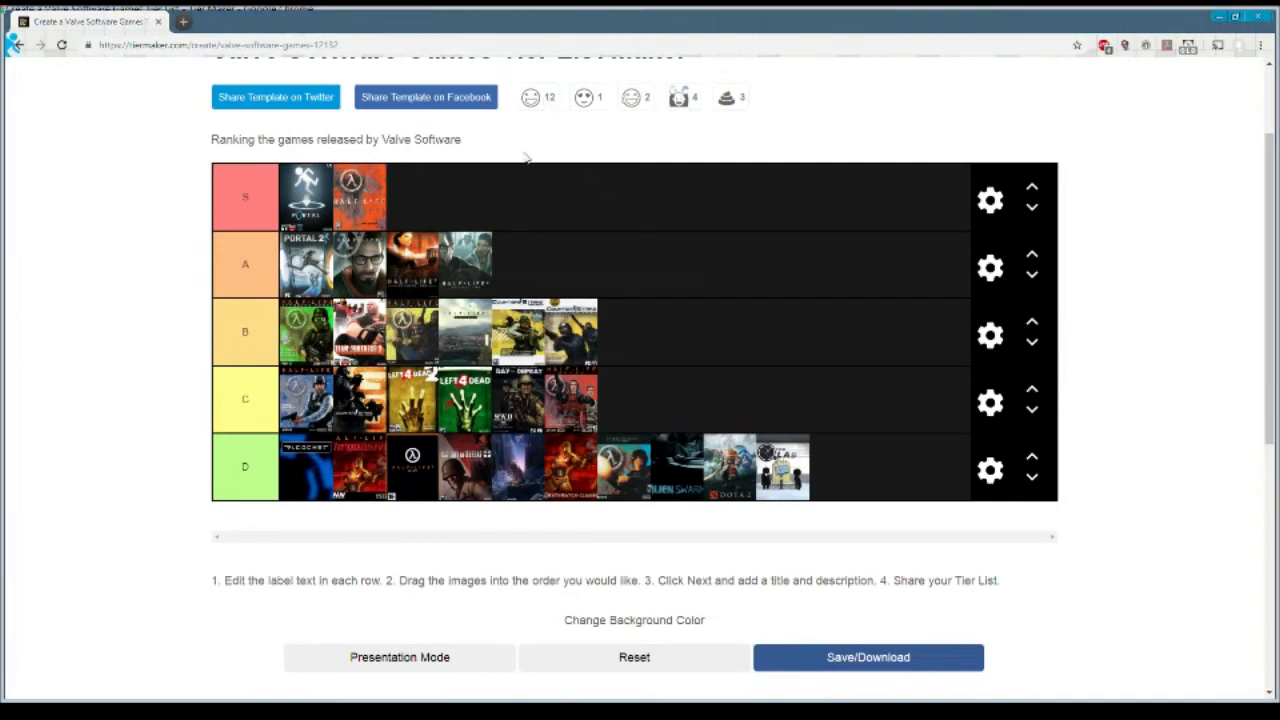
{"action": "mouse_move", "coordinate": [513, 158]}
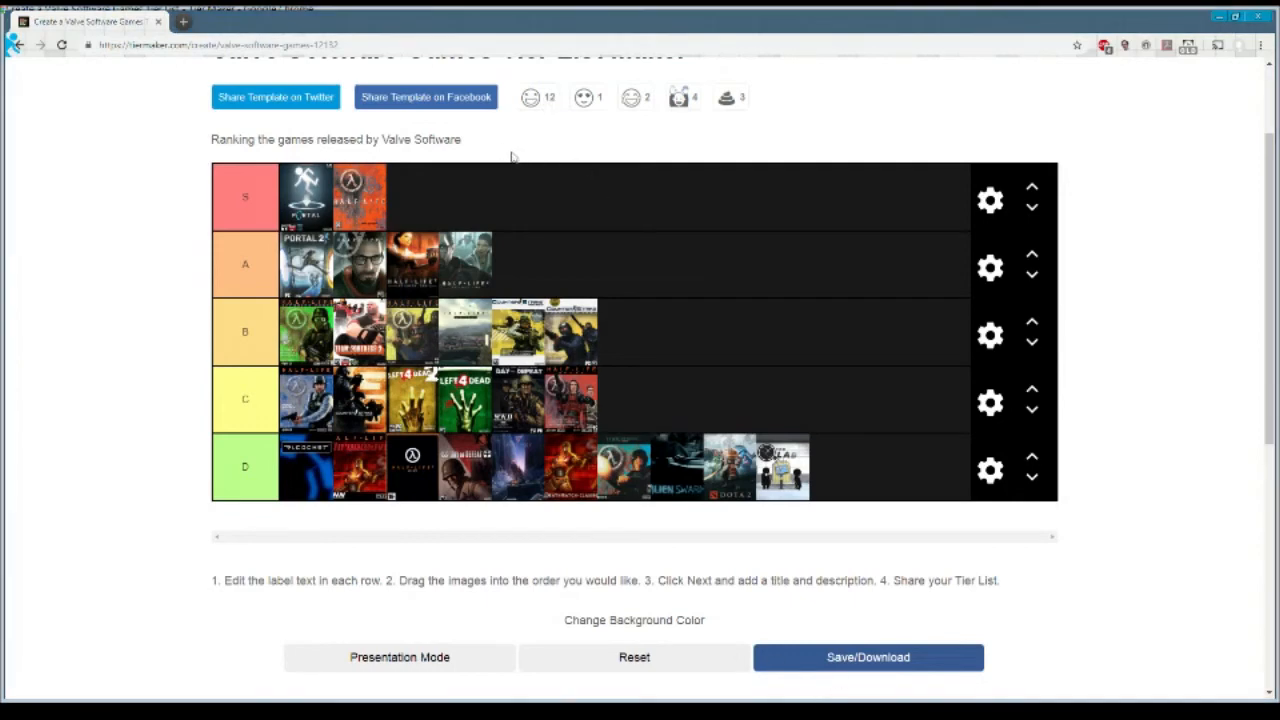
{"action": "mouse_move", "coordinate": [528, 163]}
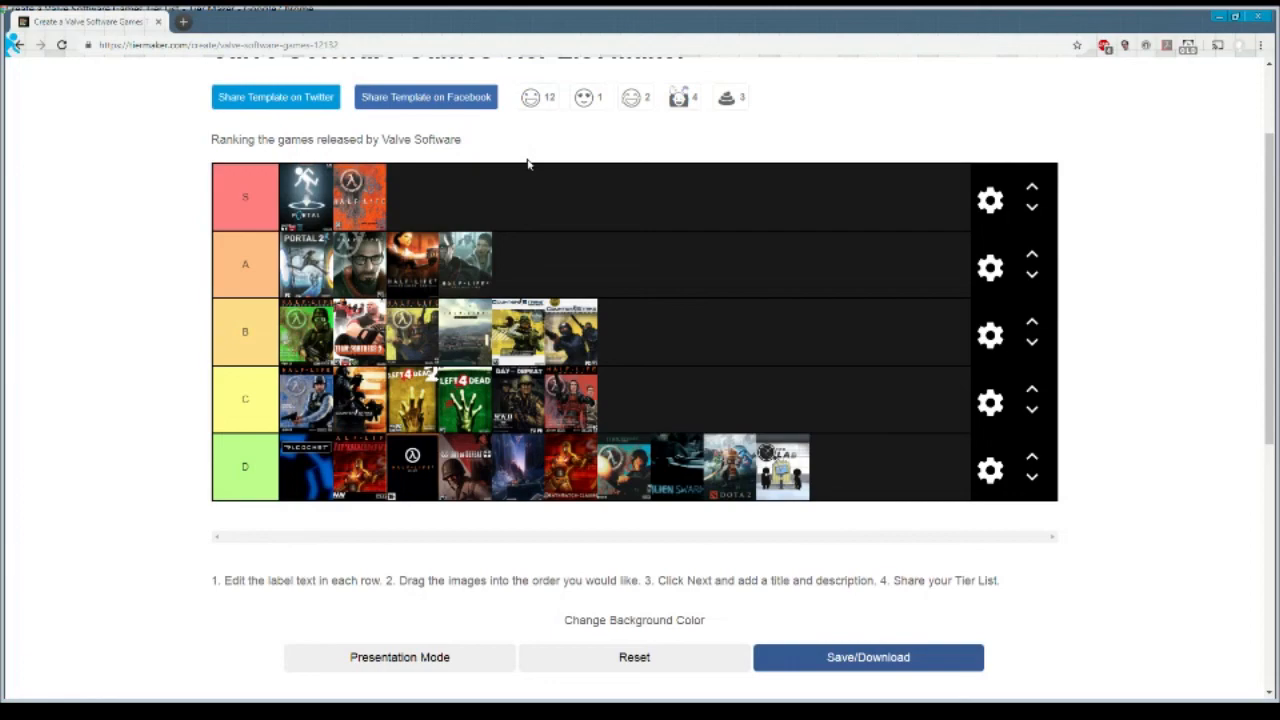